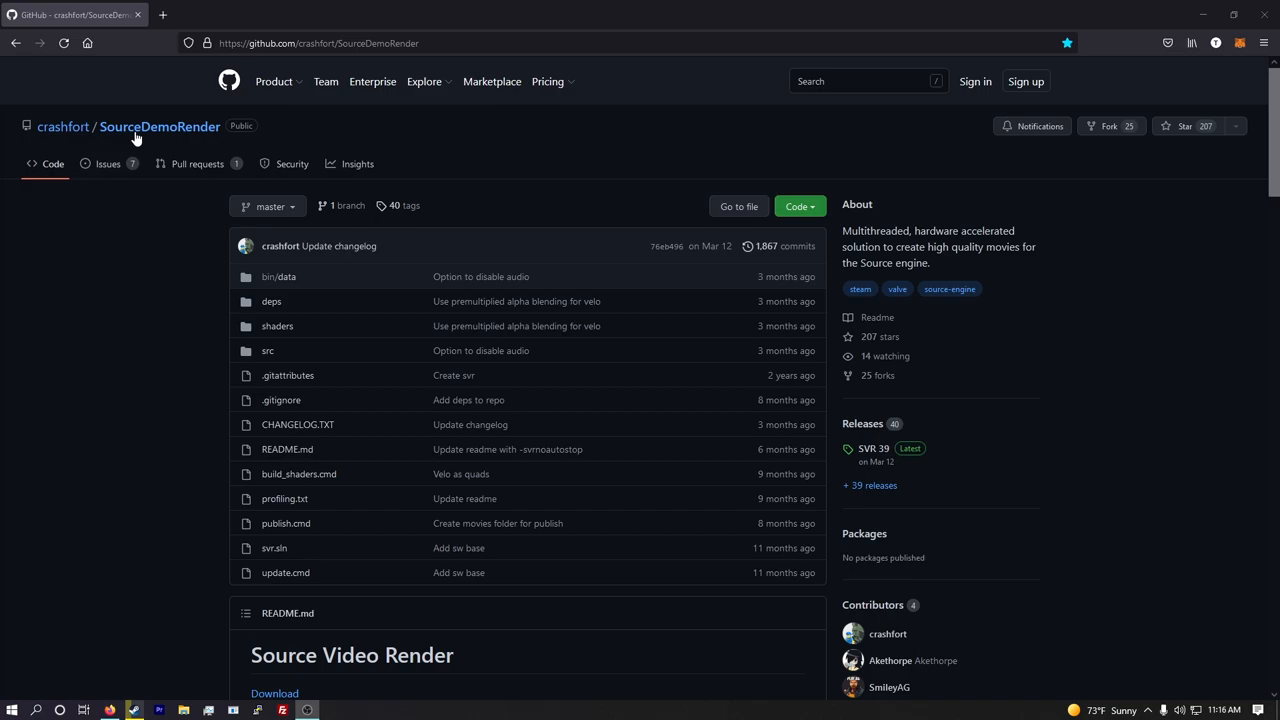
# - Download the svr.zip asset from the SVR 39 release page on GitHub
pyautogui.scroll(-3)
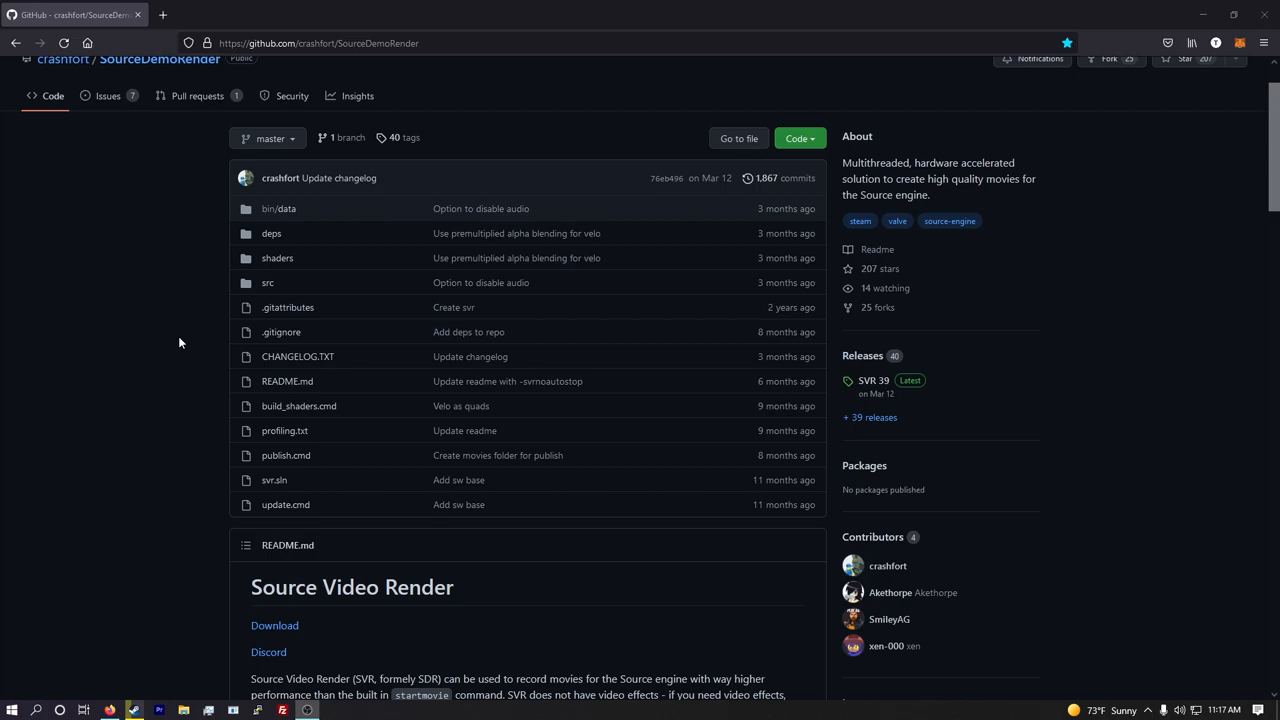
pyautogui.scroll(3)
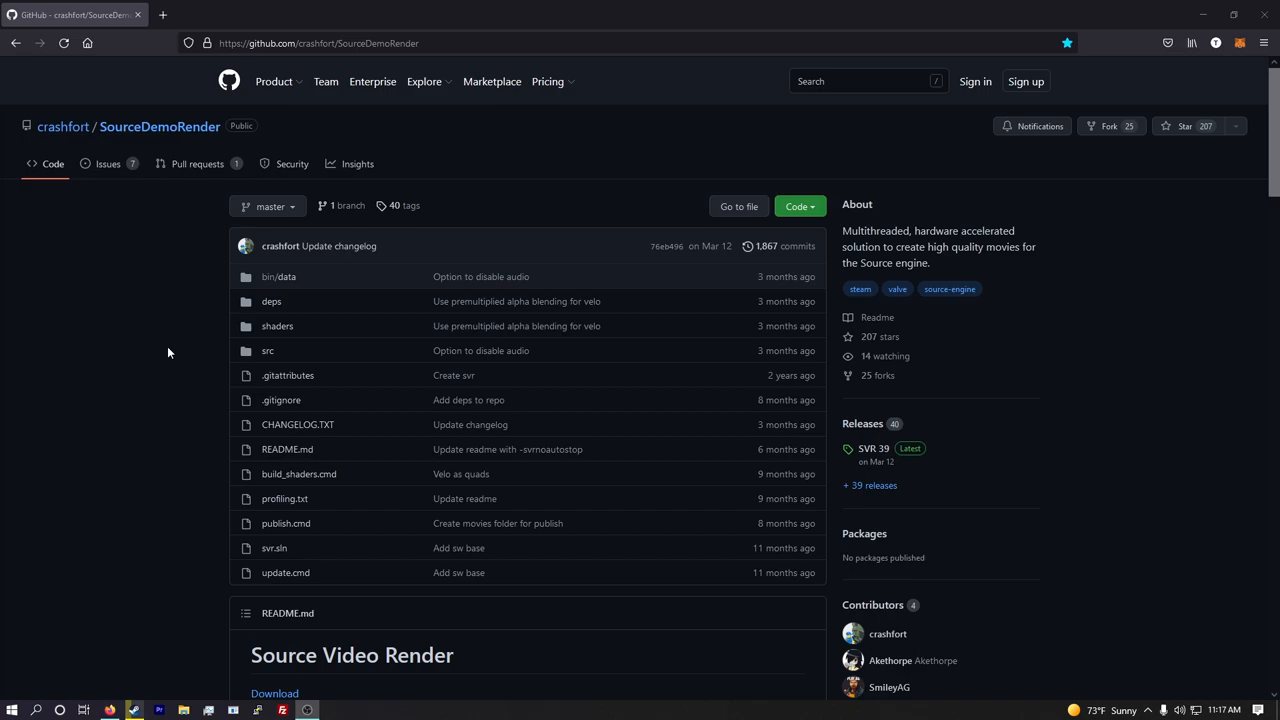
pyautogui.moveTo(112, 246)
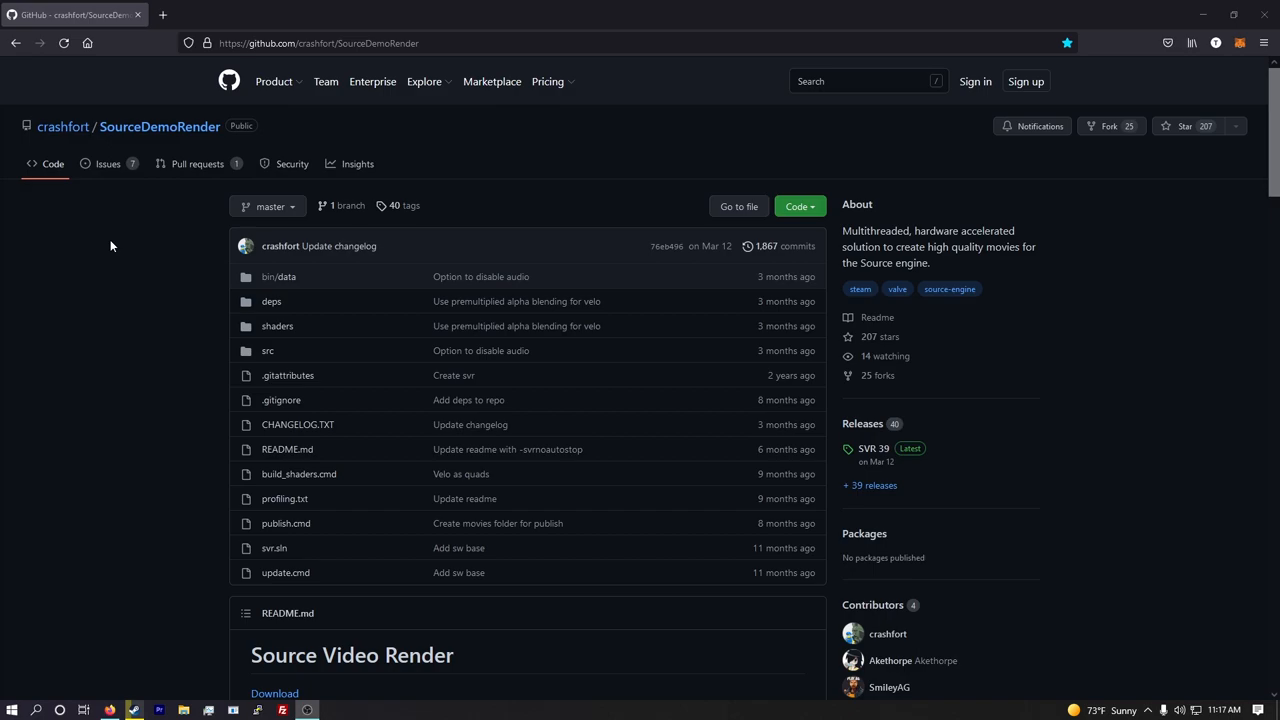
pyautogui.moveTo(846, 452)
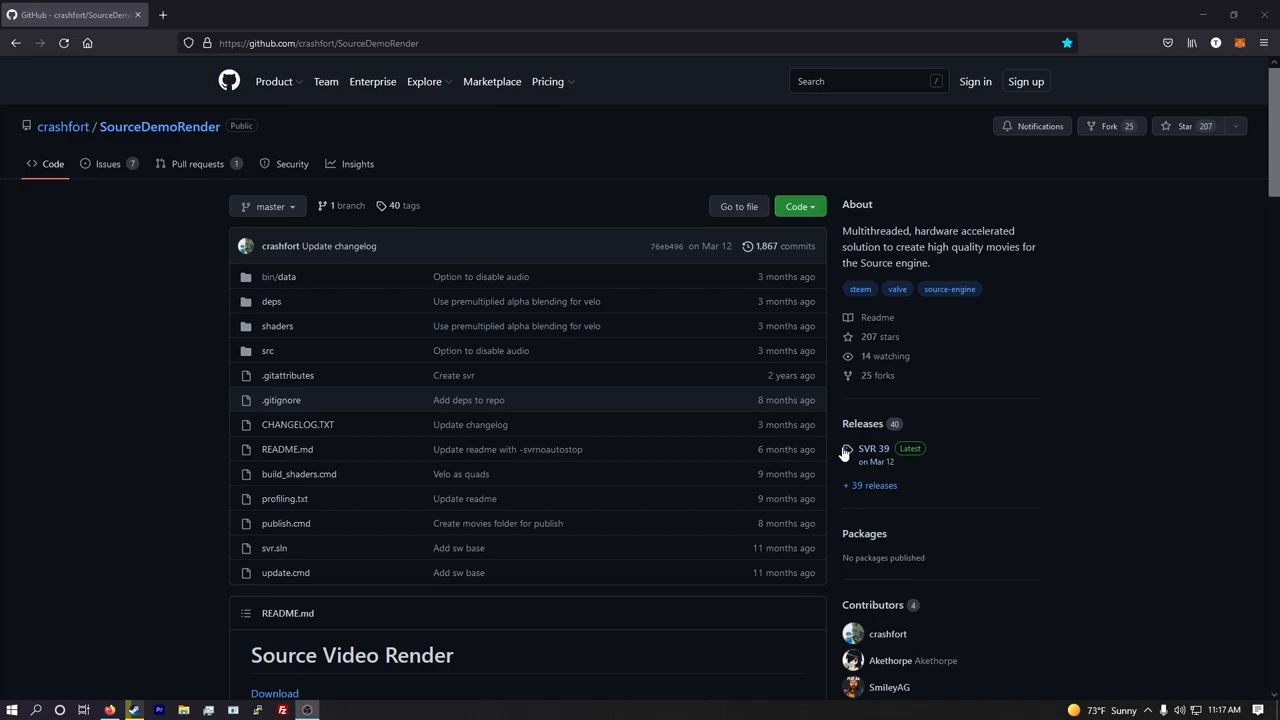
pyautogui.click(872, 448)
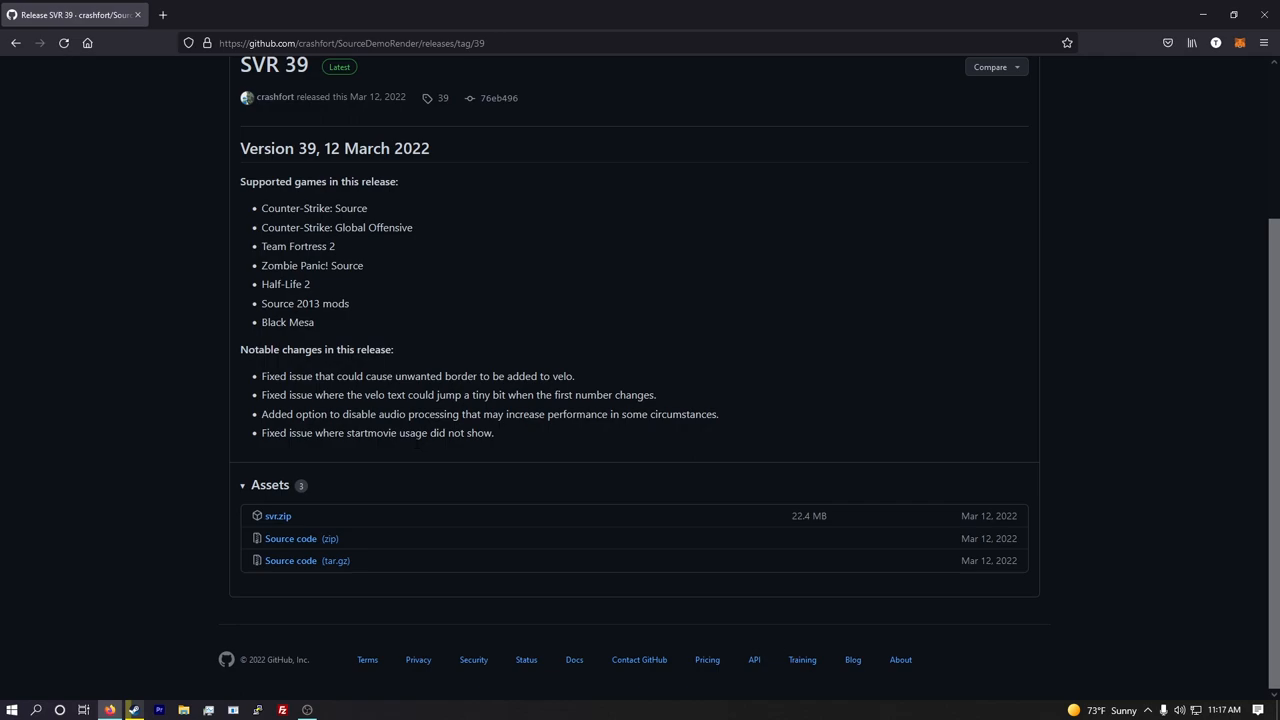
pyautogui.click(1168, 42)
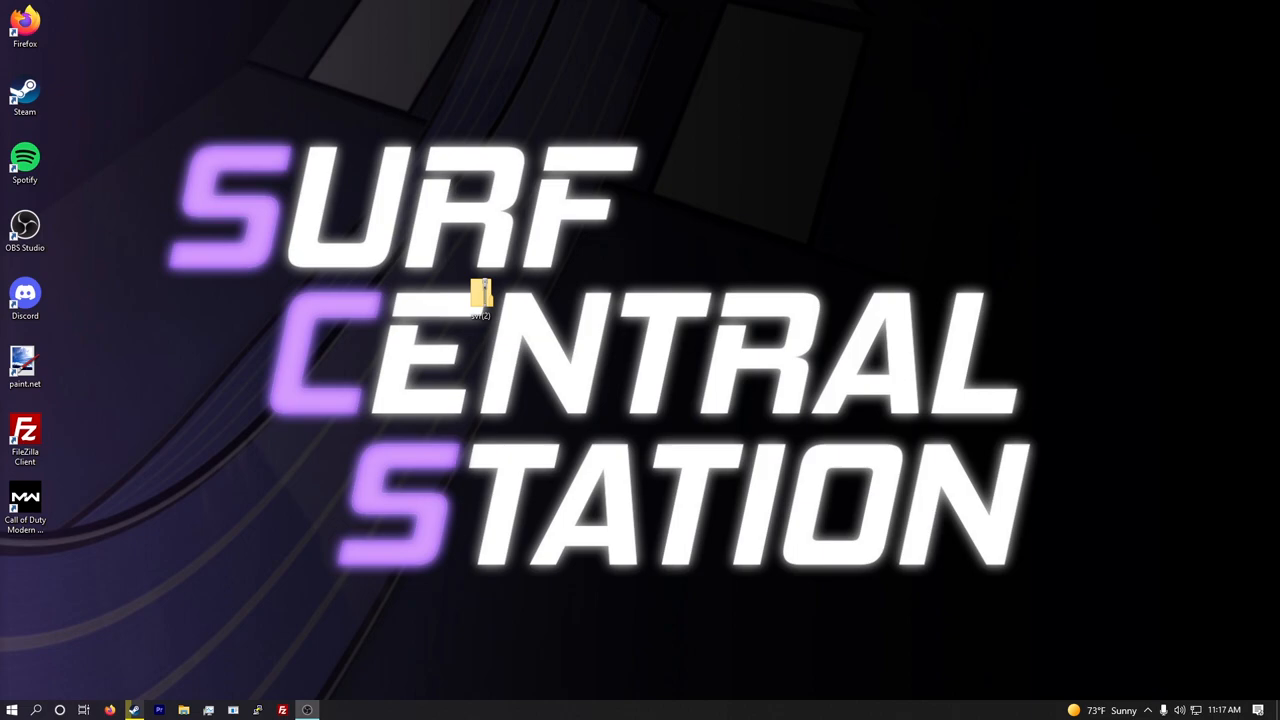
# - Move the svr folder to the desktop and browse svr\data\profiles to the default profile file
pyautogui.moveTo(484, 296); pyautogui.dragTo(24, 570)
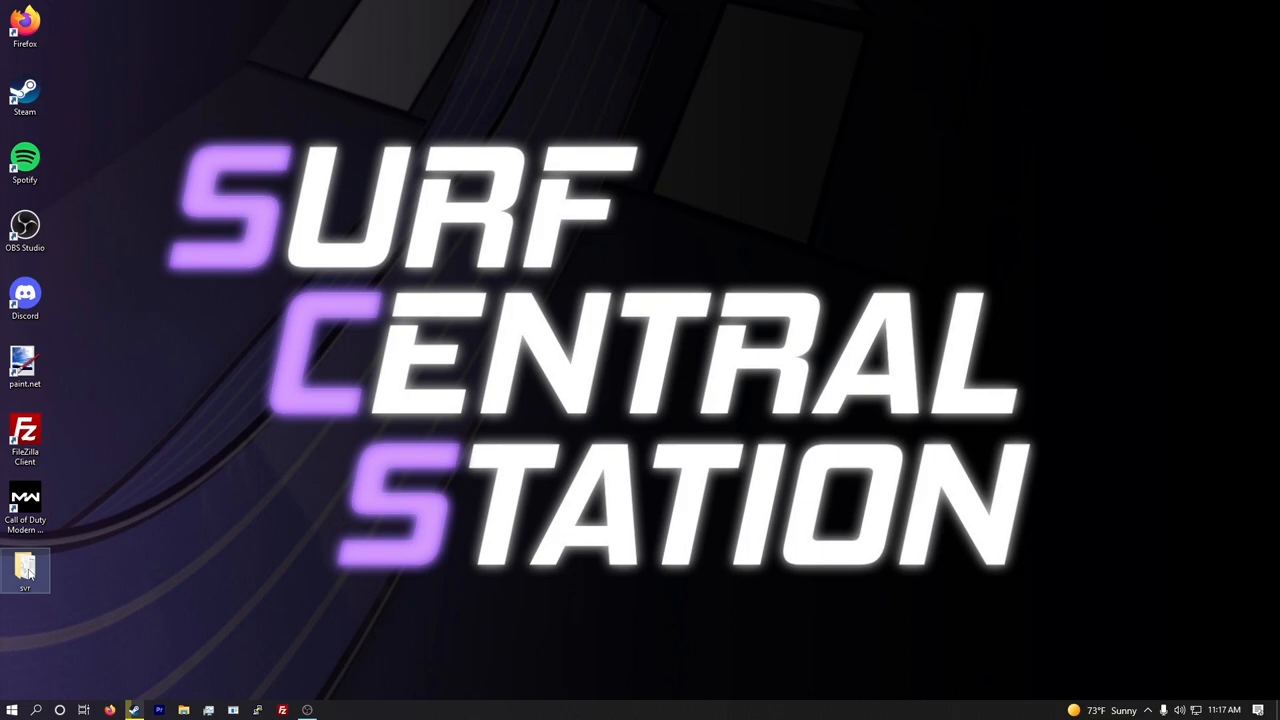
pyautogui.doubleClick(24, 568)
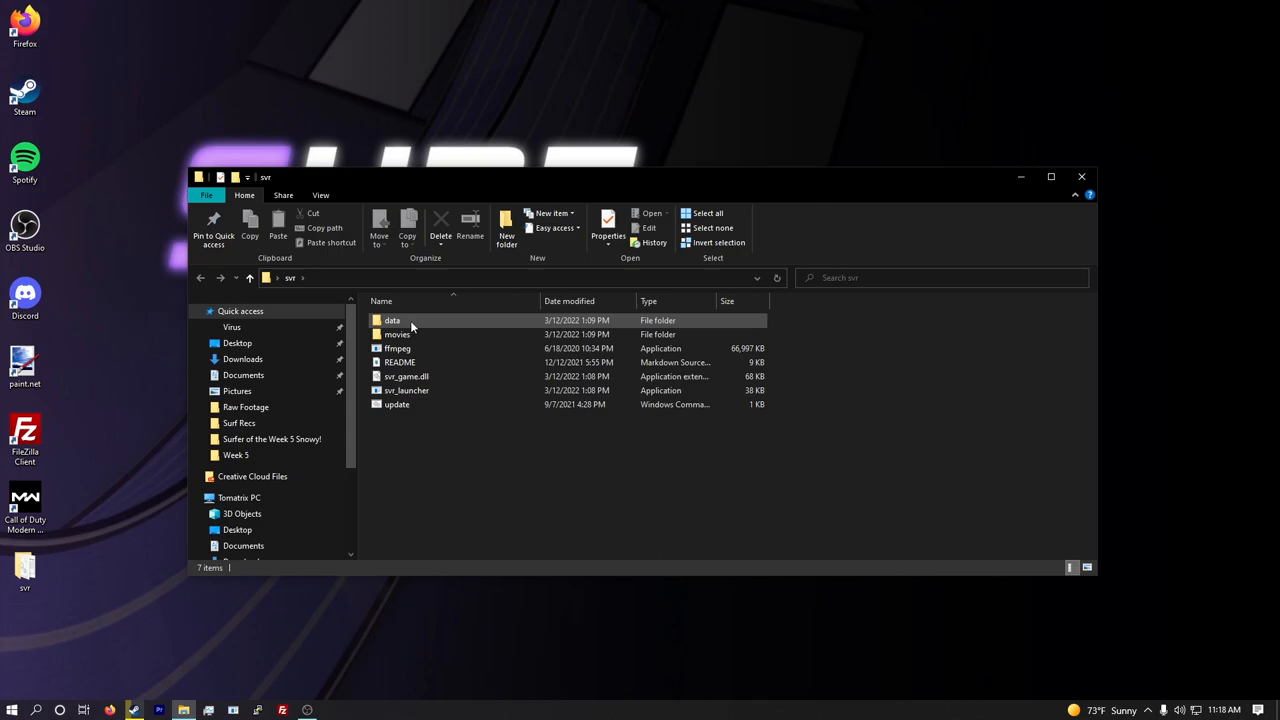
pyautogui.doubleClick(392, 320)
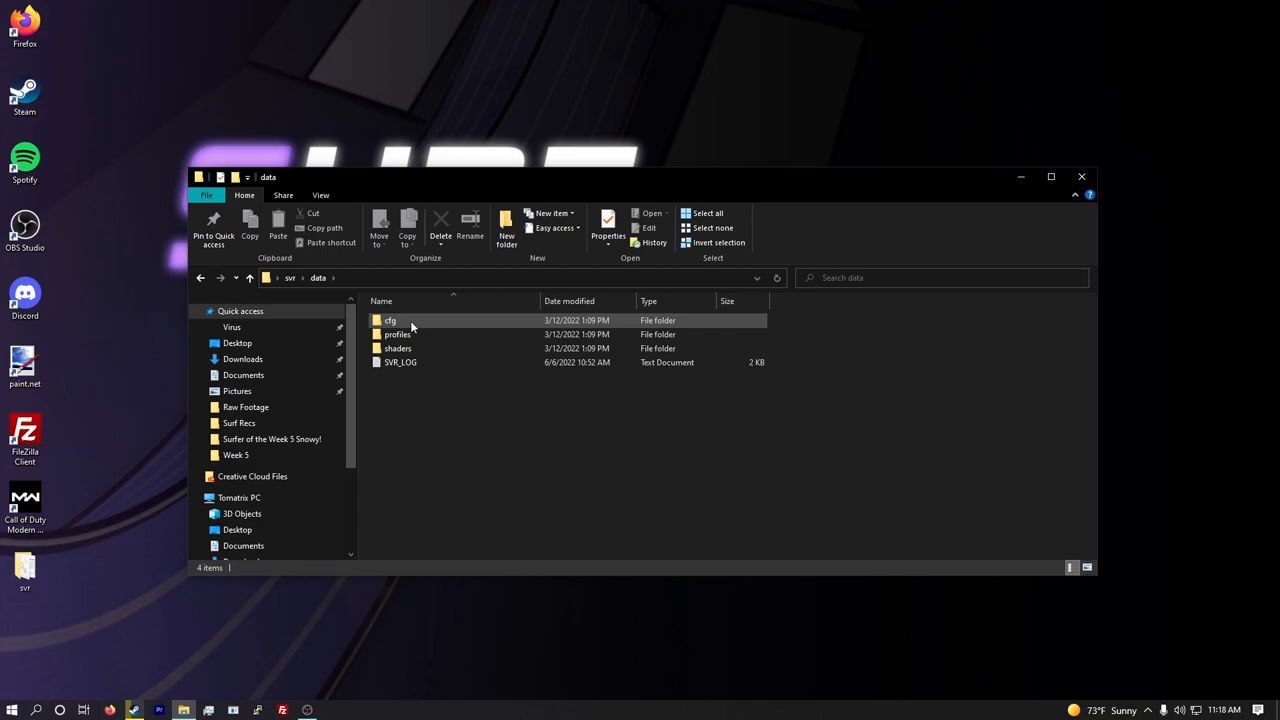
pyautogui.doubleClick(396, 334)
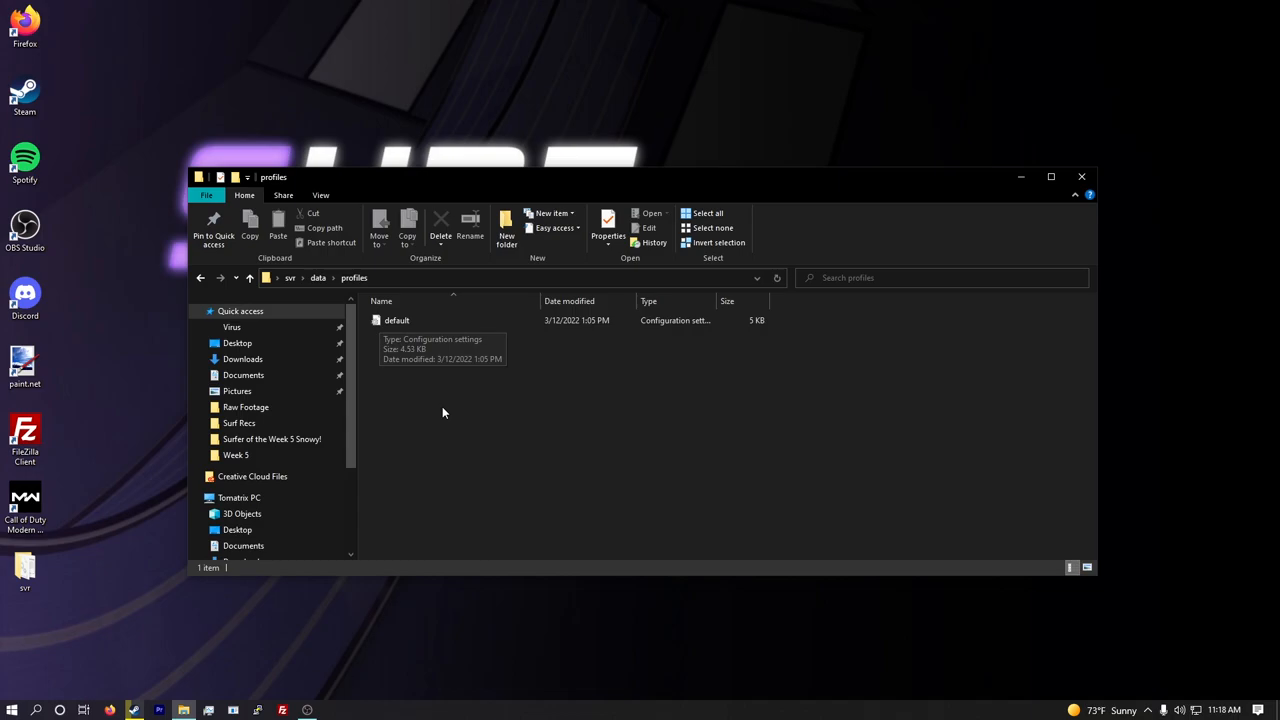
pyautogui.moveTo(472, 380)
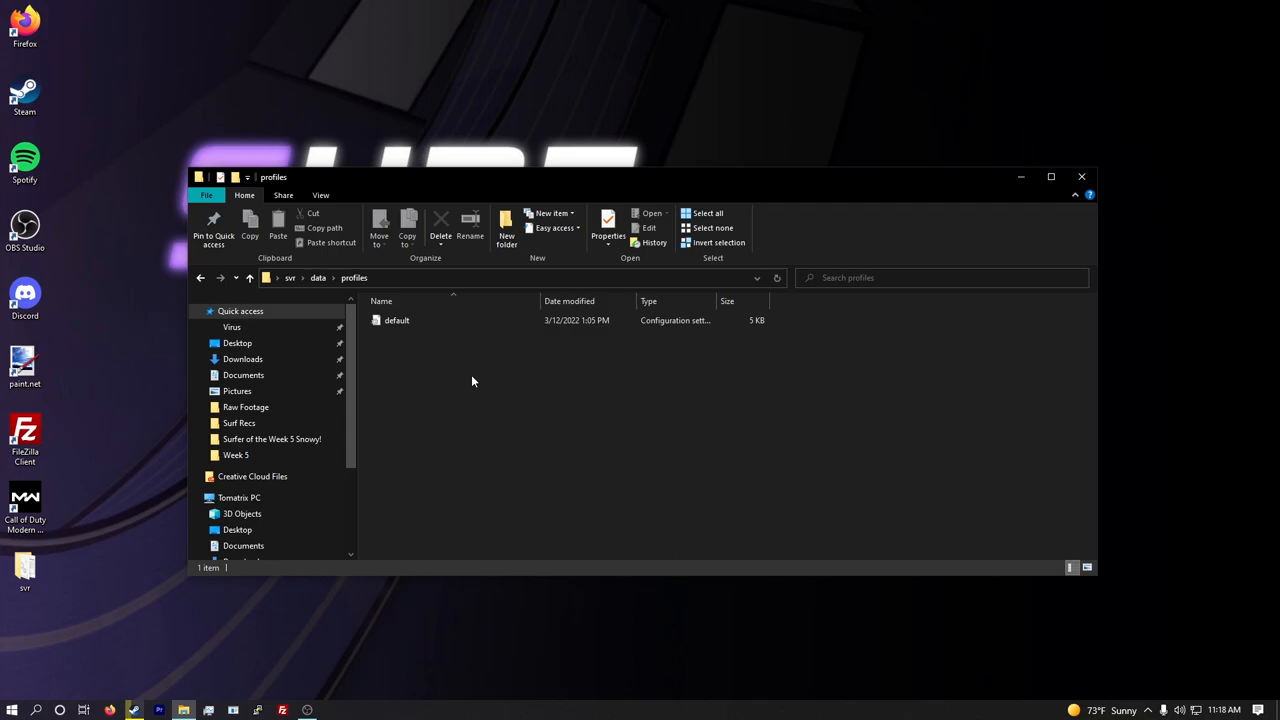
pyautogui.moveTo(396, 320)
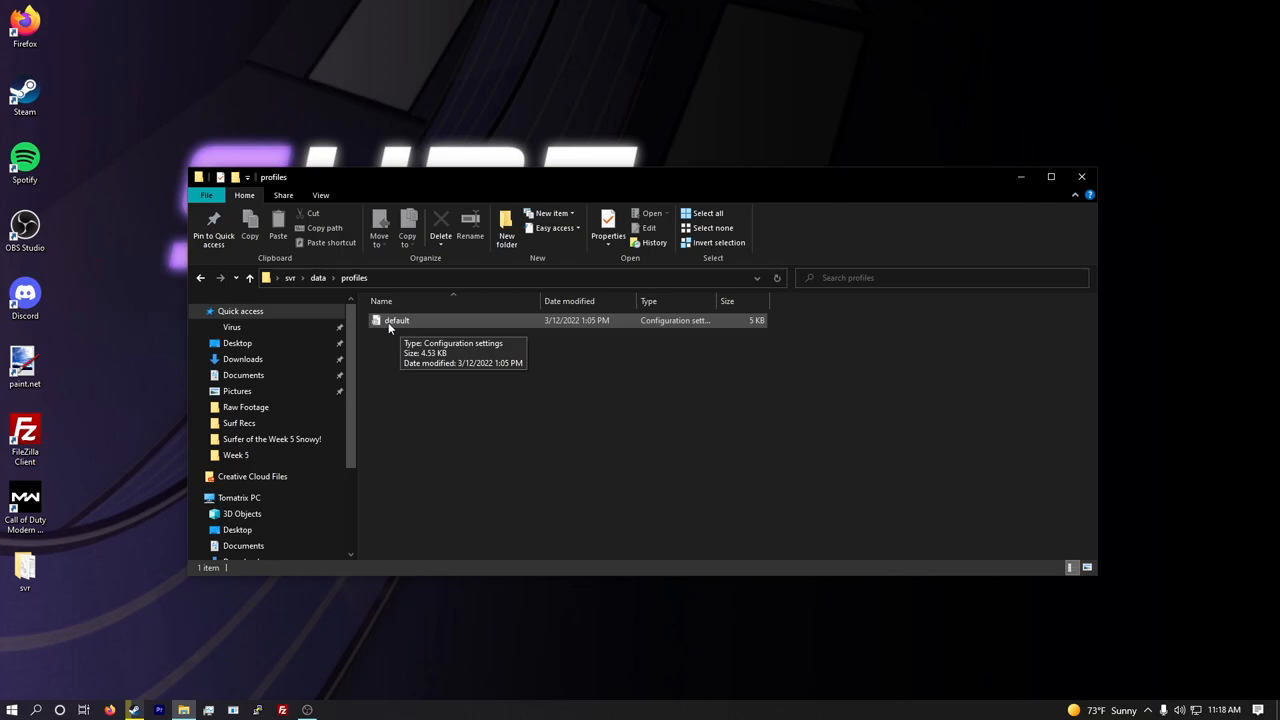
pyautogui.moveTo(404, 376)
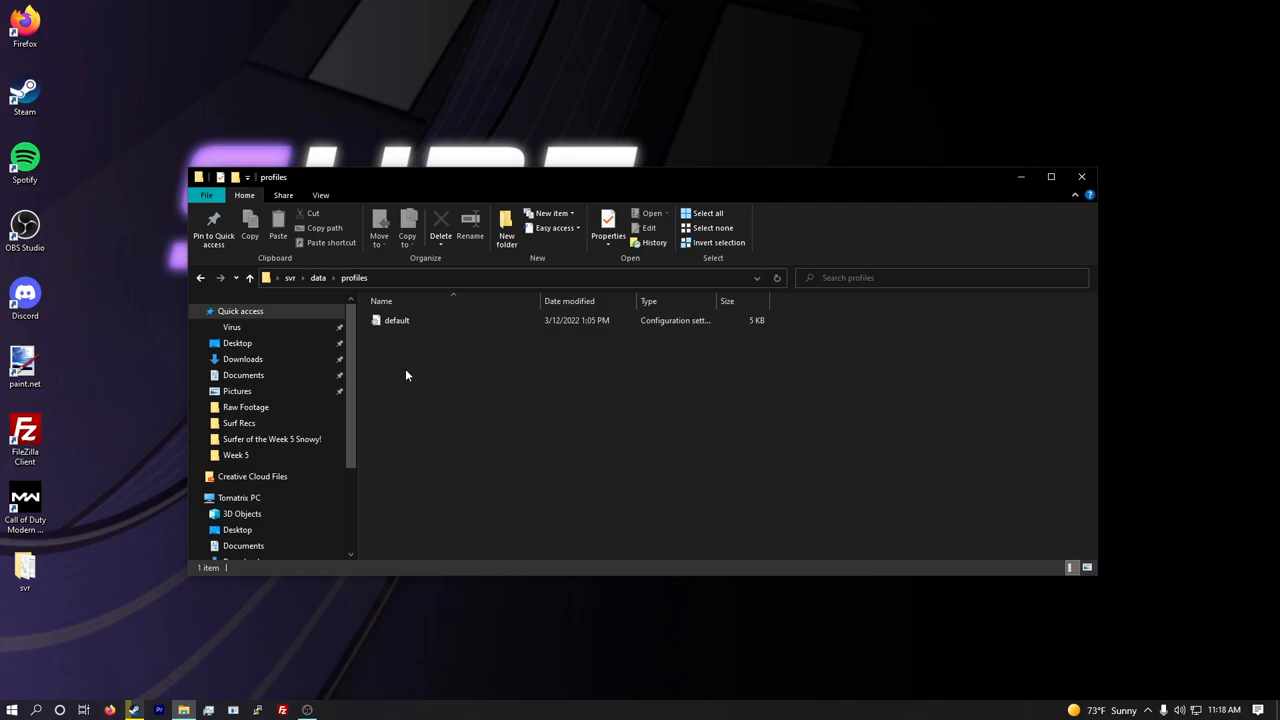
pyautogui.click(396, 320)
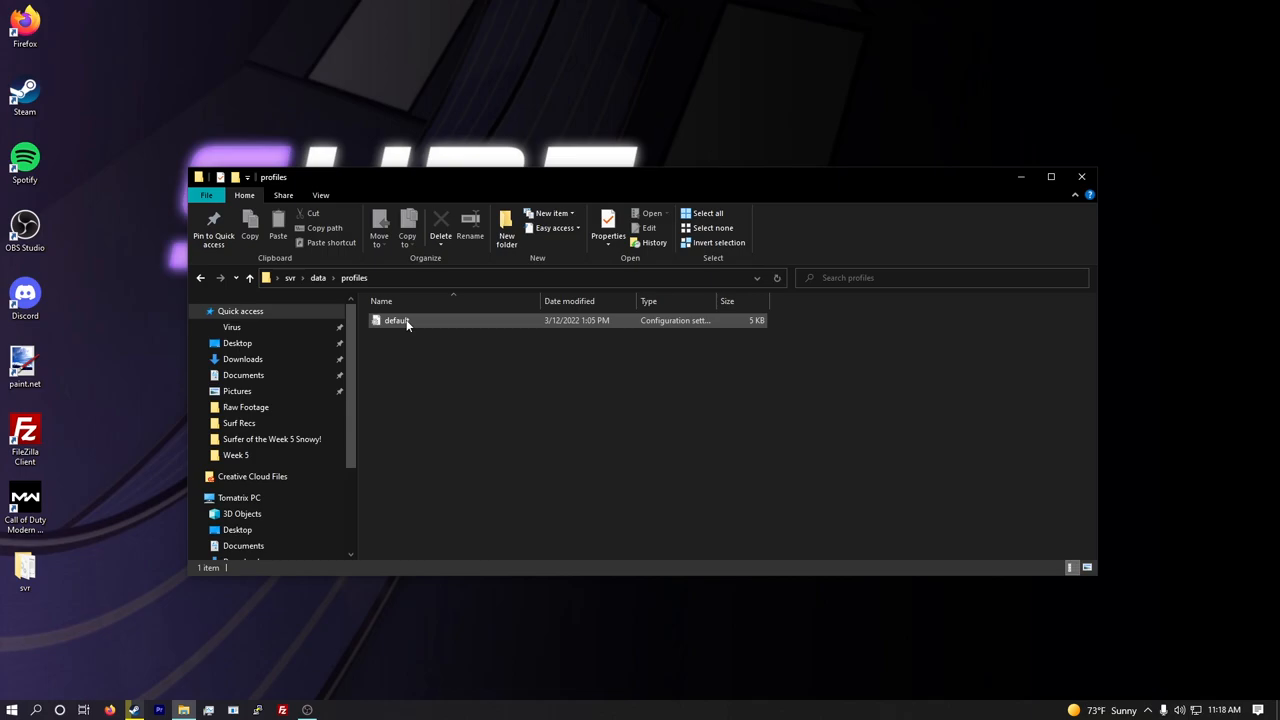
pyautogui.click(396, 320)
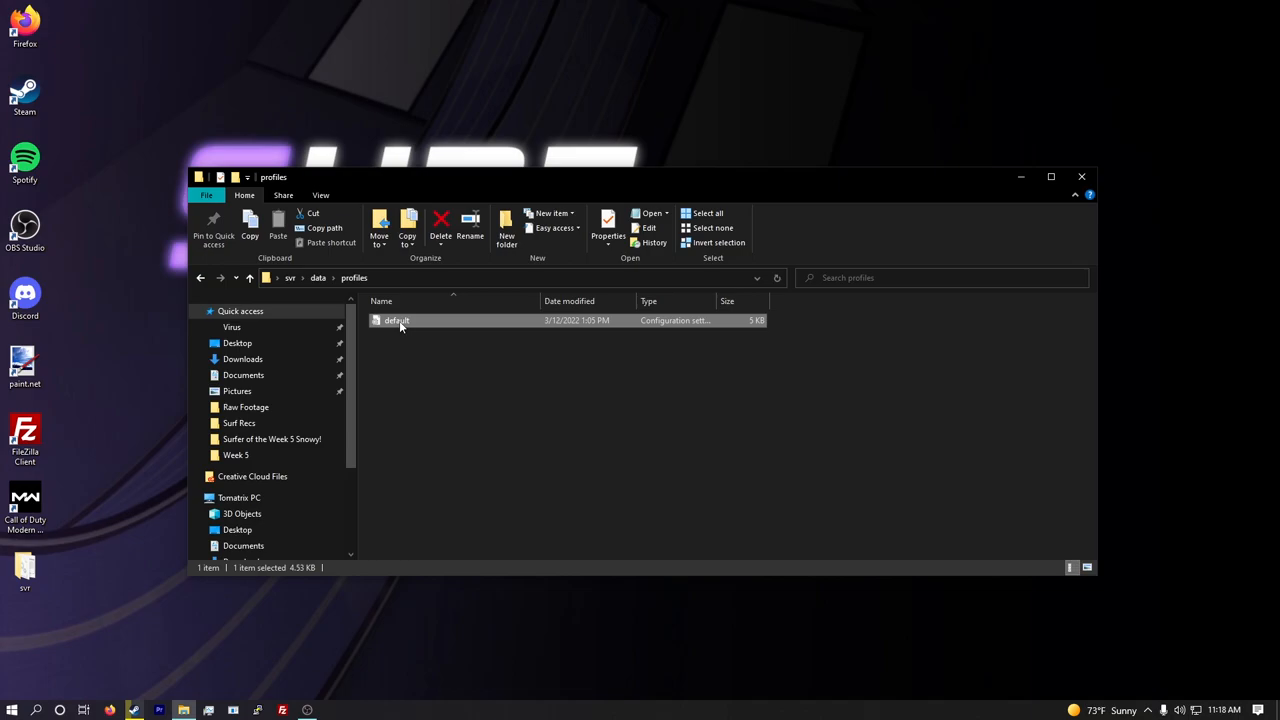
# - Open default in Notepad and change video_x264_crf from 15 to 2
pyautogui.doubleClick(396, 320)
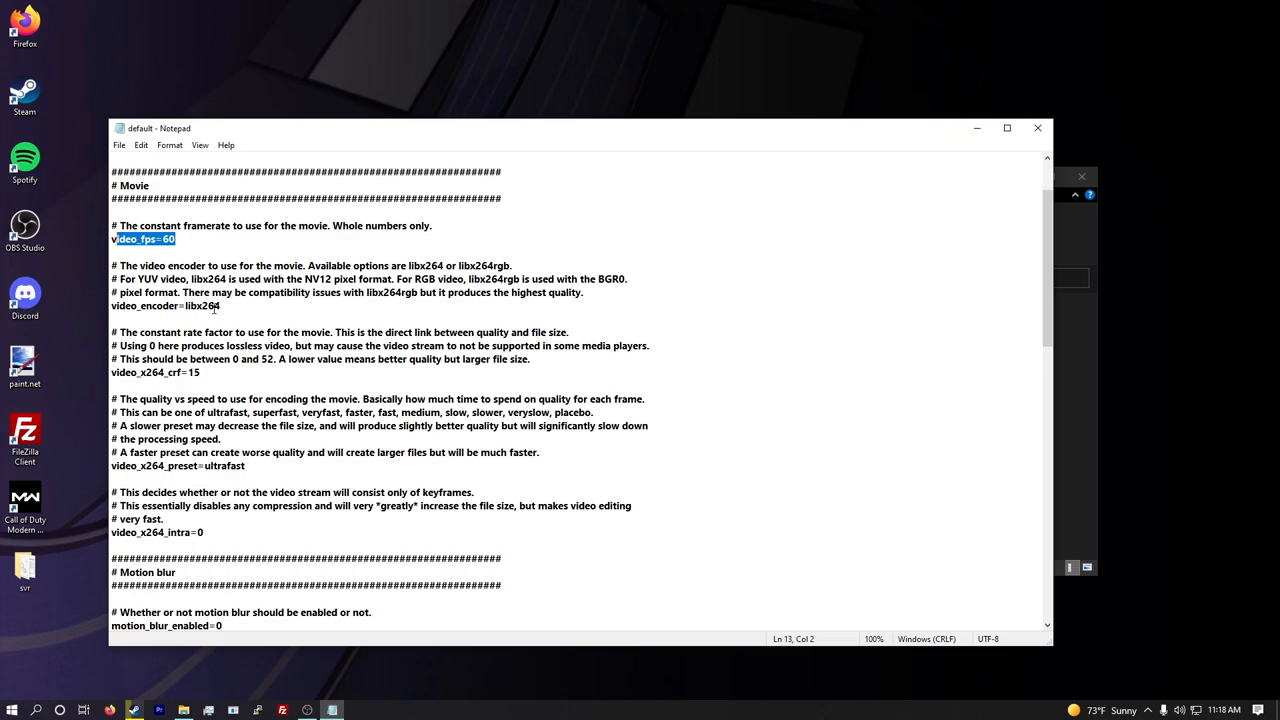
pyautogui.scroll(-3)
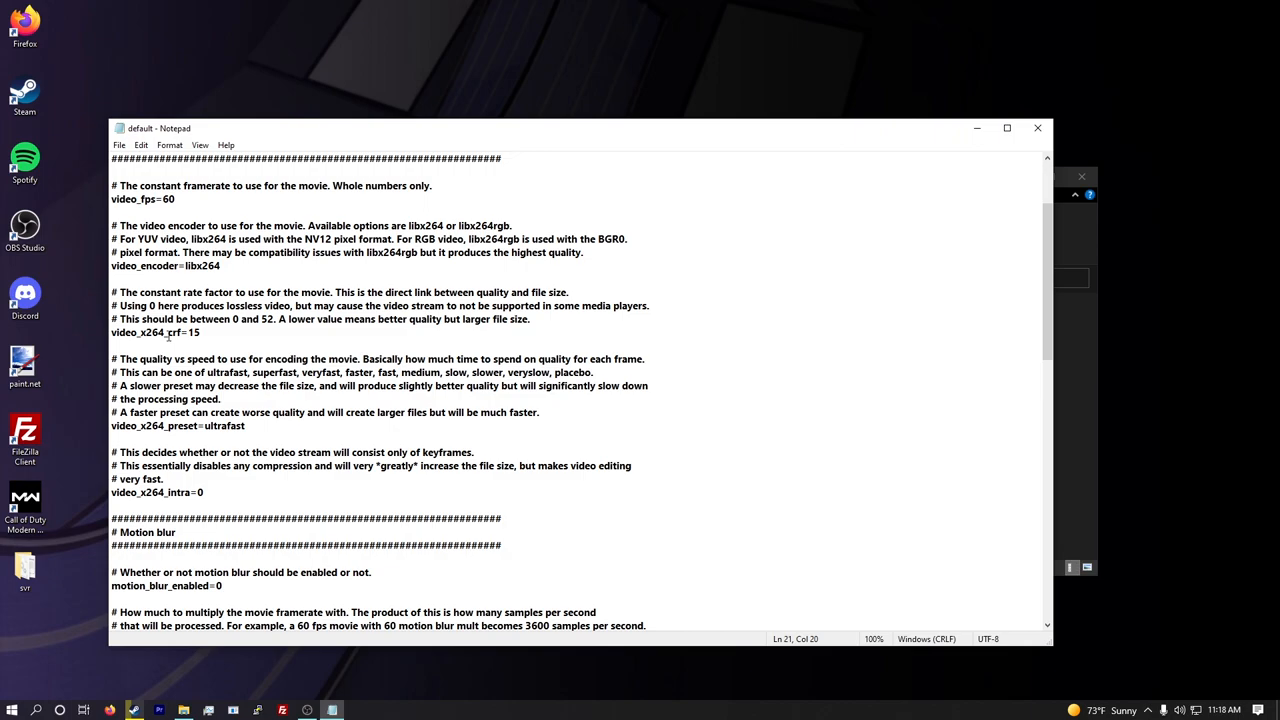
pyautogui.doubleClick(192, 332)
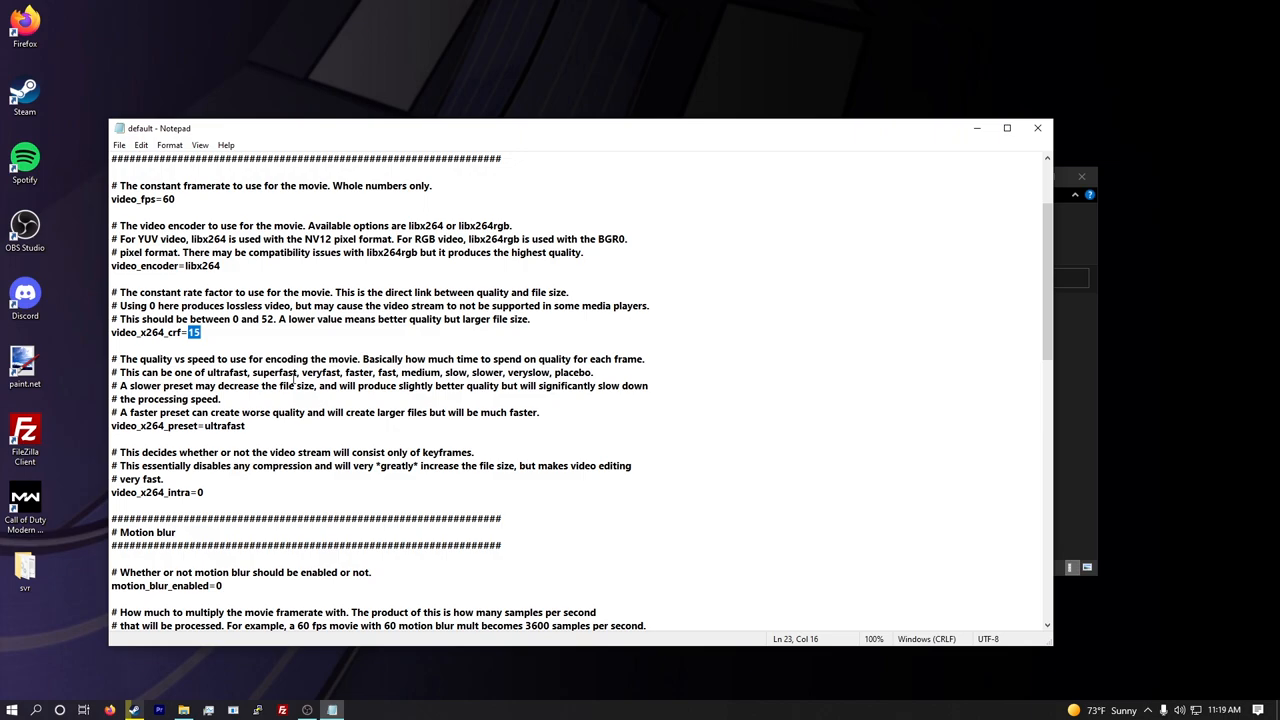
pyautogui.write('2')
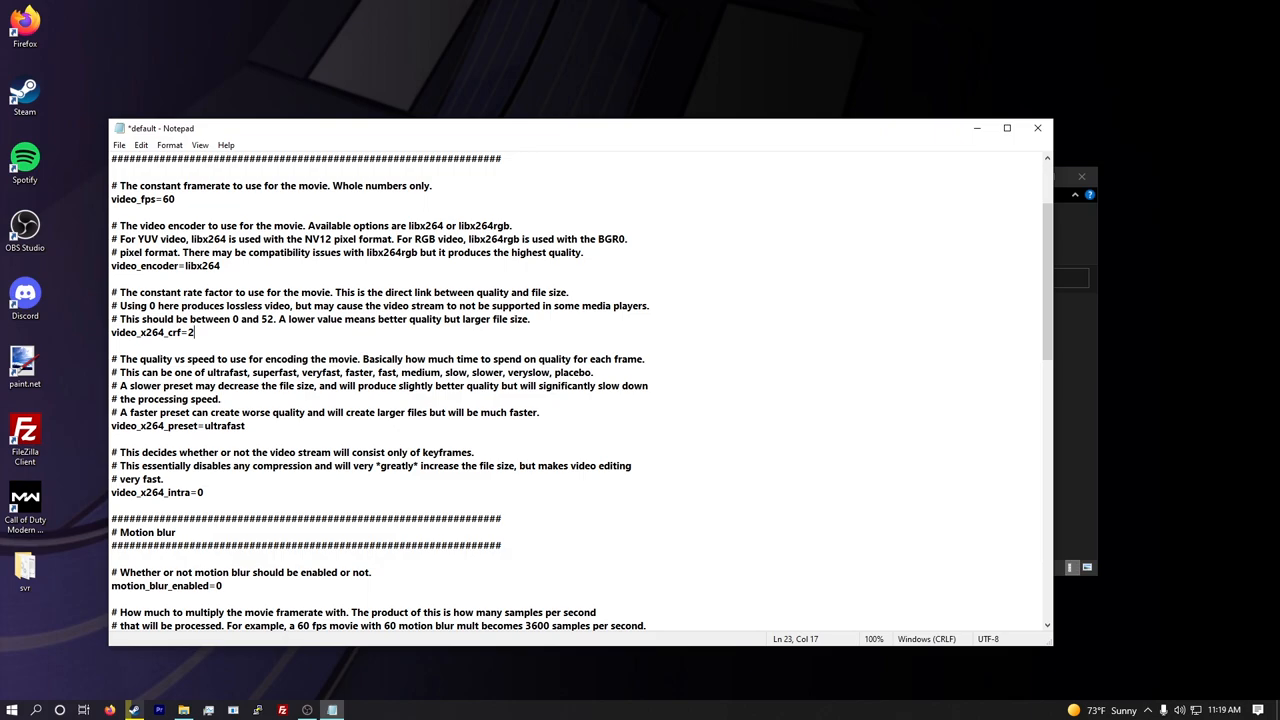
# - Change video_x264_preset from ultrafast to medium, checking the slower preset choices in the comment
pyautogui.doubleClick(224, 344)
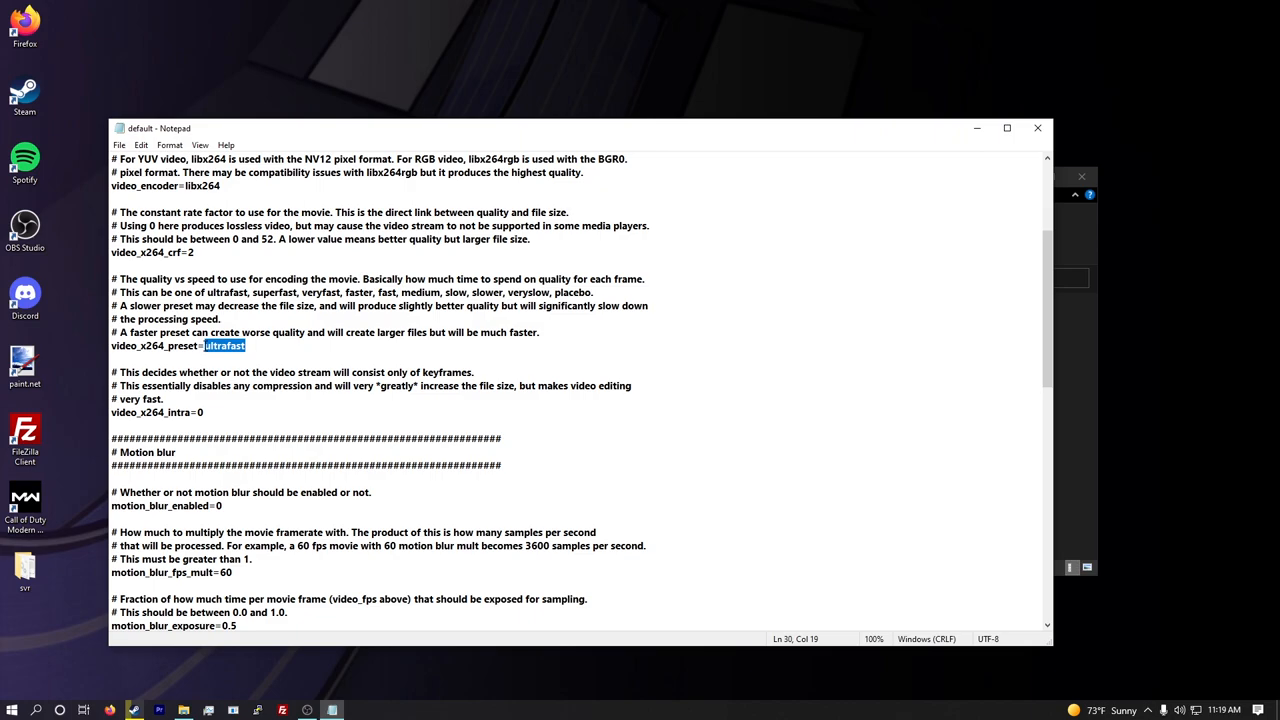
pyautogui.write('medium')
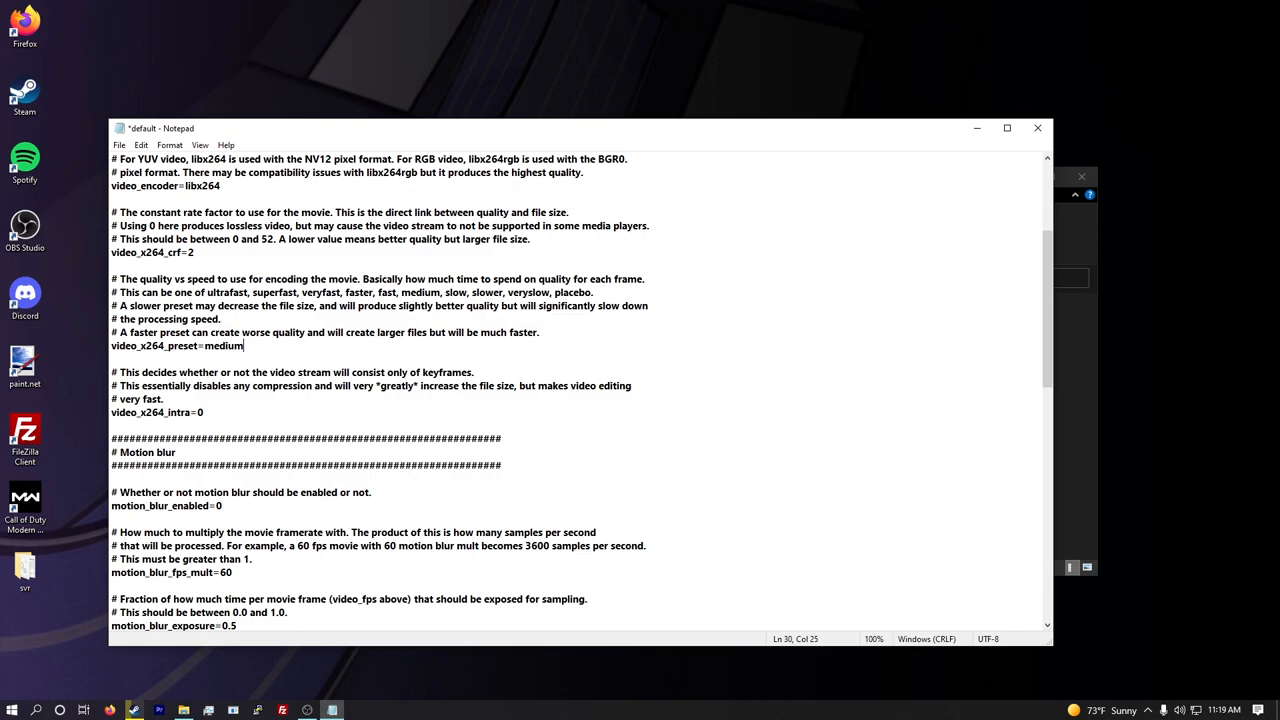
pyautogui.doubleClick(224, 344)
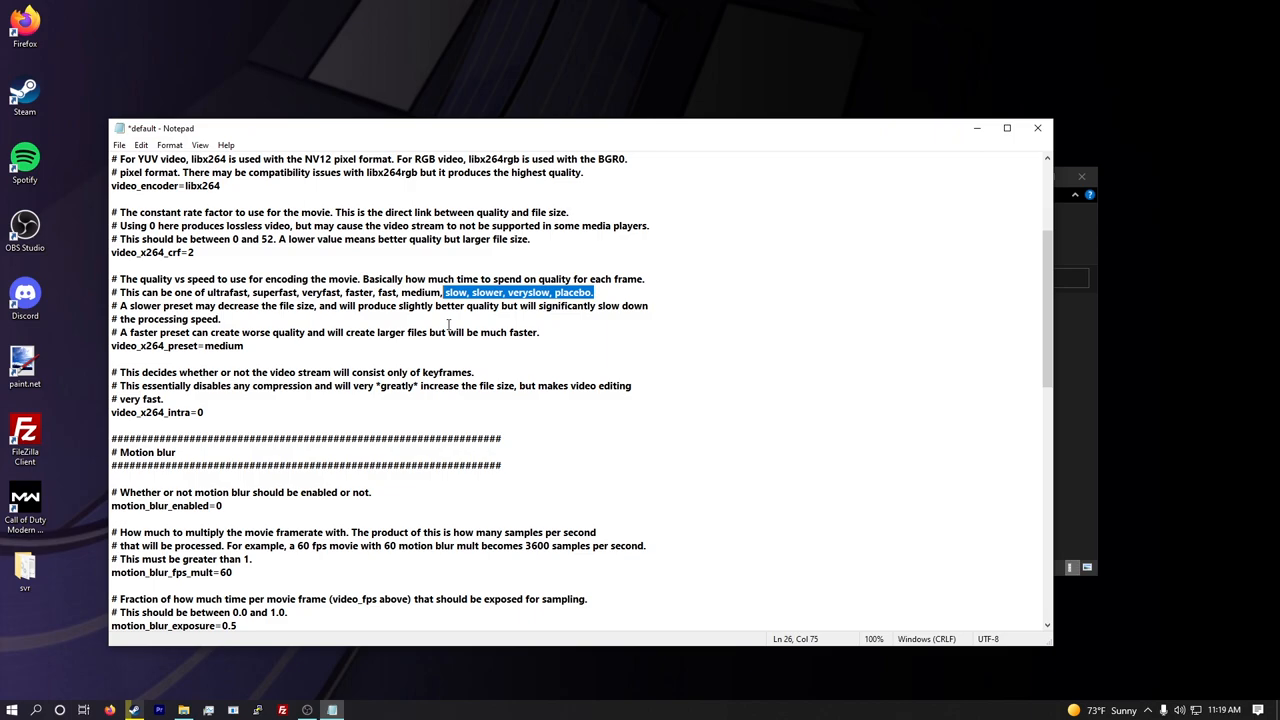
pyautogui.doubleClick(224, 344)
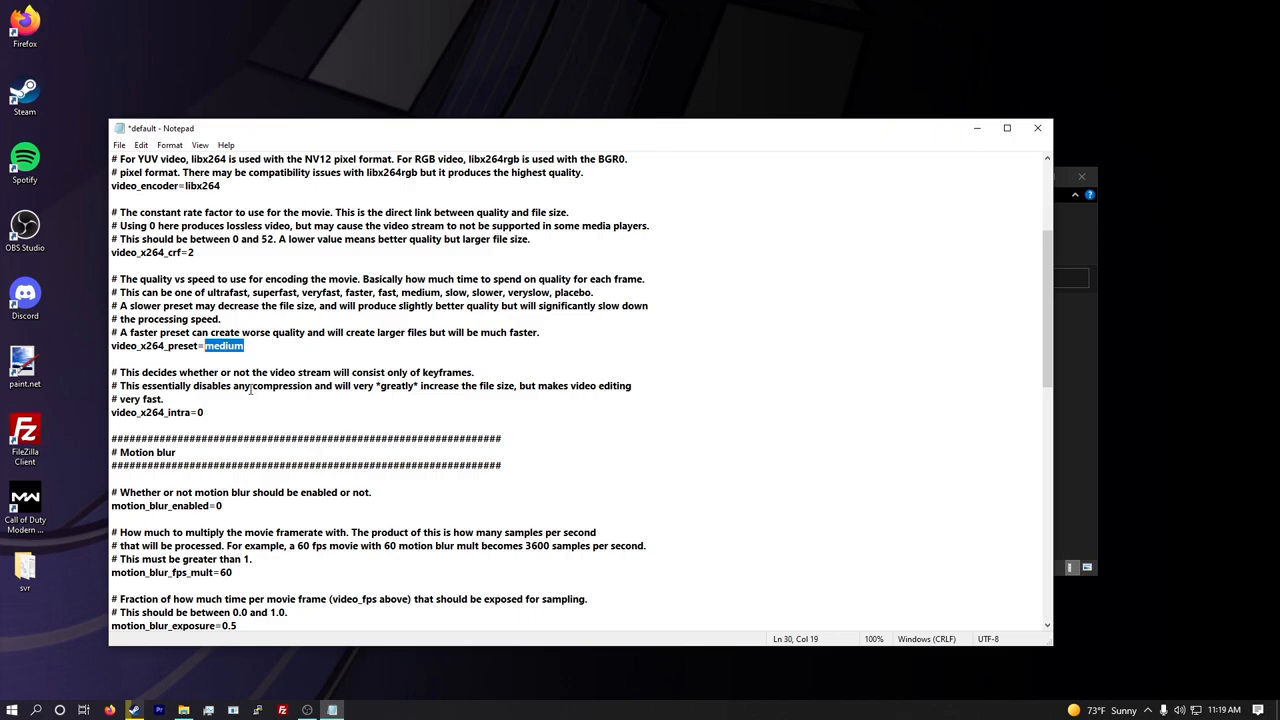
pyautogui.doubleClick(360, 292)
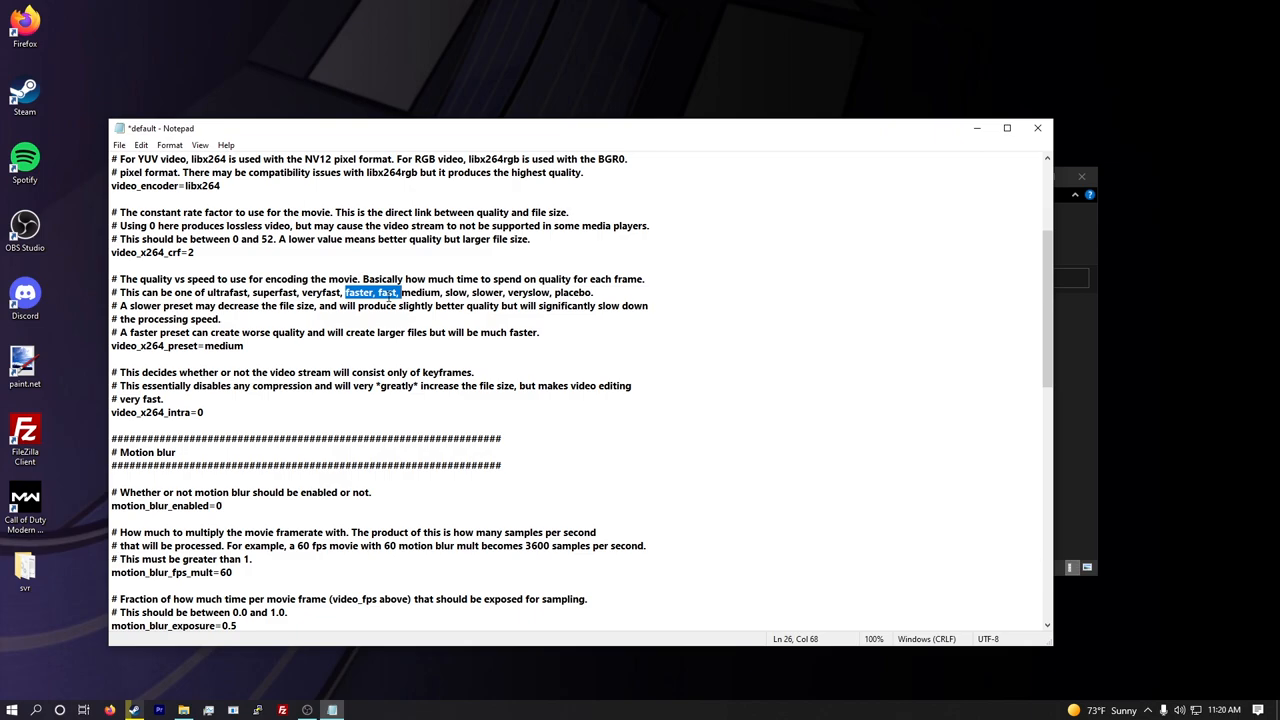
pyautogui.click(224, 420)
pyautogui.write('1')
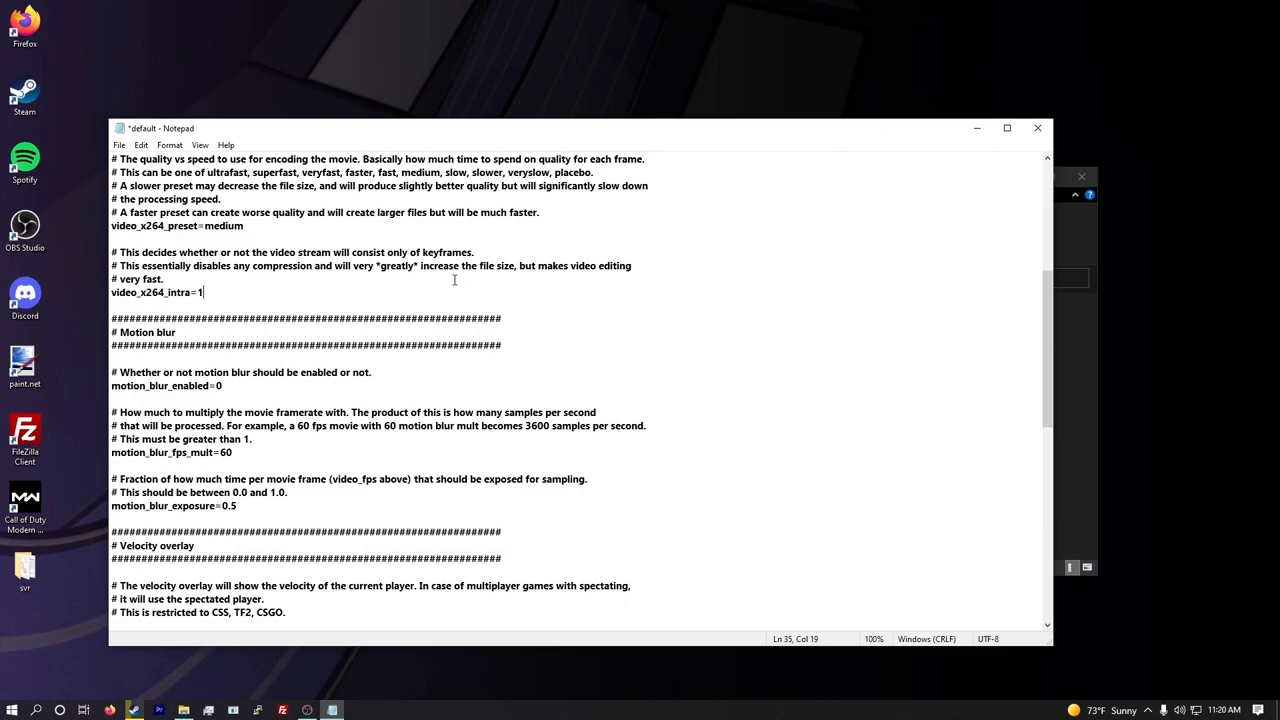
# - Change video_x264_intra from 0 to 1 for a keyframe-only video stream
pyautogui.scroll(-3)
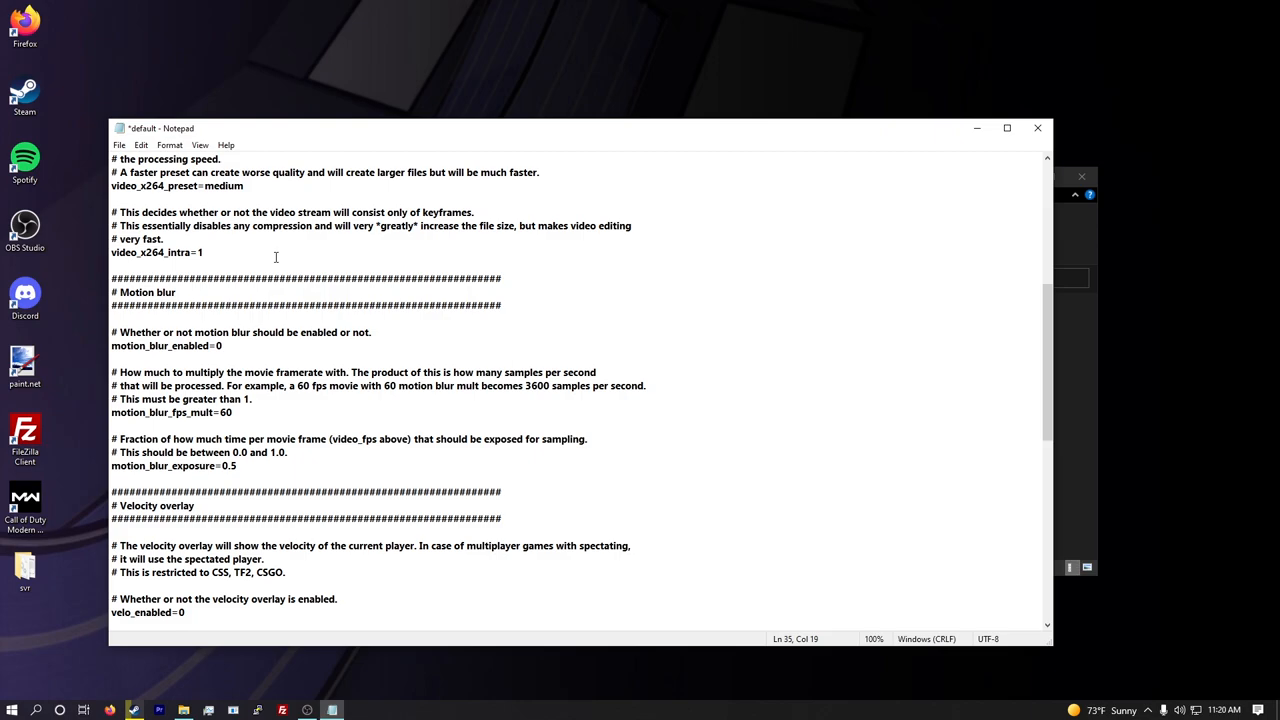
pyautogui.click(192, 252)
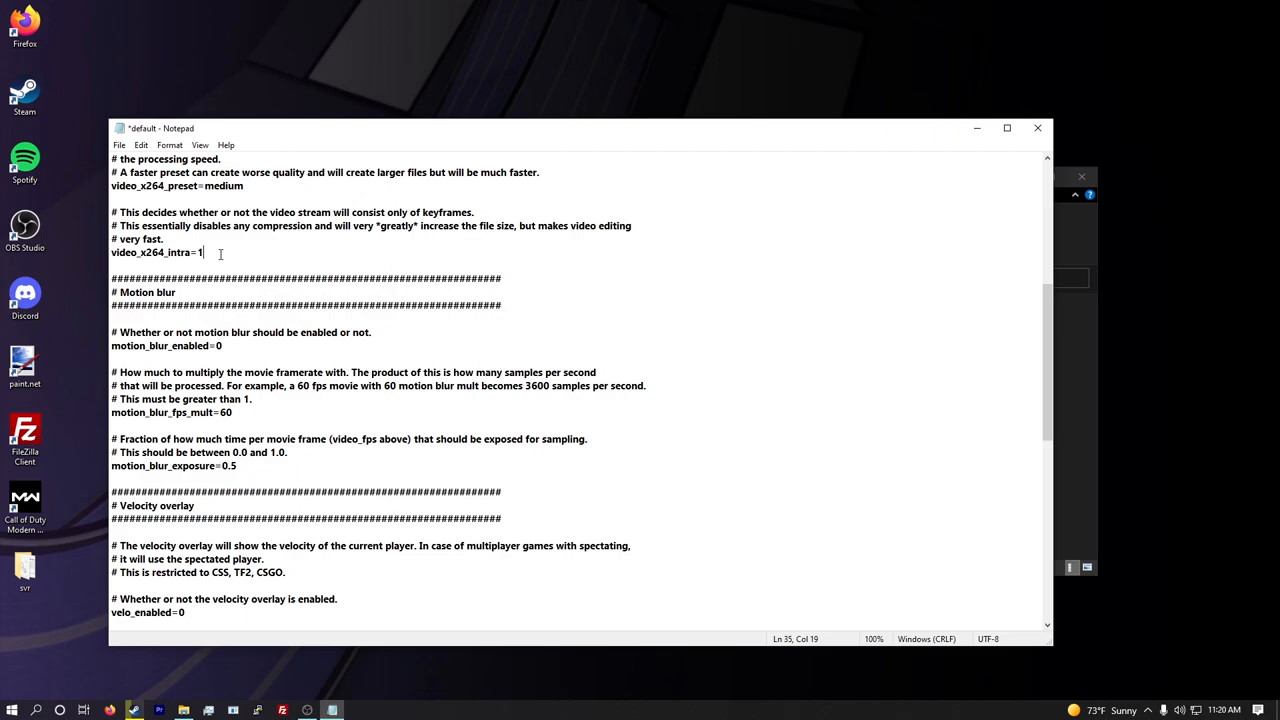
pyautogui.scroll(-3)
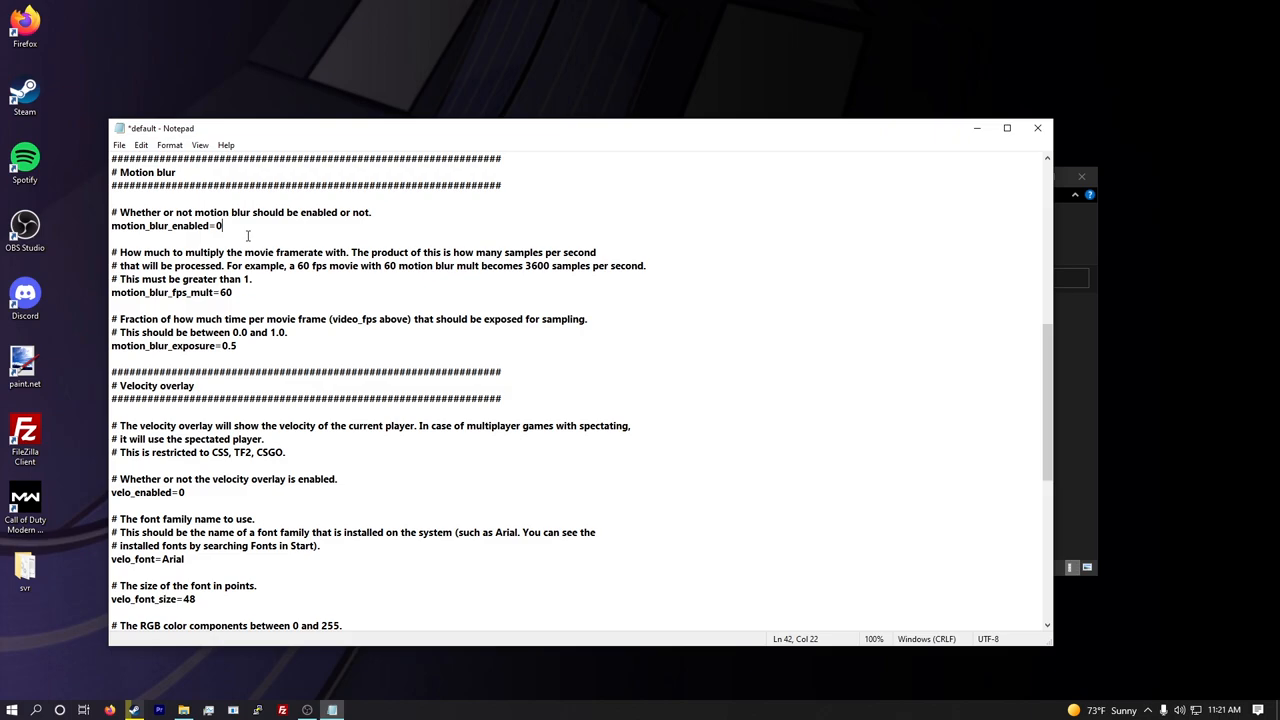
# - Set motion_blur_enabled to 1, leaving motion_blur_fps_mult at 60 and motion_blur_exposure at 0.5
pyautogui.write('1')
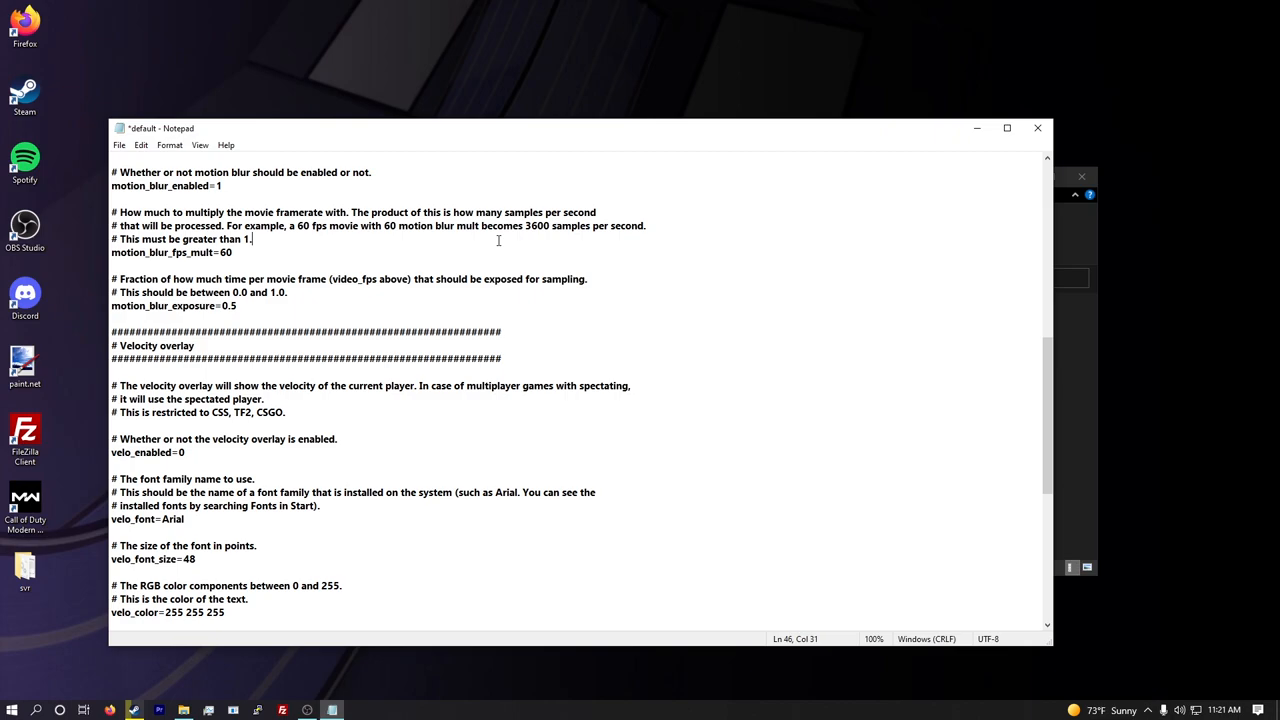
pyautogui.doubleClick(304, 224)
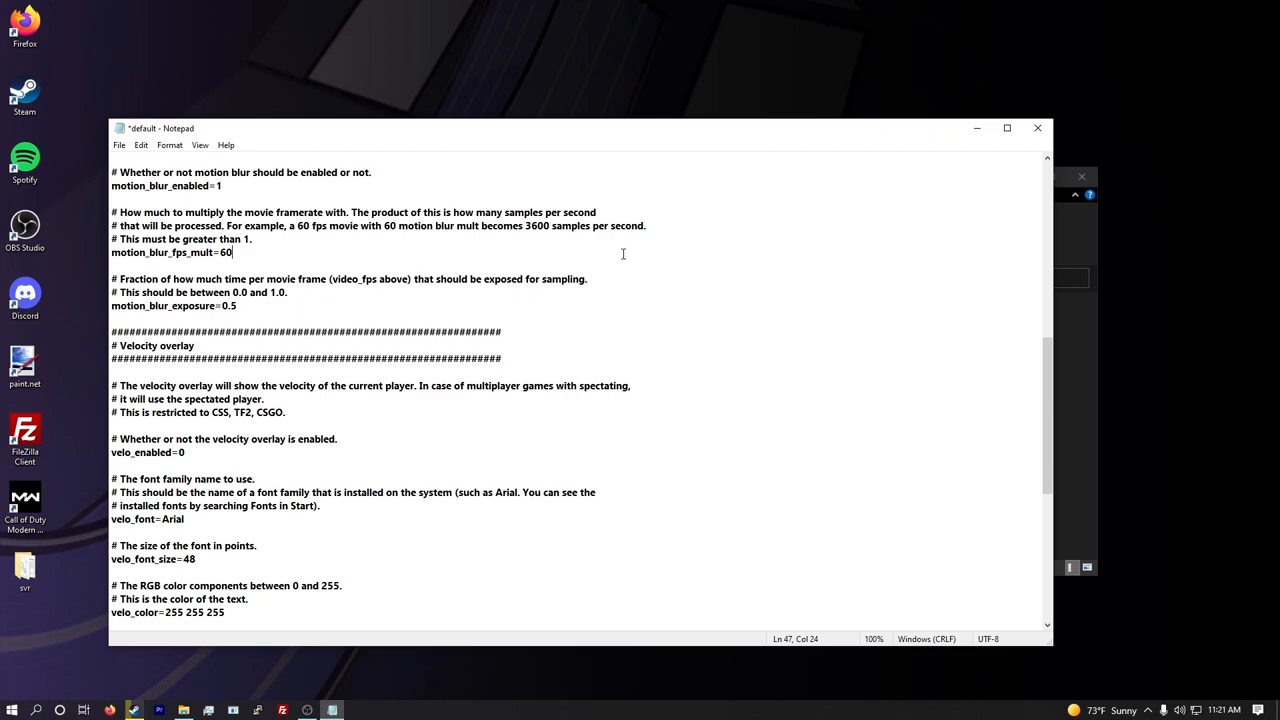
pyautogui.click(548, 224)
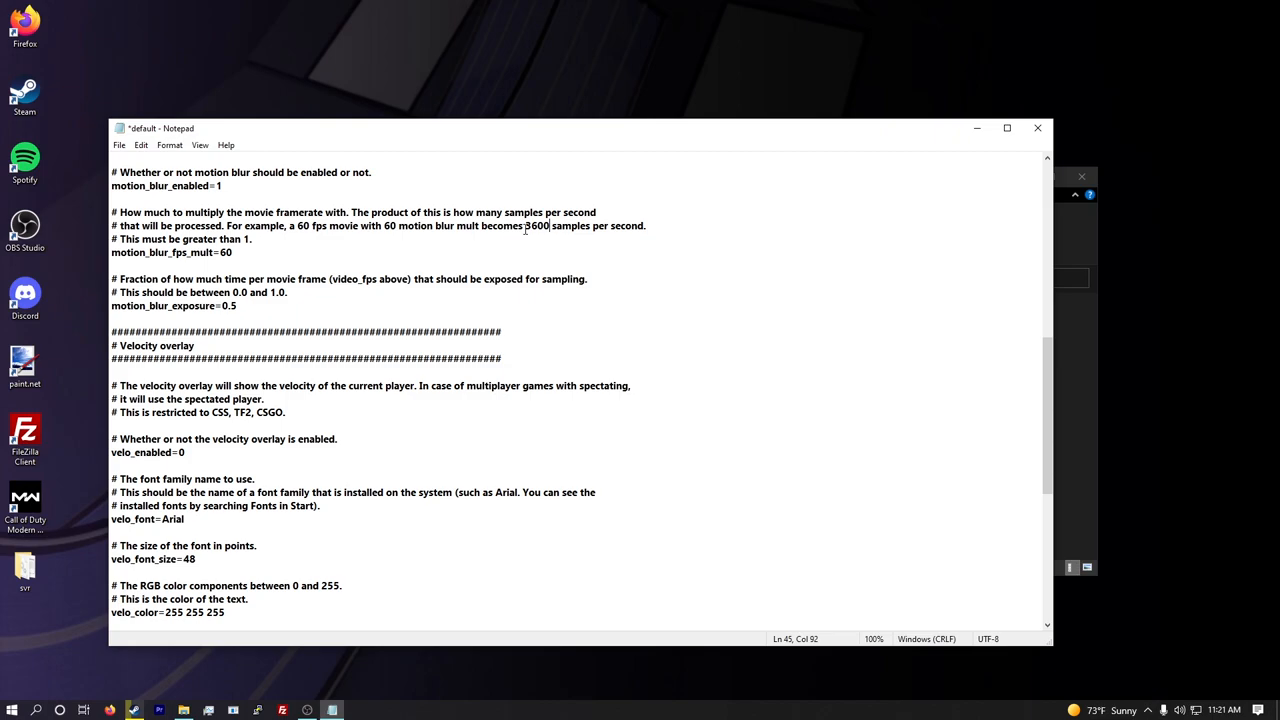
pyautogui.scroll(-3)
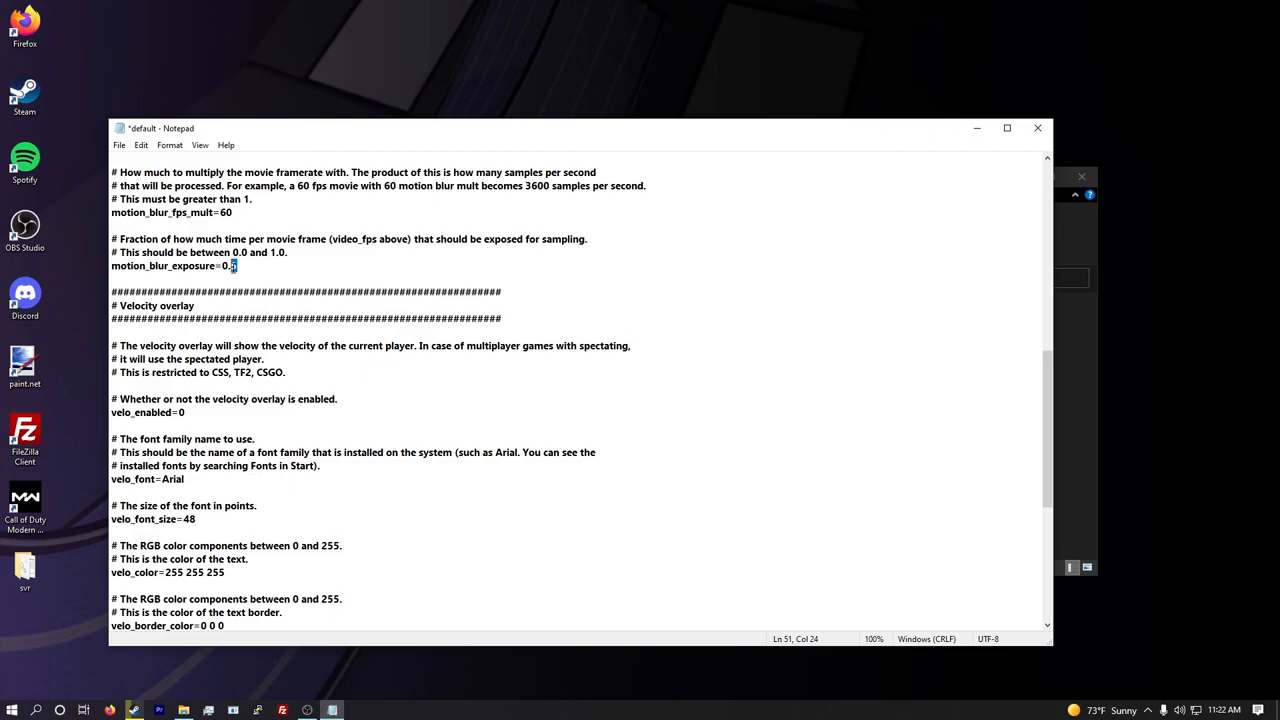
pyautogui.doubleClick(536, 184)
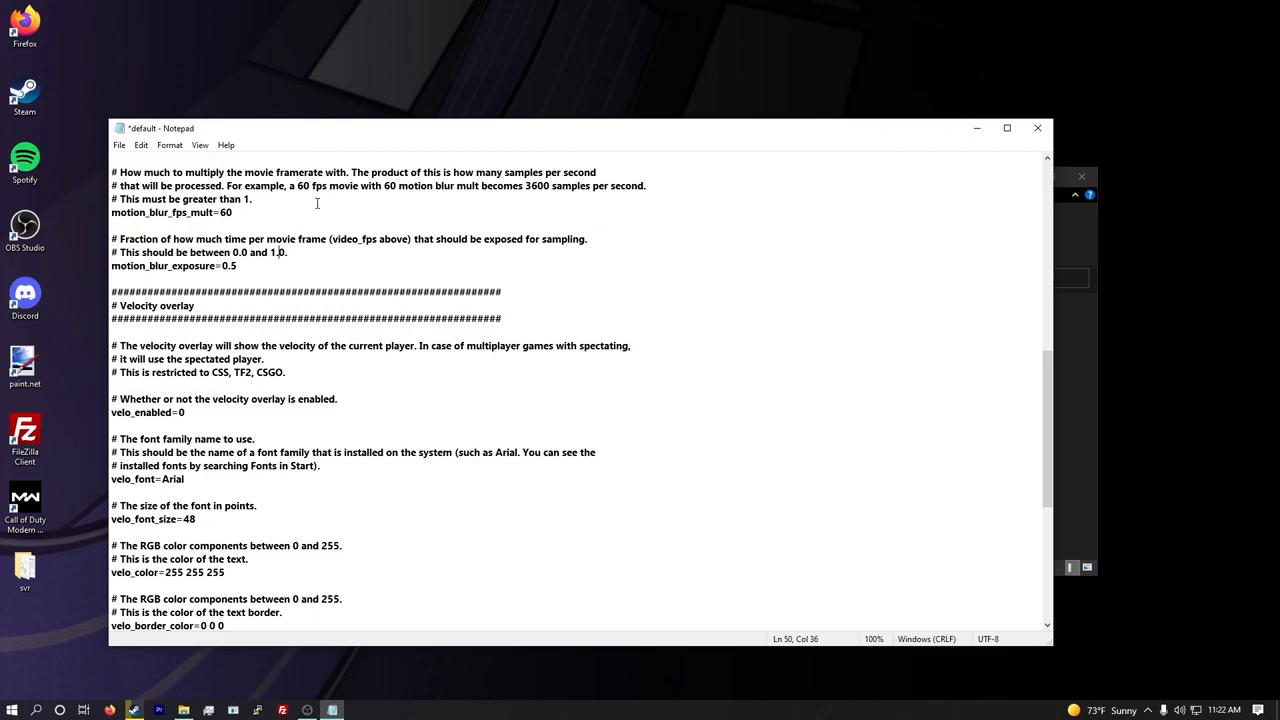
pyautogui.doubleClick(226, 212)
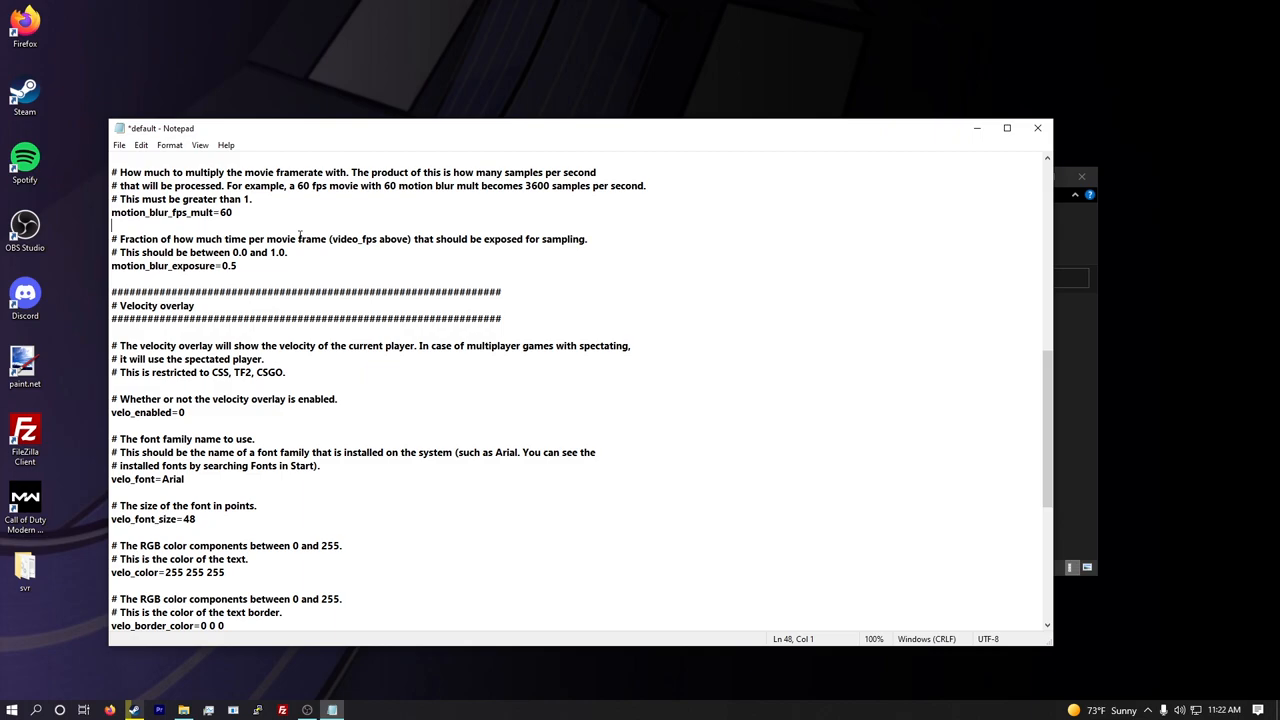
pyautogui.scroll(-3)
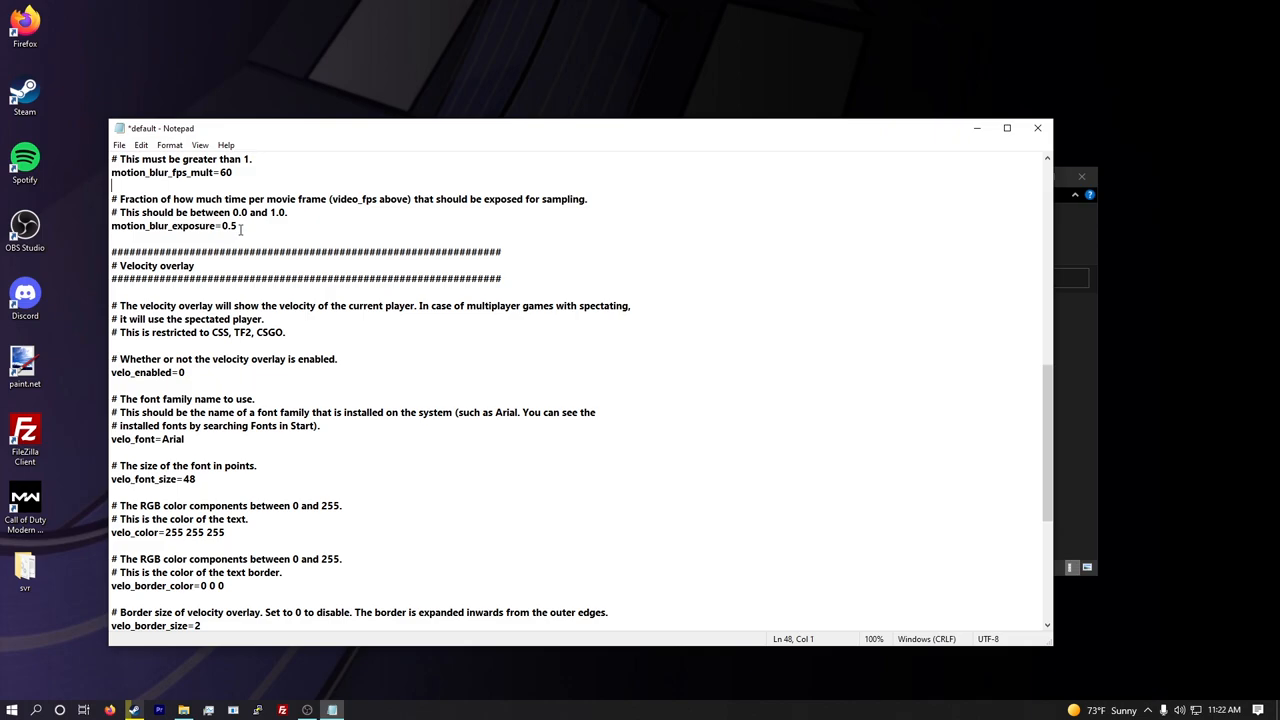
pyautogui.scroll(-3)
pyautogui.write('1')
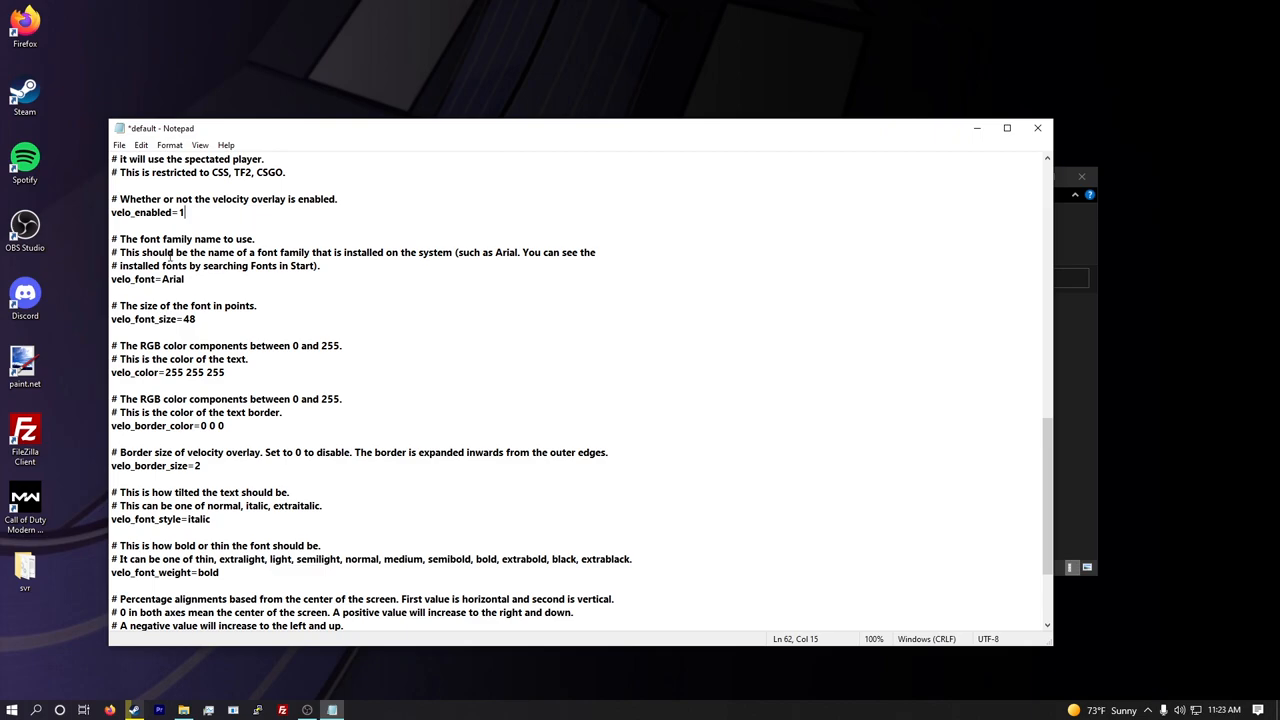
# - Set velo_enabled to 1 and replace Arial with Technical Rounded VP on the velo_font line
pyautogui.write('Tec')
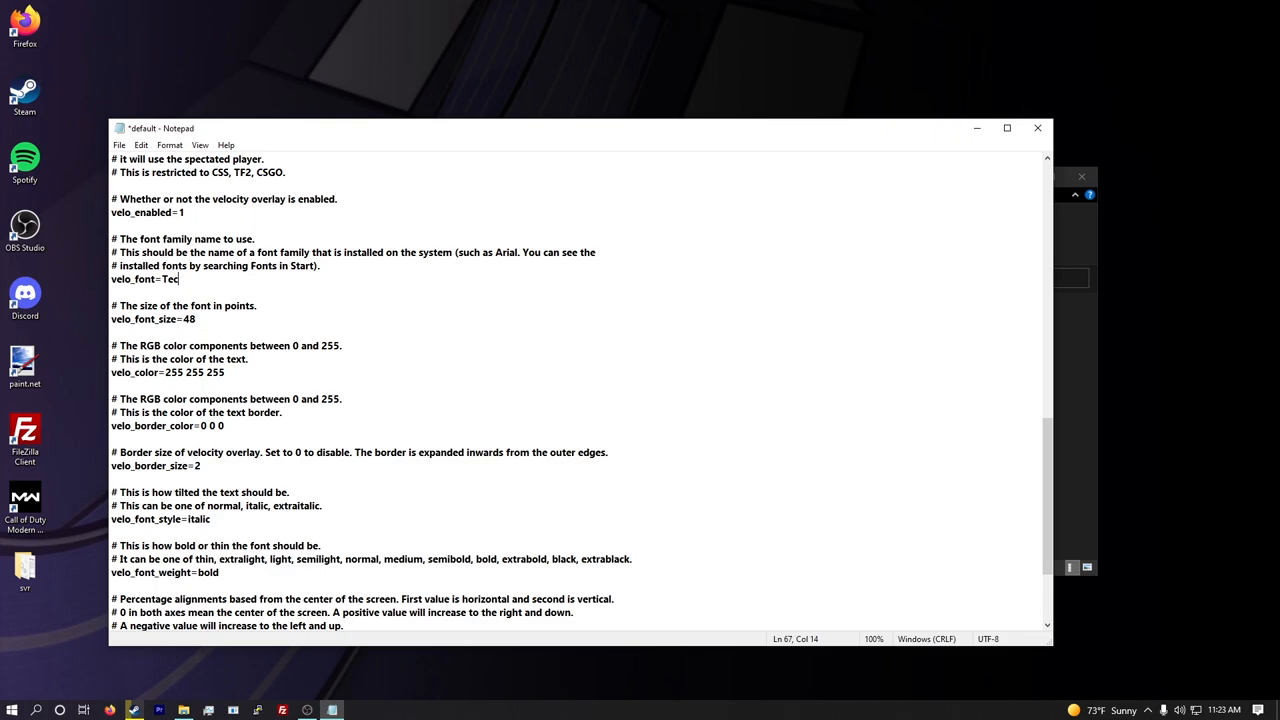
pyautogui.write('hnical Rounded VP')
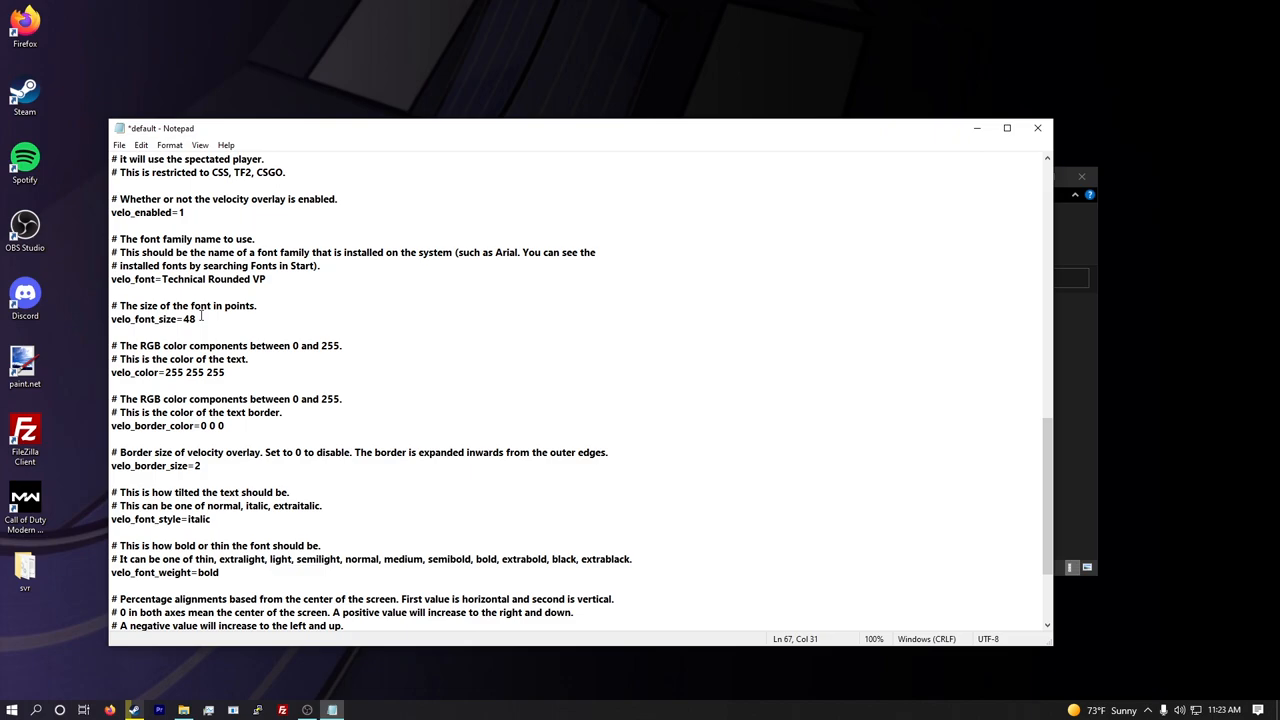
pyautogui.click(36, 710)
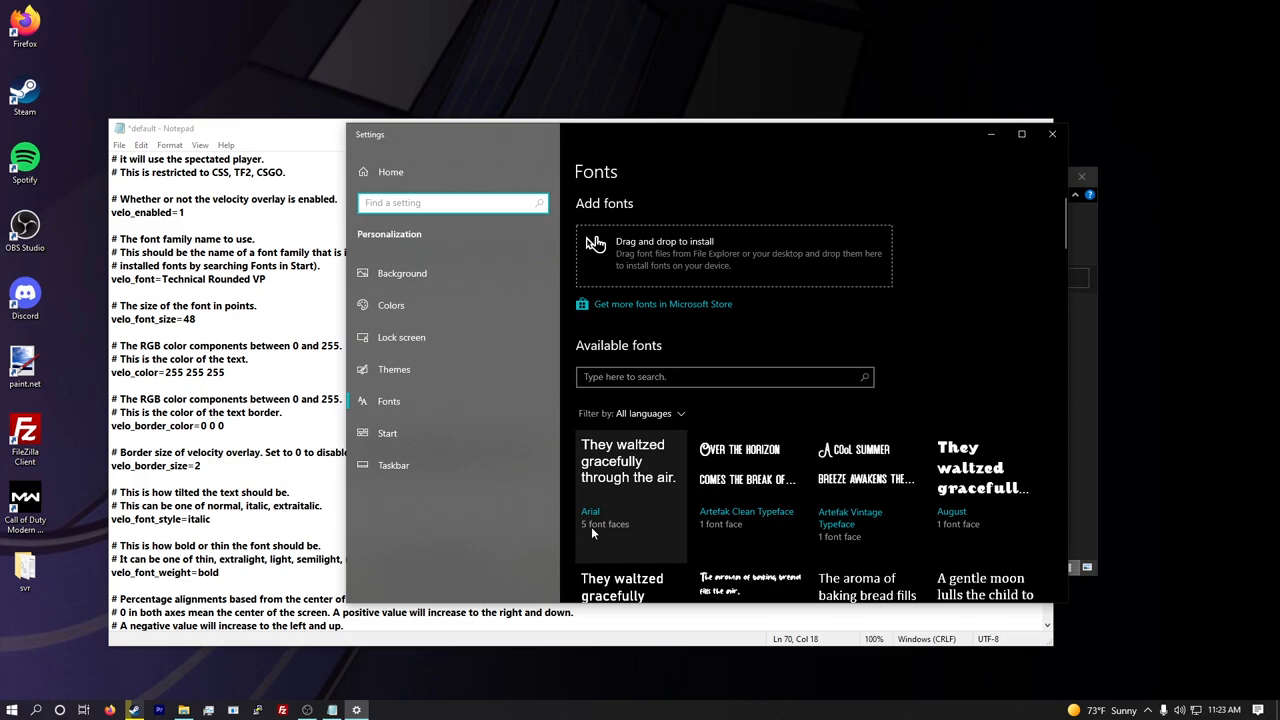
# - Locate Technical Rounded VP among the installed fonts and view its details
pyautogui.scroll(-3)
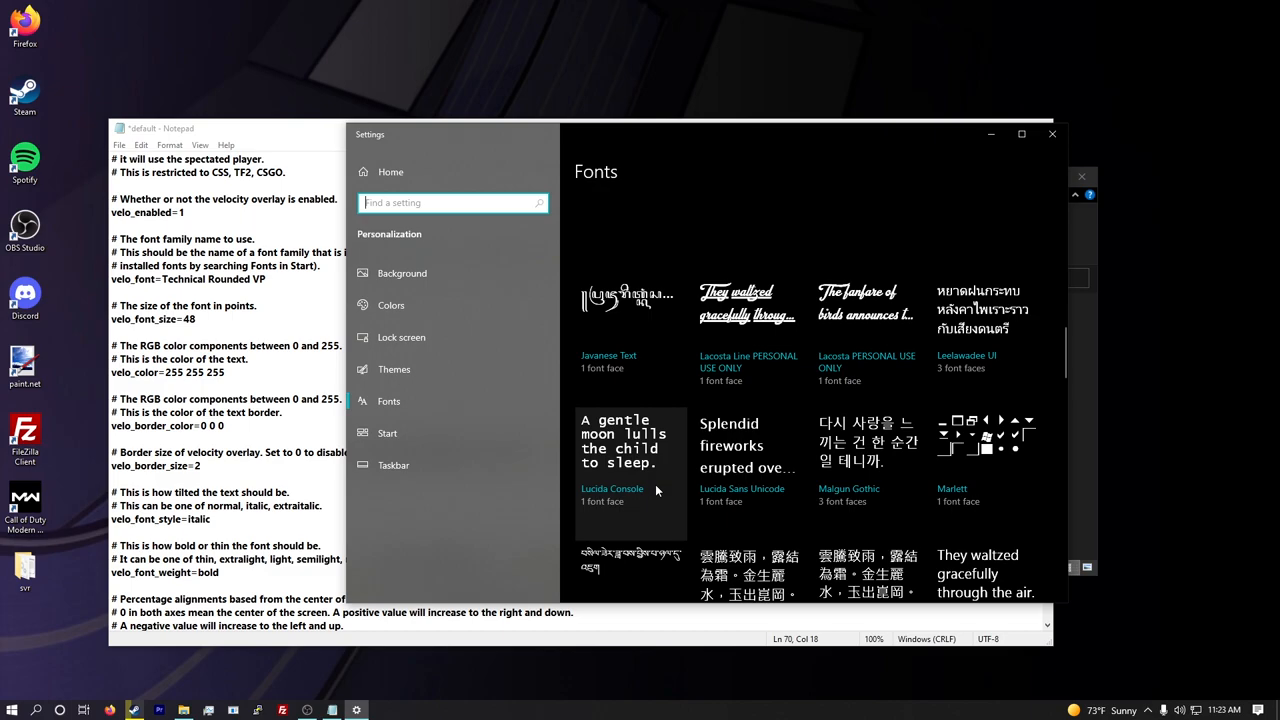
pyautogui.scroll(-3)
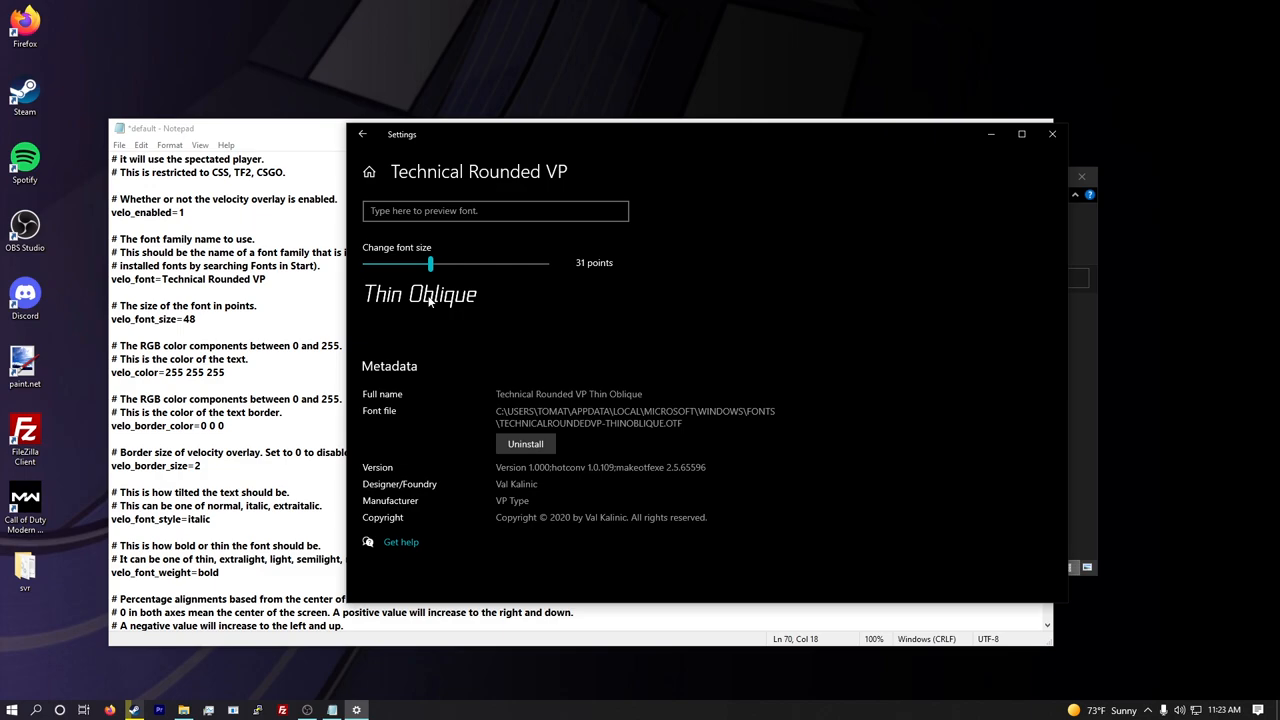
pyautogui.click(496, 212)
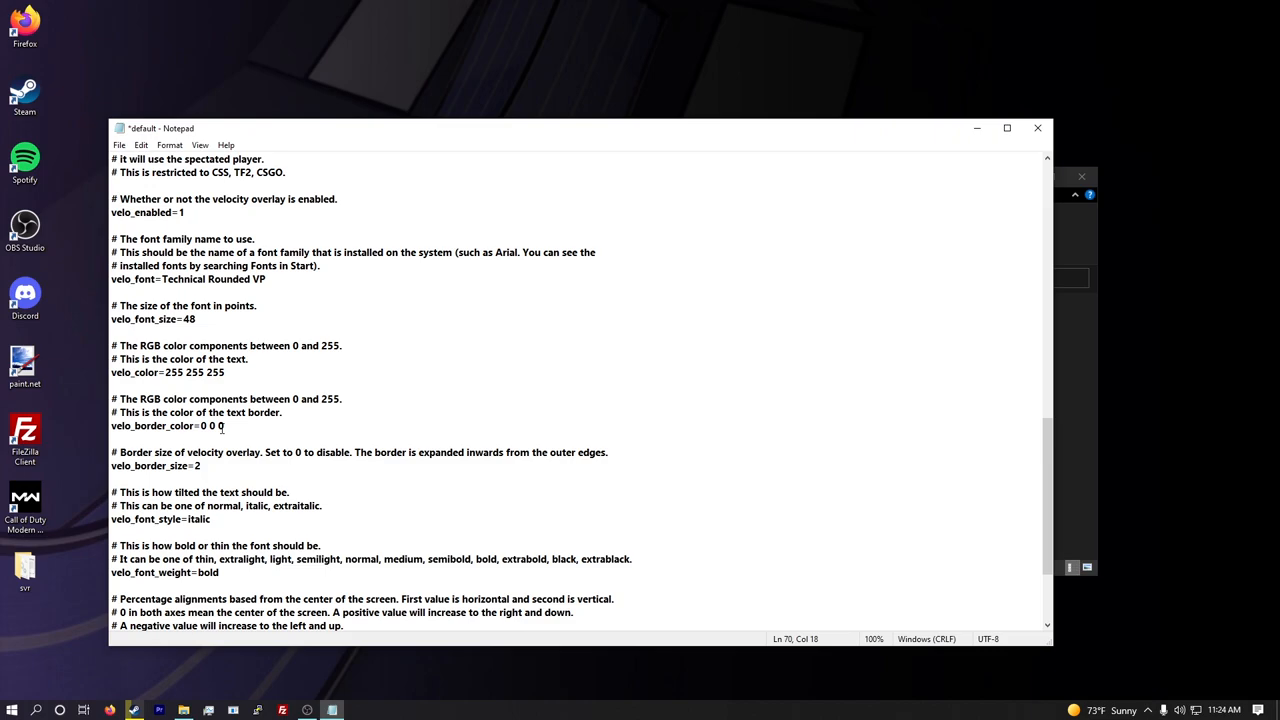
# - Set velo_font_size to 75 and begin changing velo_border_size from 2 to 1
pyautogui.scroll(-3)
pyautogui.write('75')
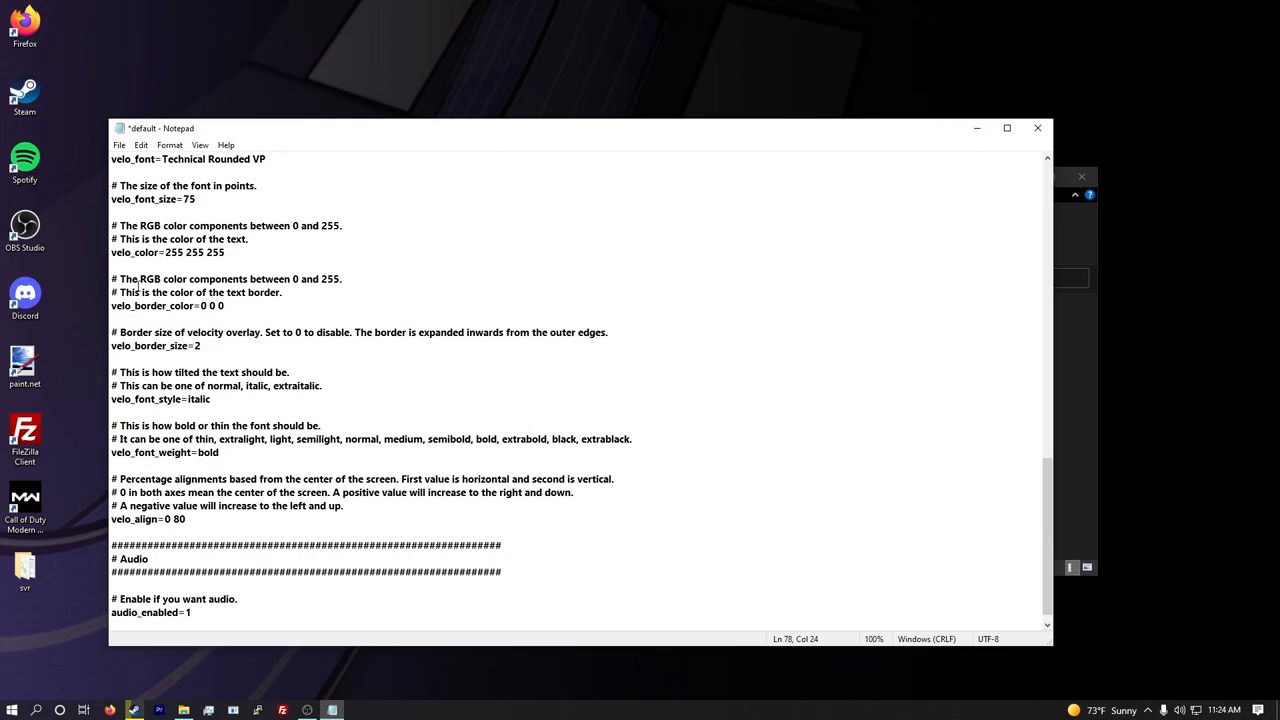
pyautogui.click(196, 316)
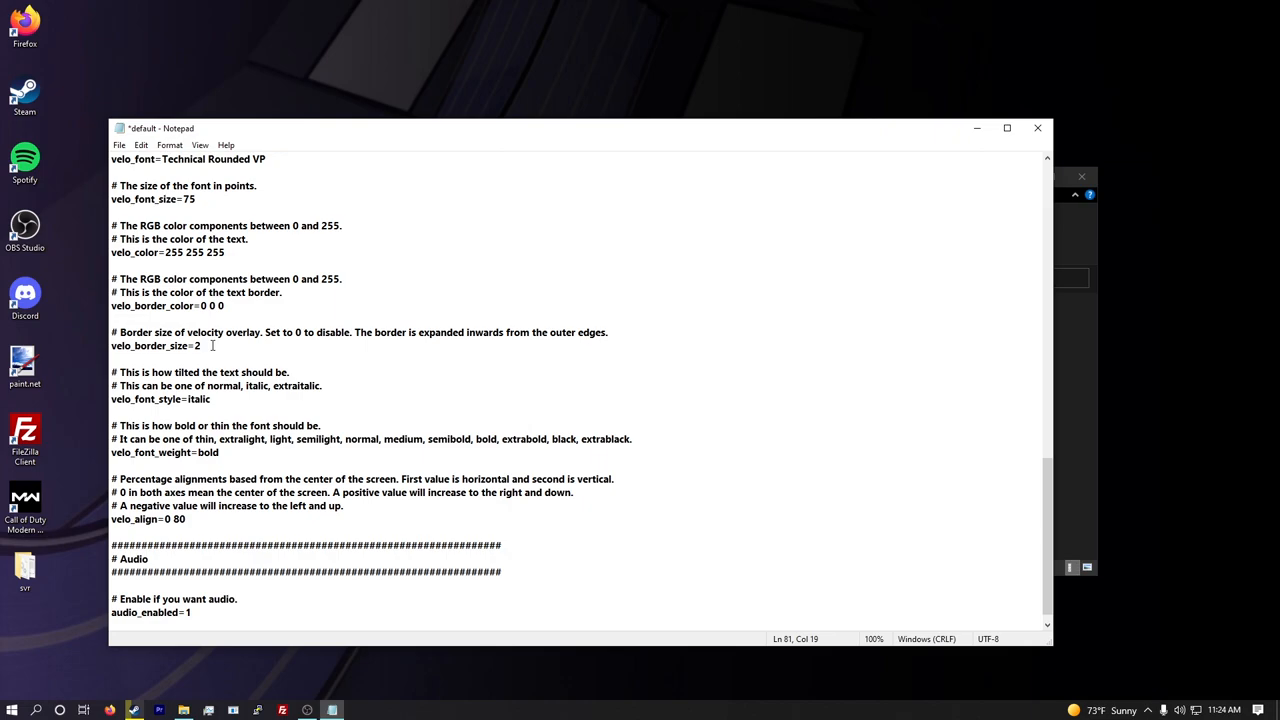
pyautogui.write('1')
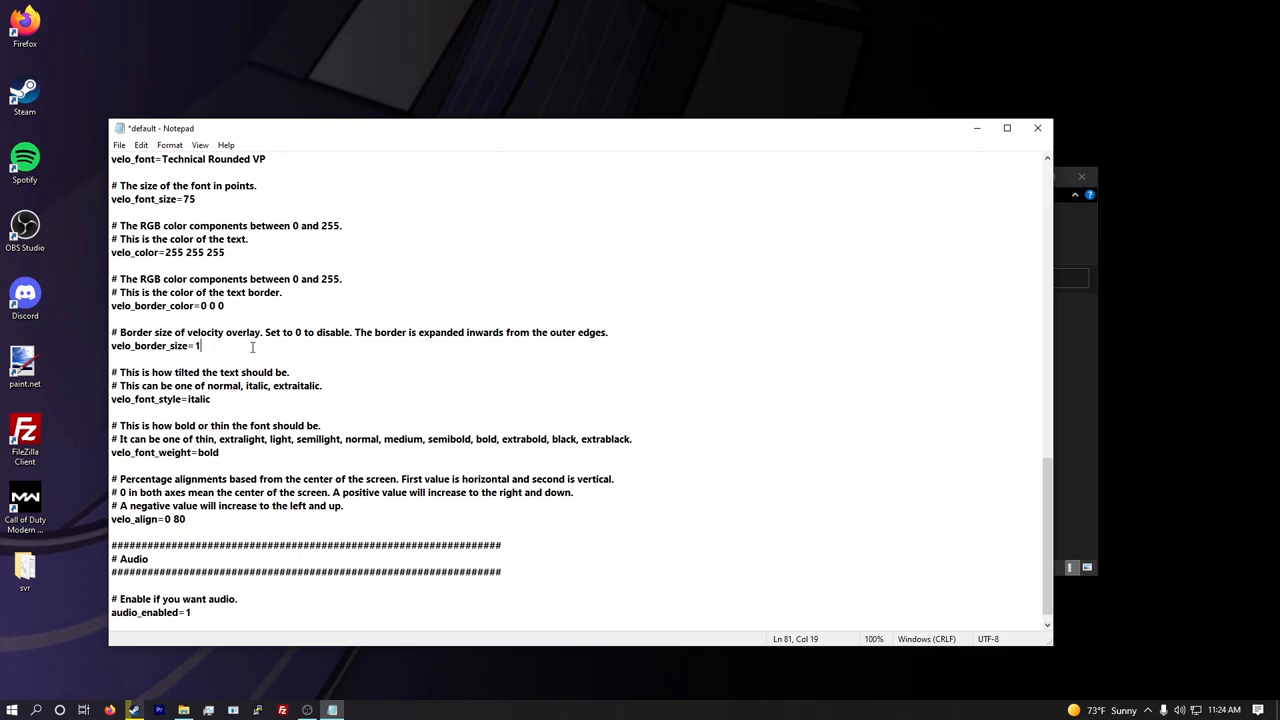
pyautogui.moveTo(190, 346)
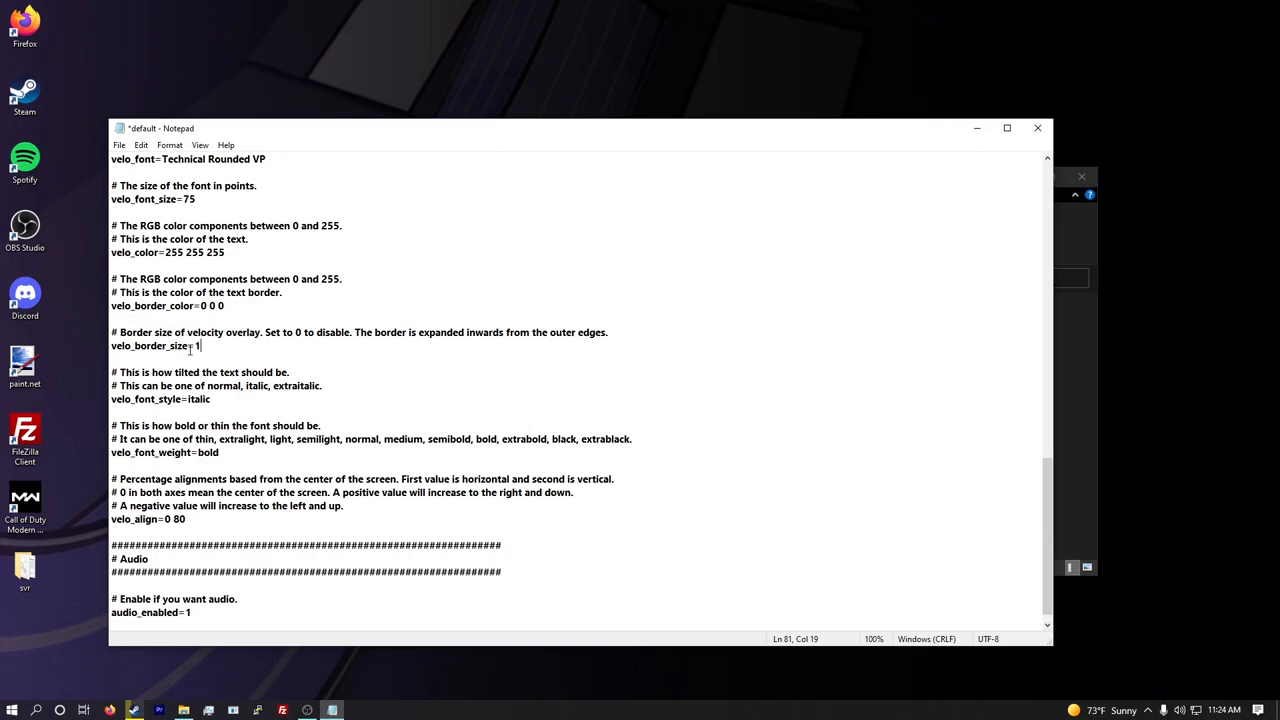
pyautogui.doubleClick(212, 292)
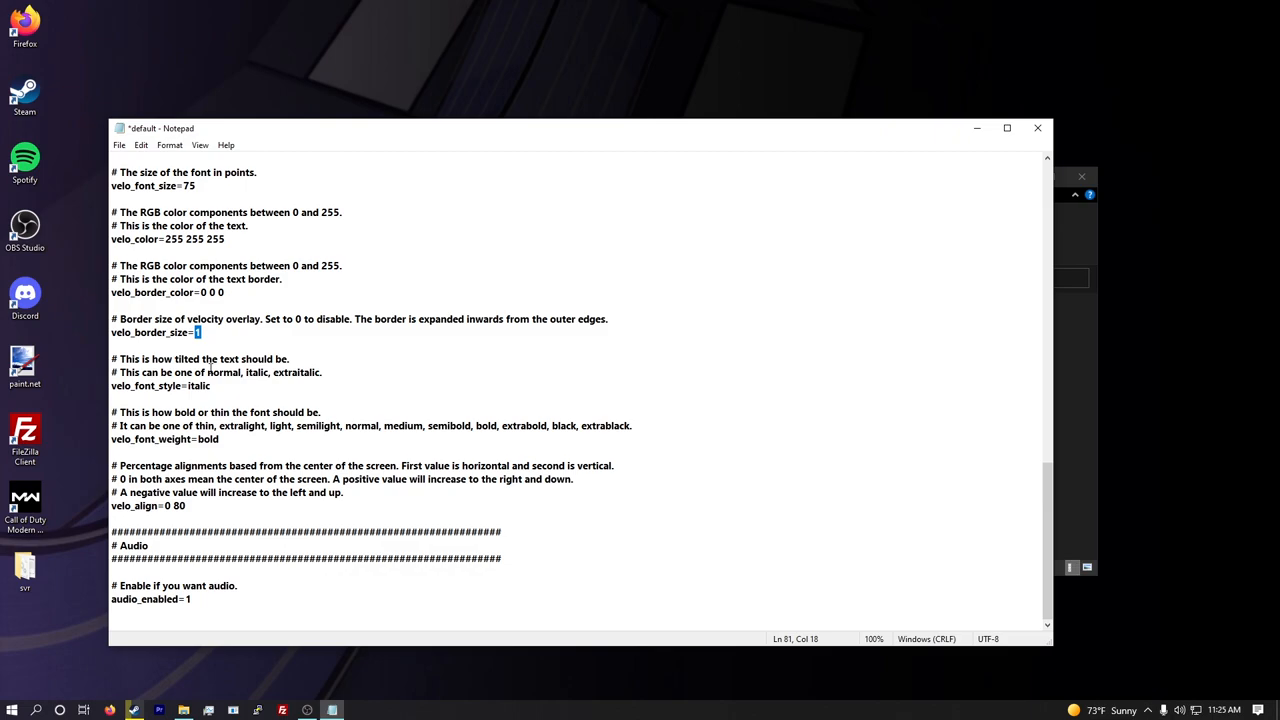
# - Change the velocity overlay font style from italic to normal
pyautogui.doubleClick(212, 292)
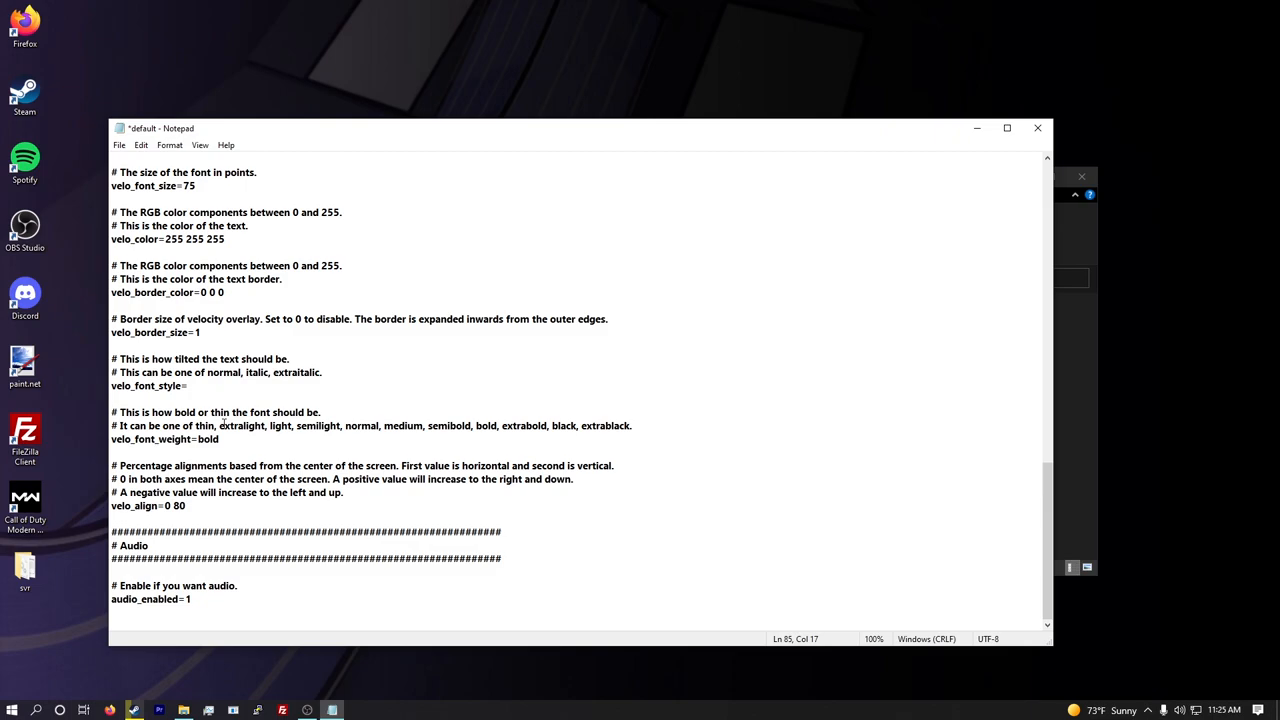
pyautogui.write('normal')
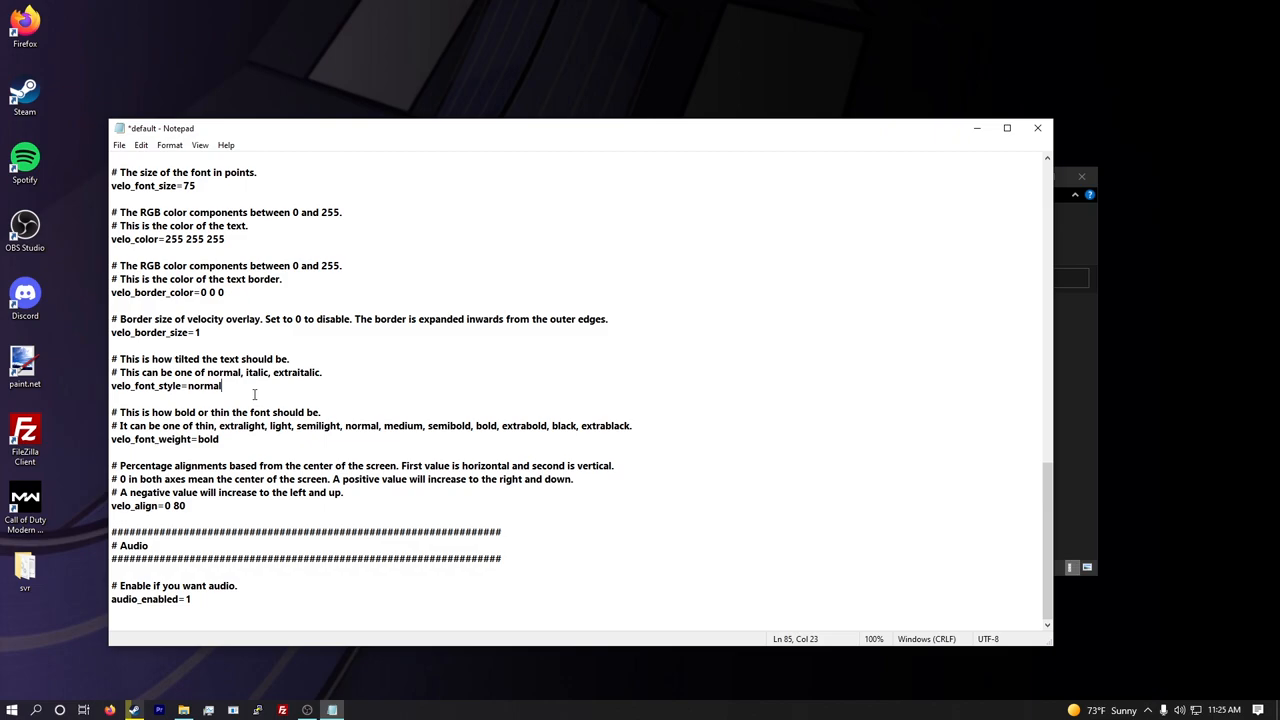
pyautogui.press('Backspace')
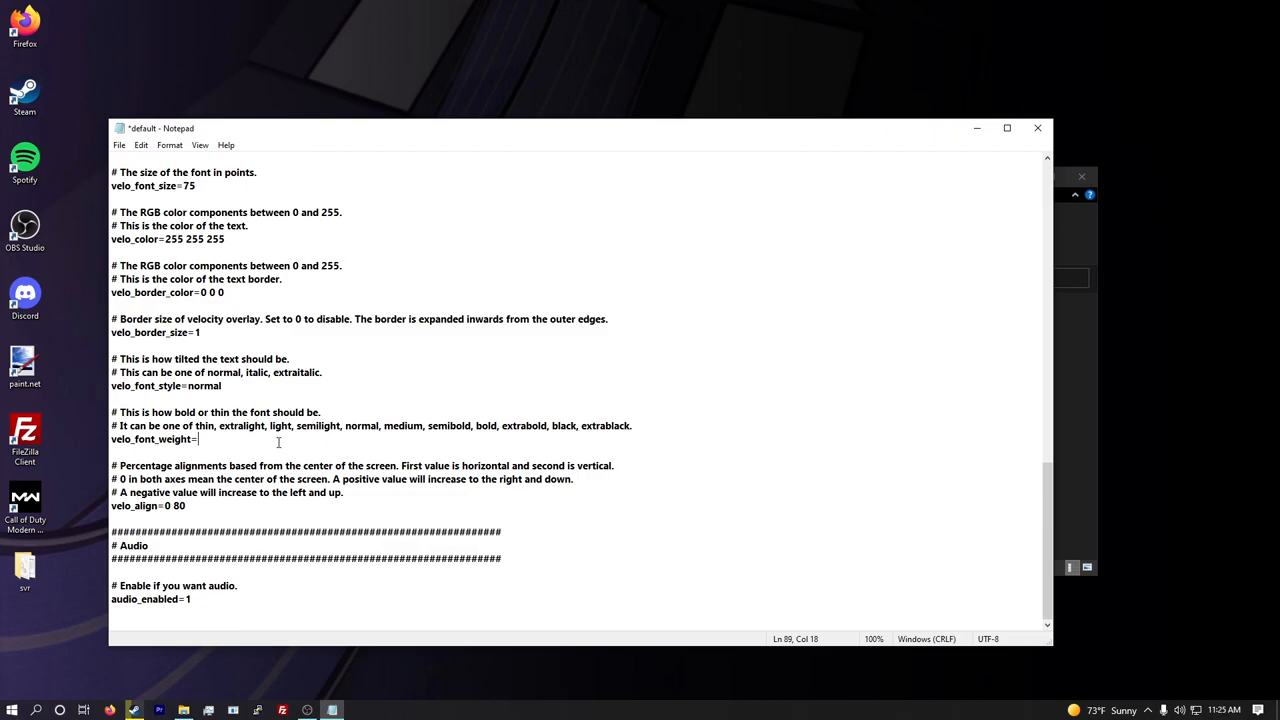
pyautogui.write('normal')
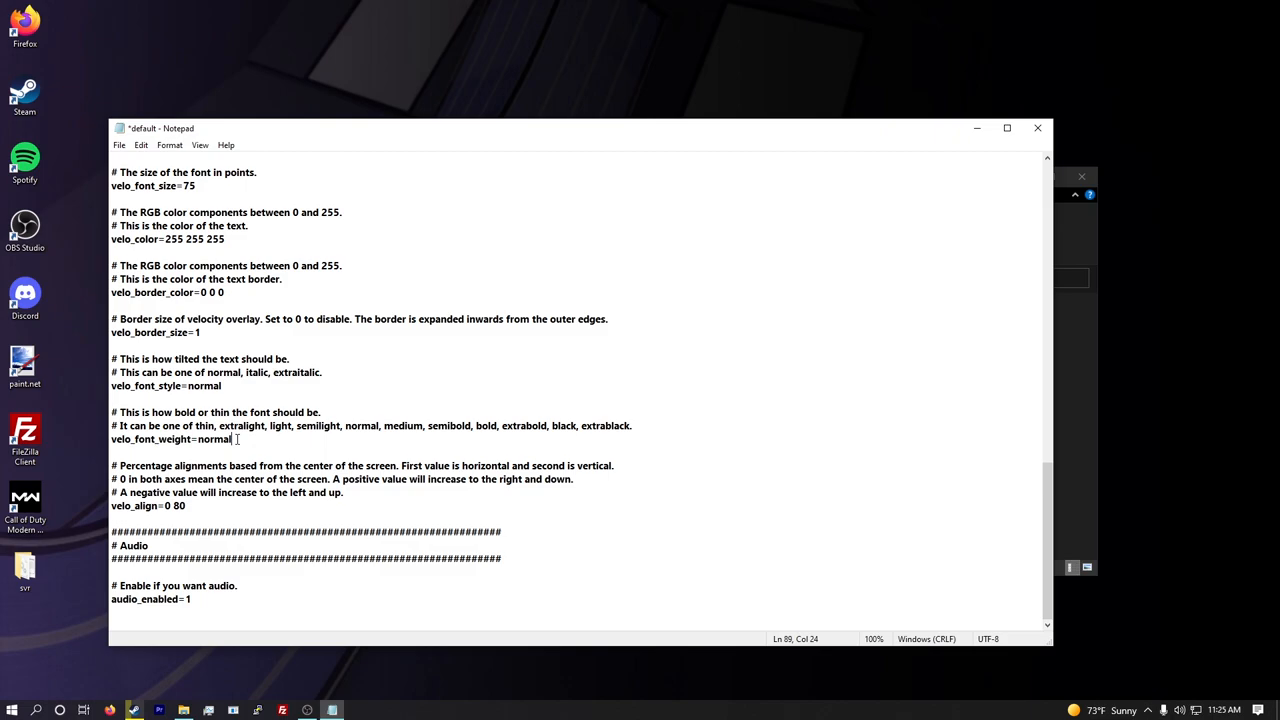
# - Set velo_align to -90 95 and audio_enabled to 0
pyautogui.doubleClick(174, 504)
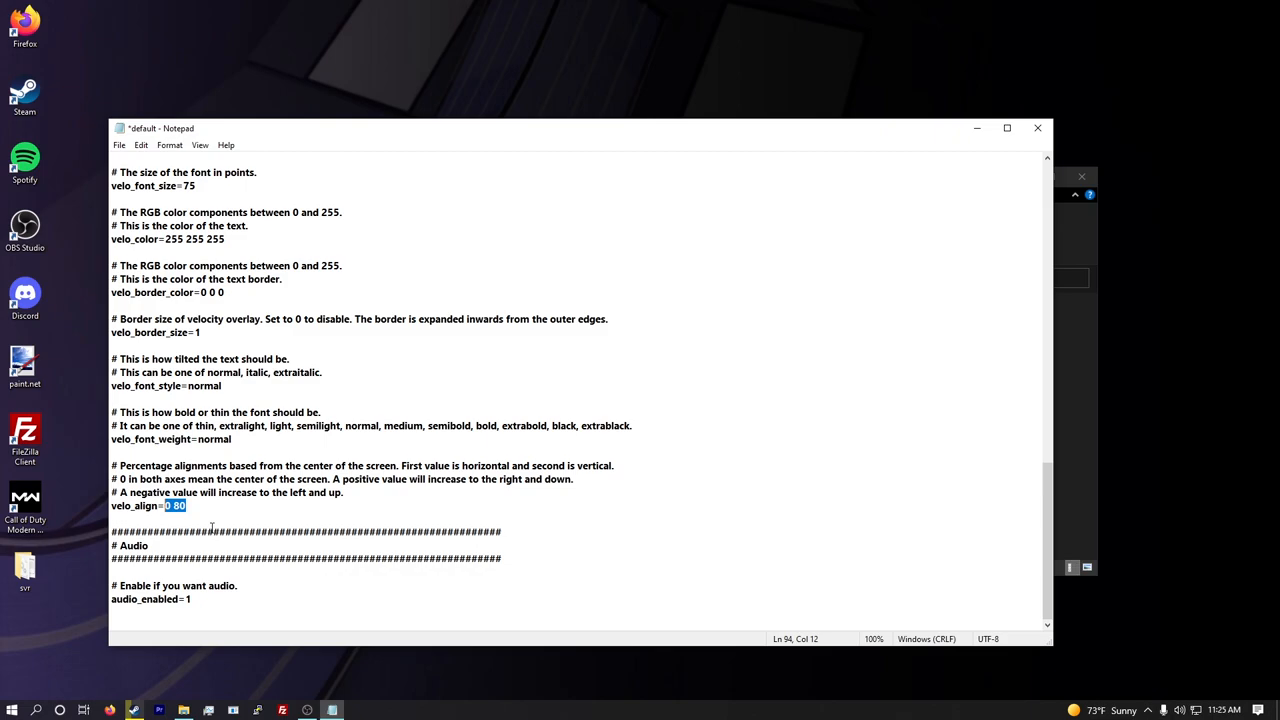
pyautogui.click(174, 504)
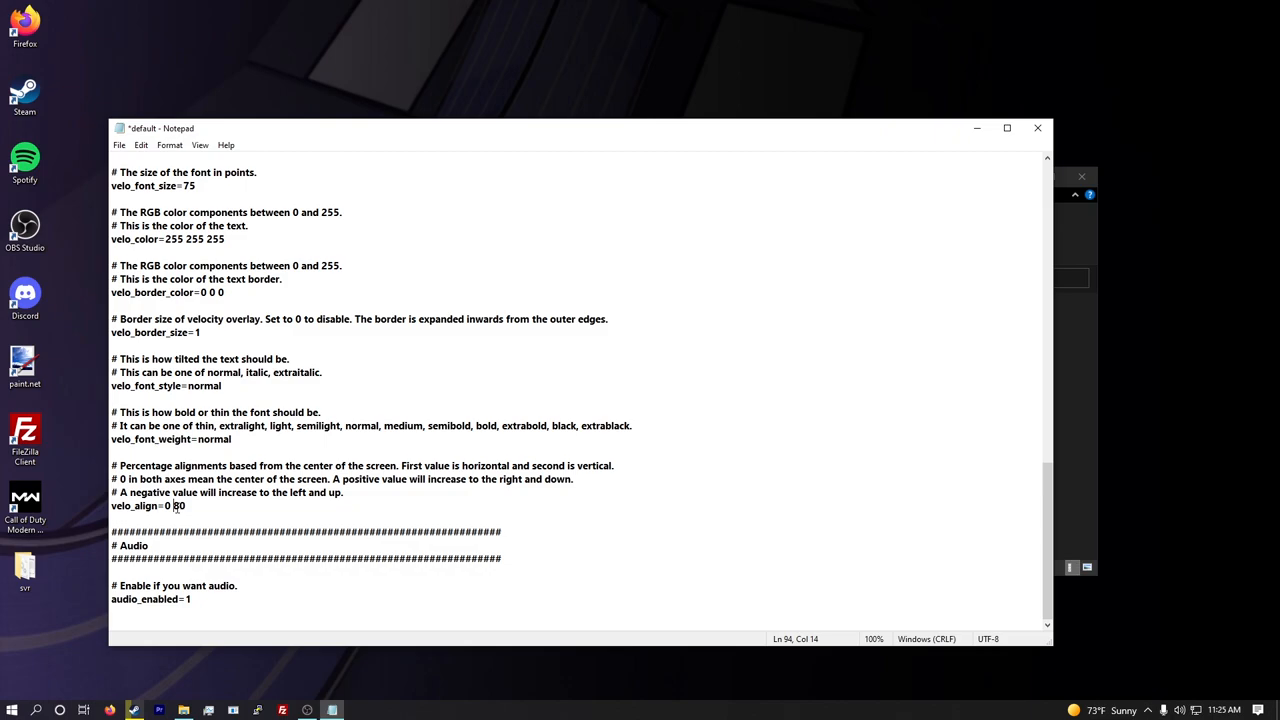
pyautogui.moveTo(332, 480); pyautogui.dragTo(522, 480)
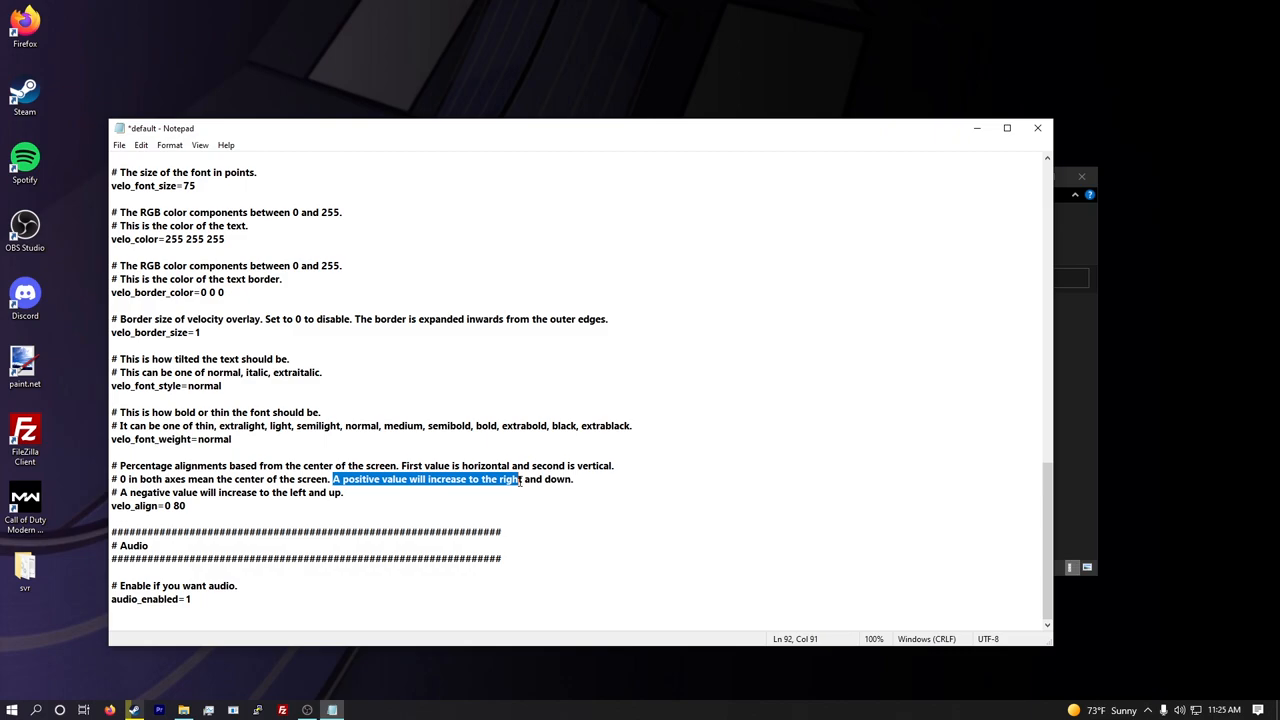
pyautogui.click(496, 482)
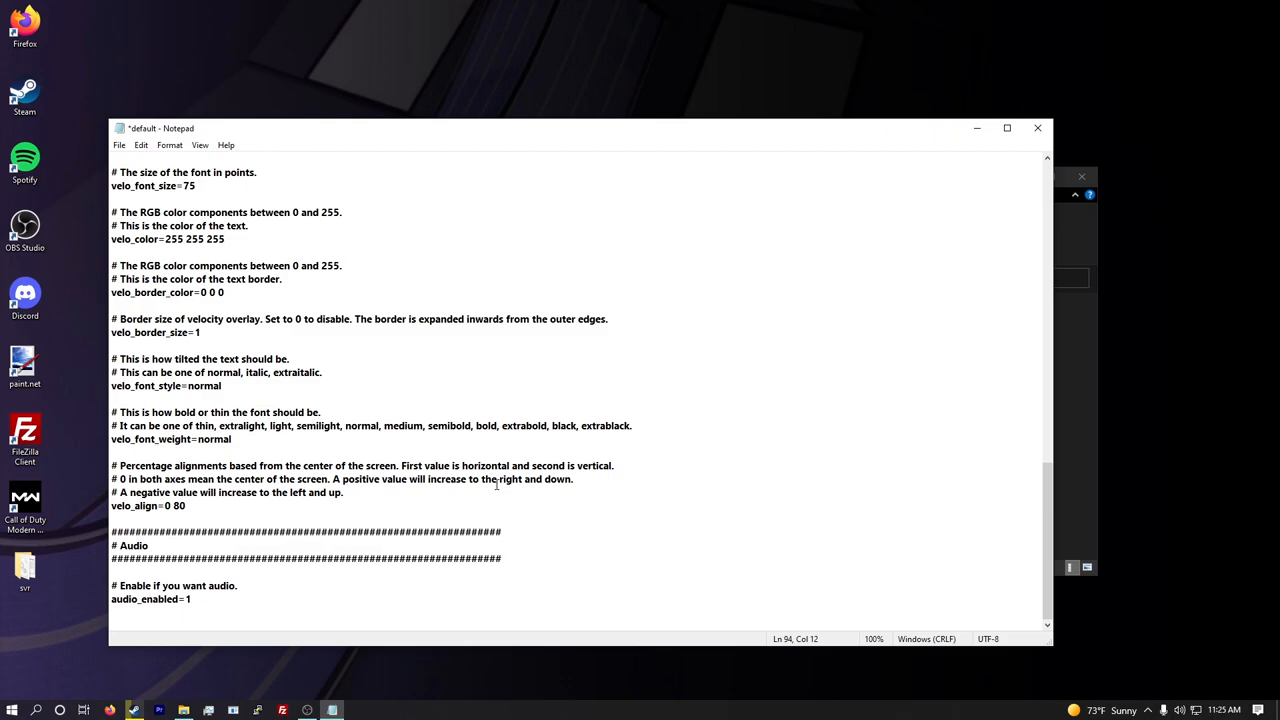
pyautogui.doubleClick(510, 480)
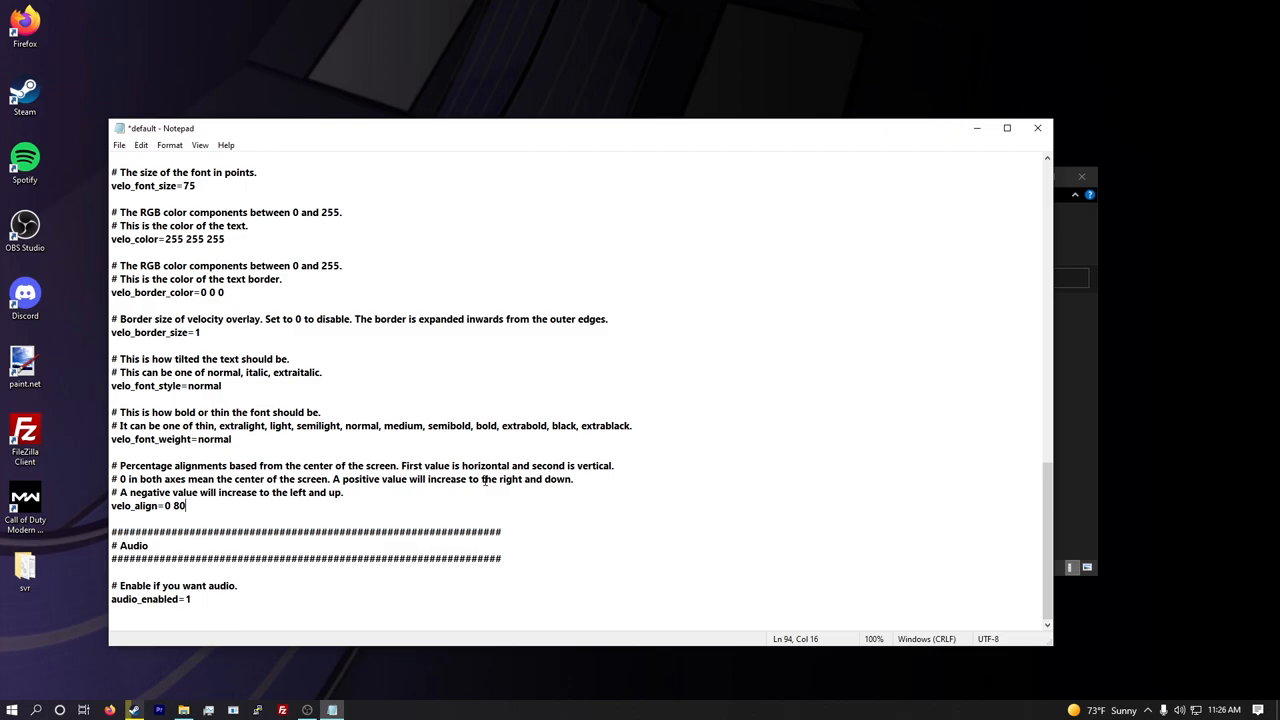
pyautogui.moveTo(568, 492)
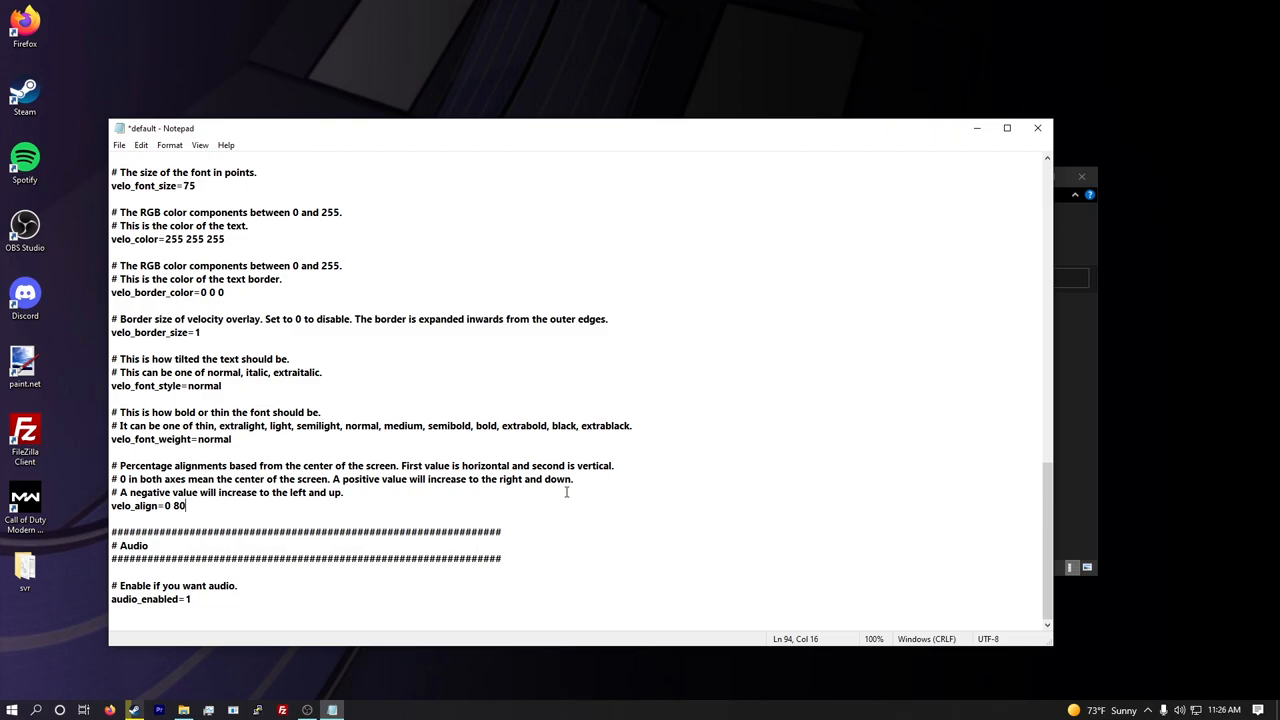
pyautogui.doubleClick(556, 480)
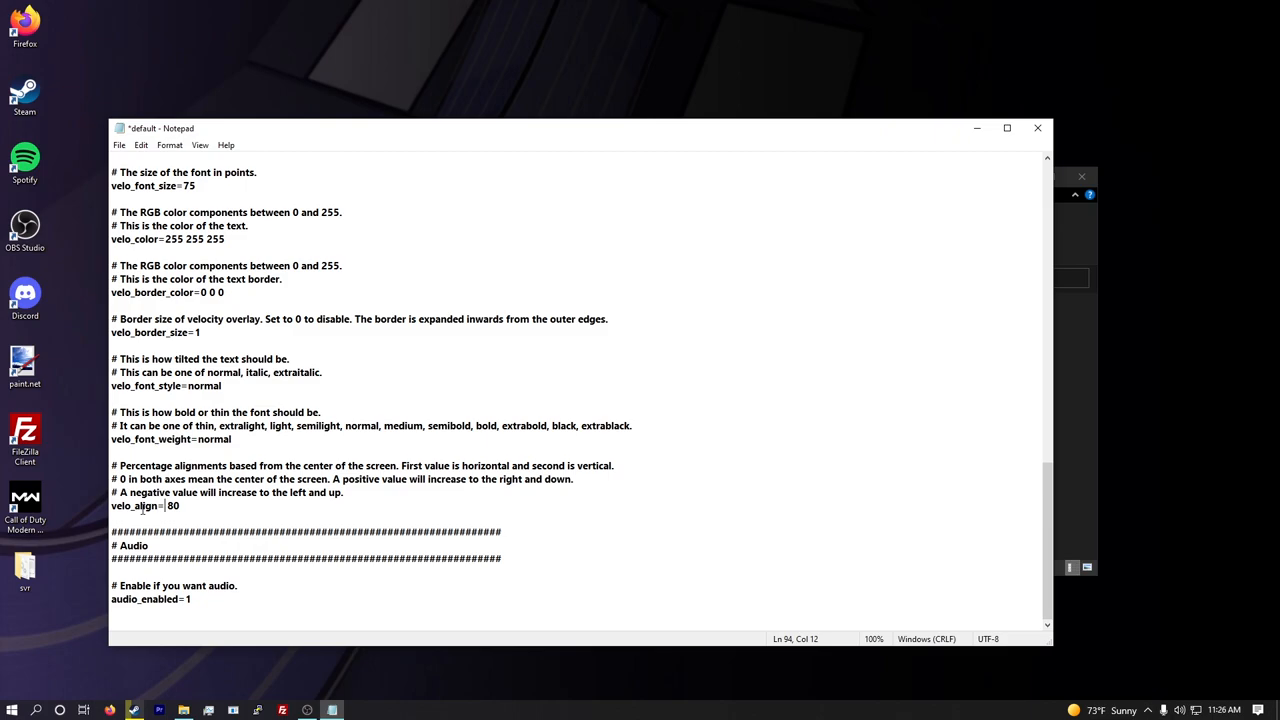
pyautogui.write('-90')
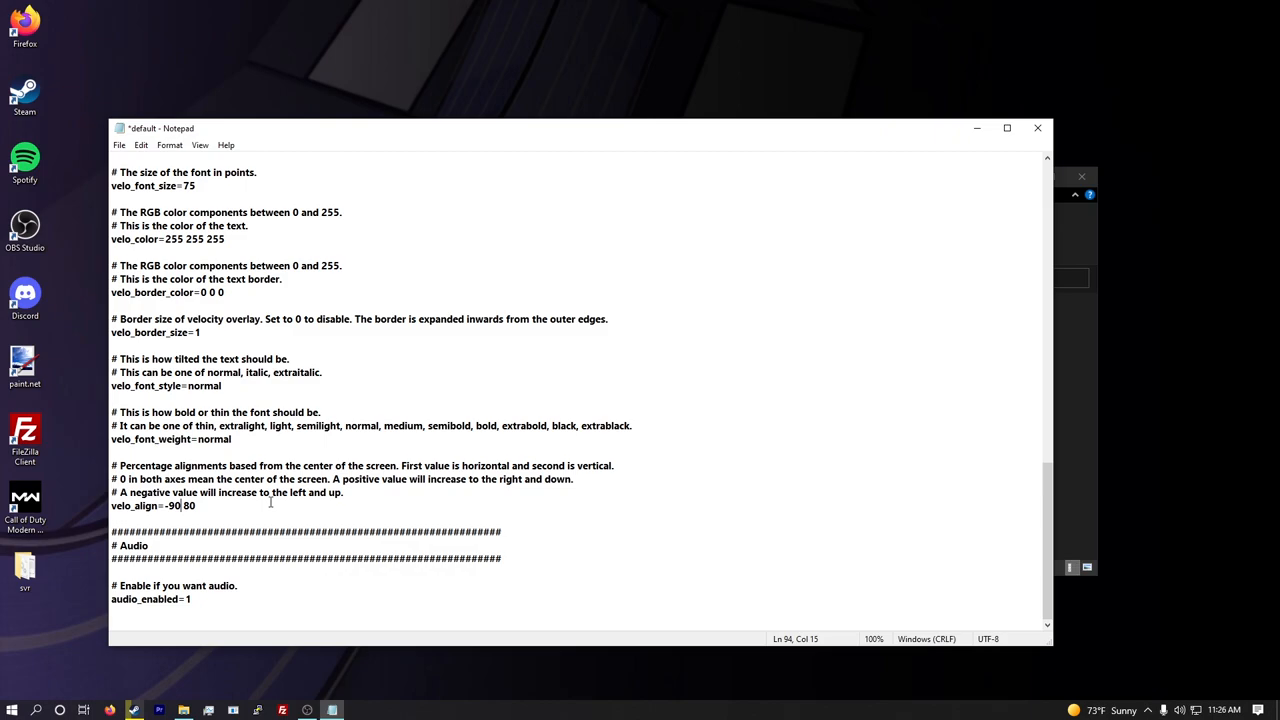
pyautogui.doubleClick(298, 492)
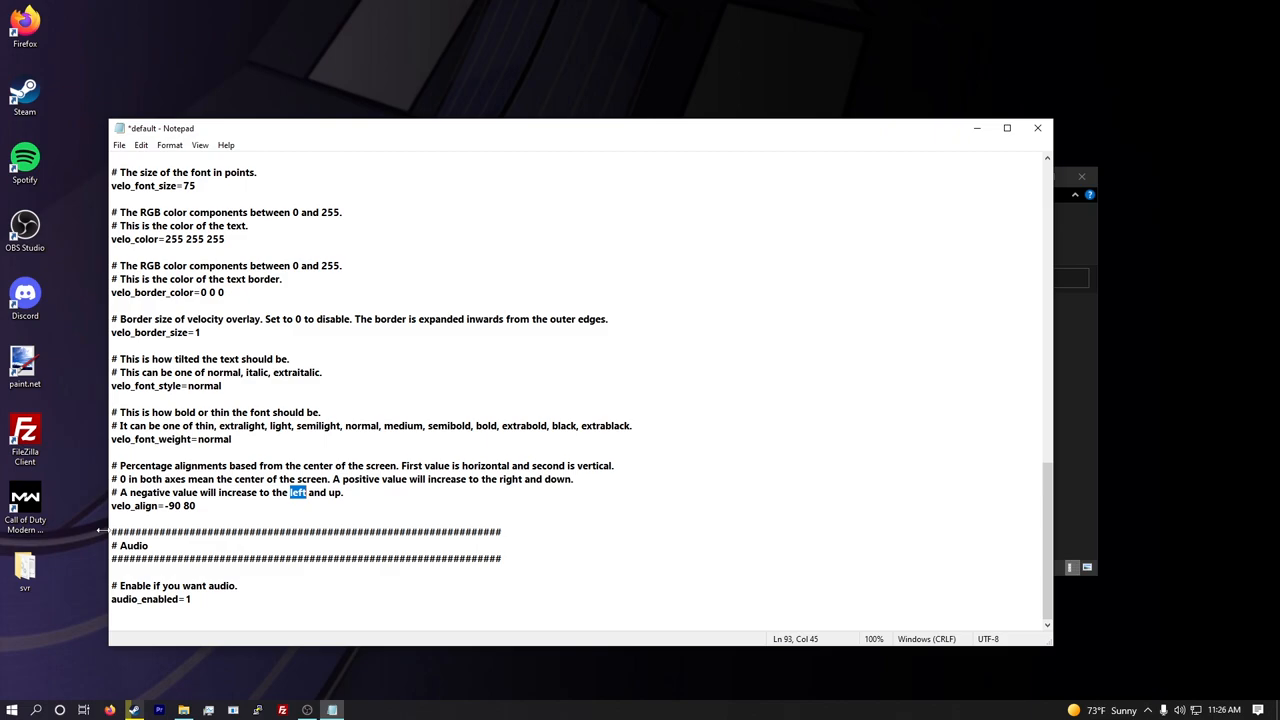
pyautogui.write('95')
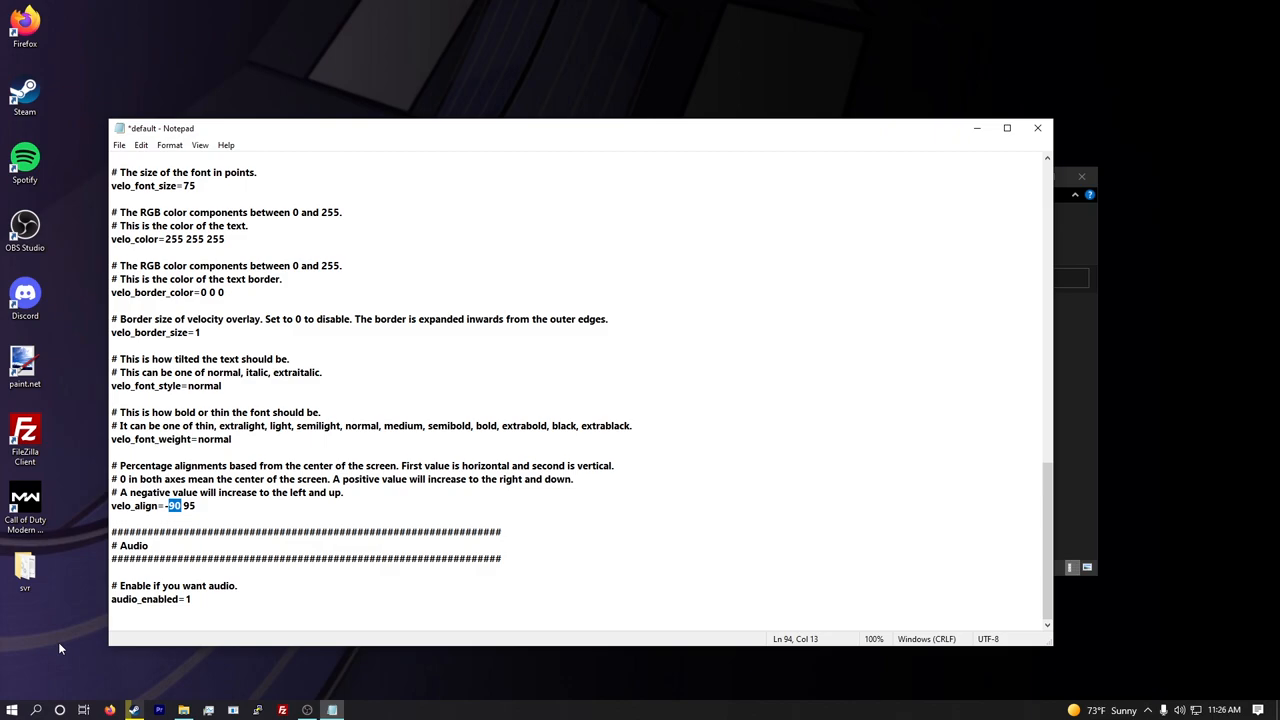
pyautogui.moveTo(12, 692)
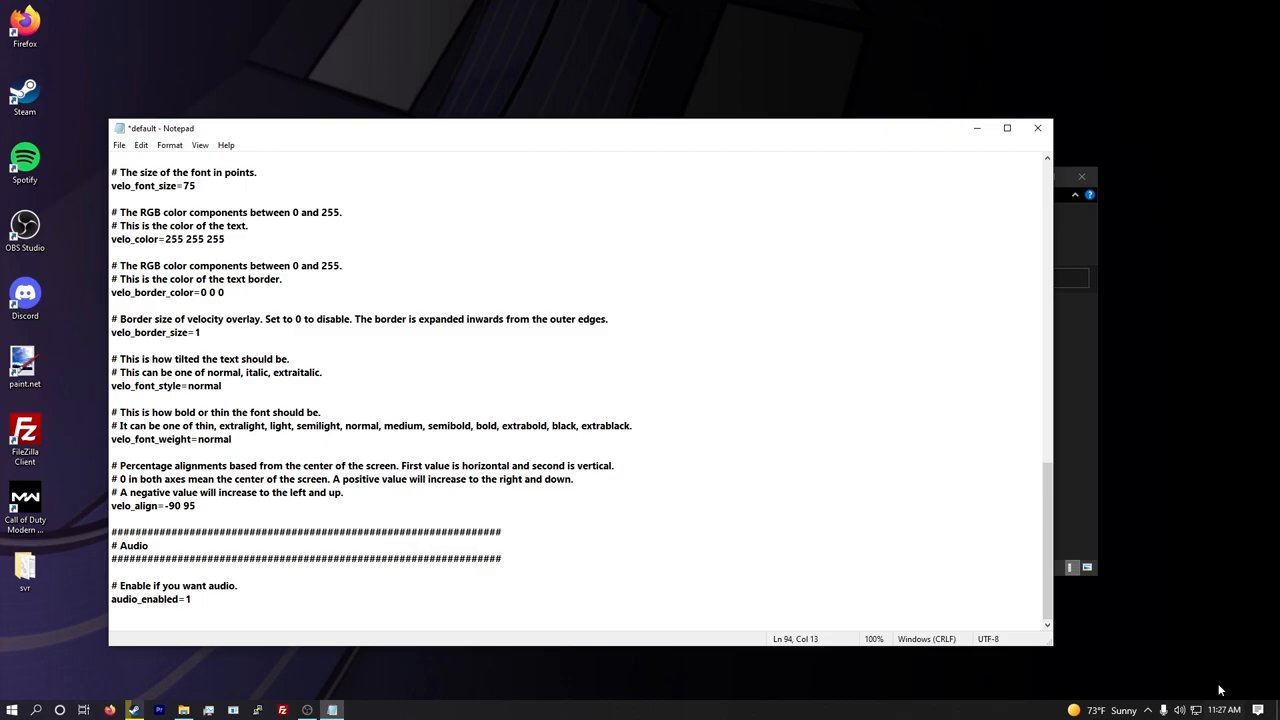
pyautogui.write('0')
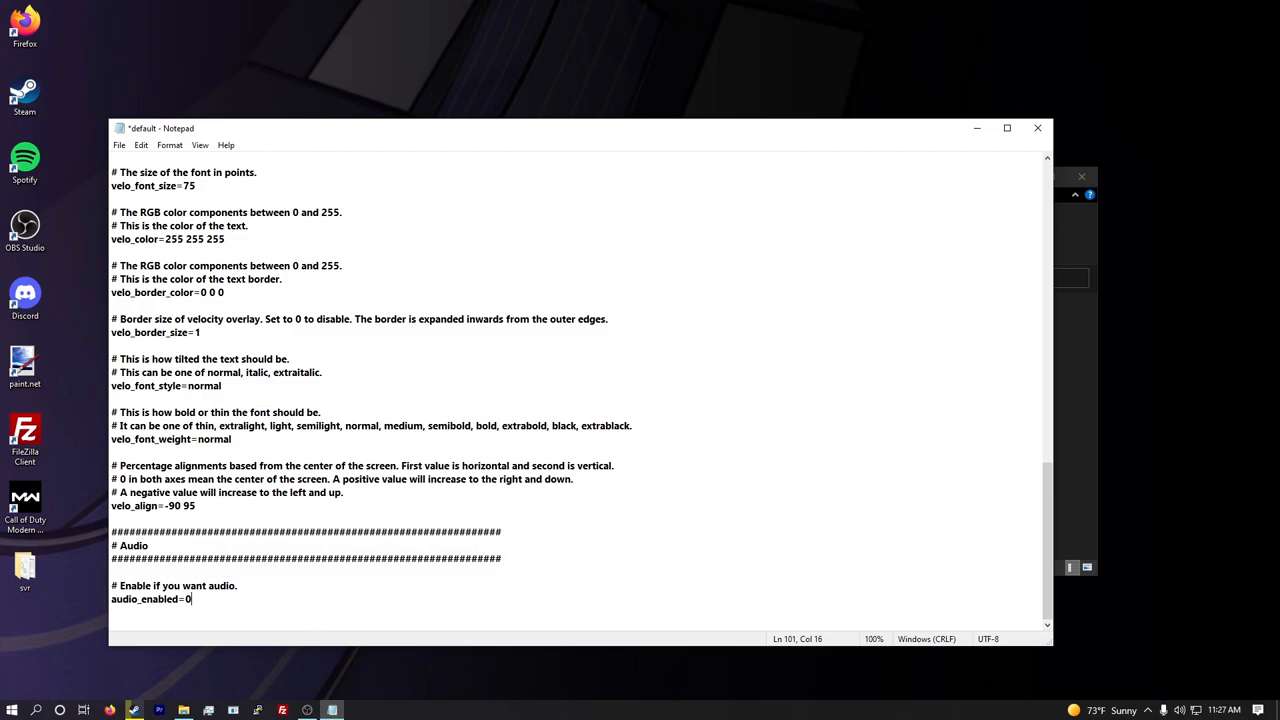
# - Save default.txt with the edited profile settings and review the file
pyautogui.press('ctrl+s')
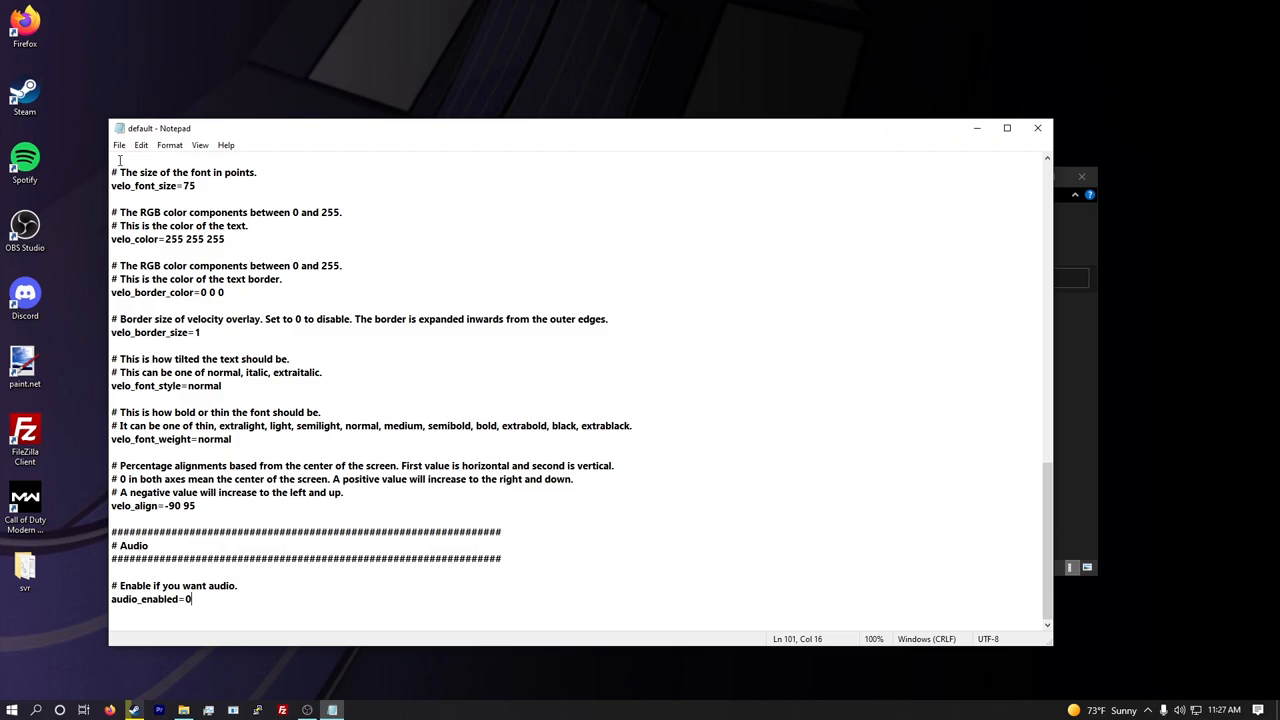
pyautogui.scroll(3)
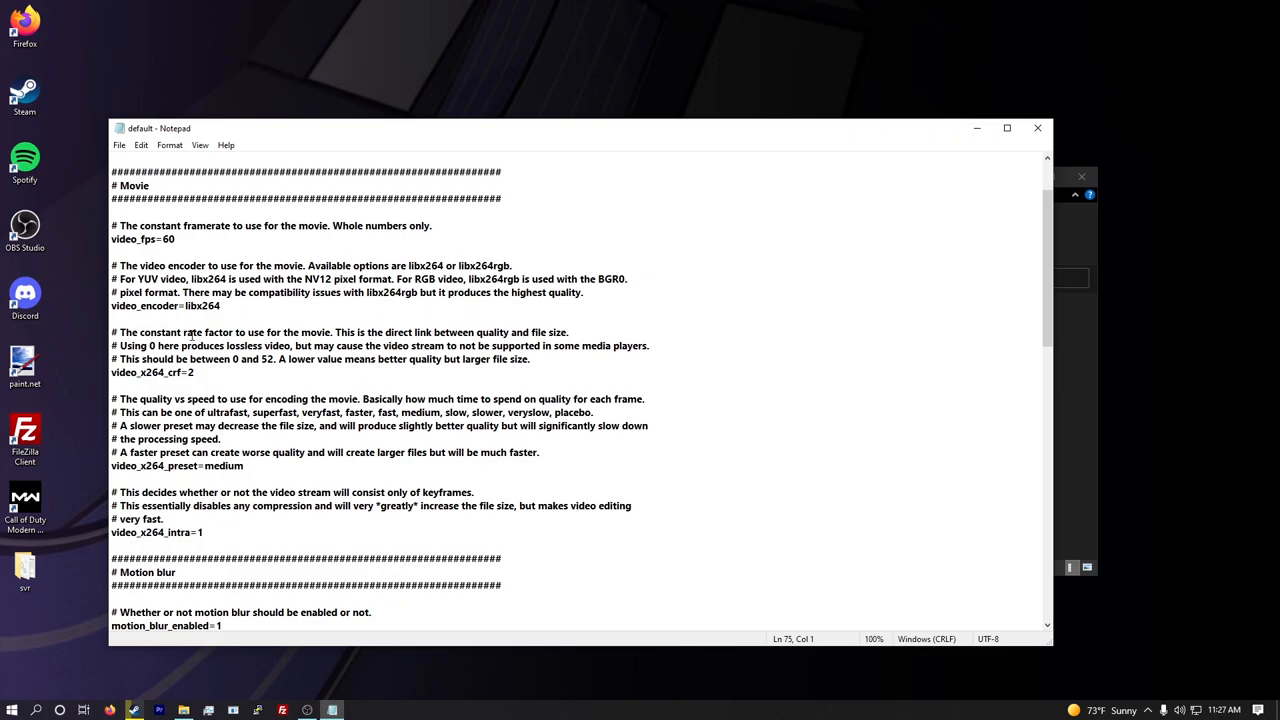
pyautogui.scroll(-3)
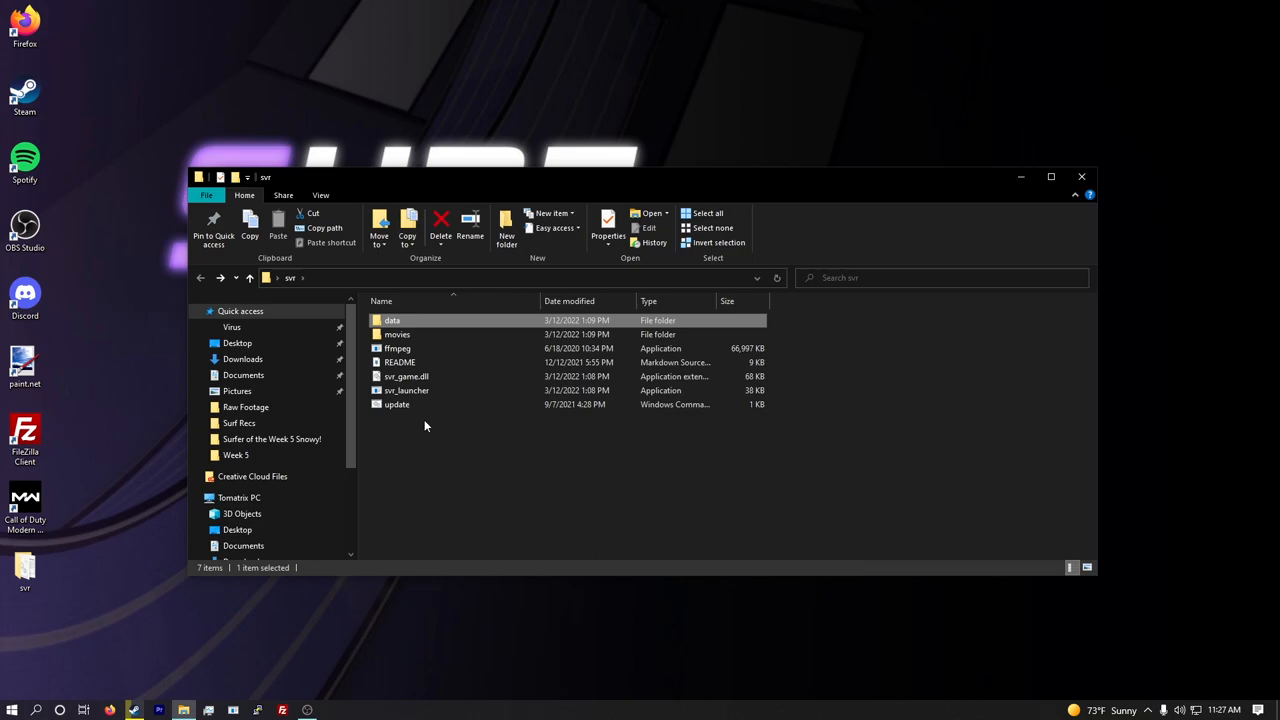
# - Run svr_launcher.exe from the svr folder
pyautogui.click(406, 390)
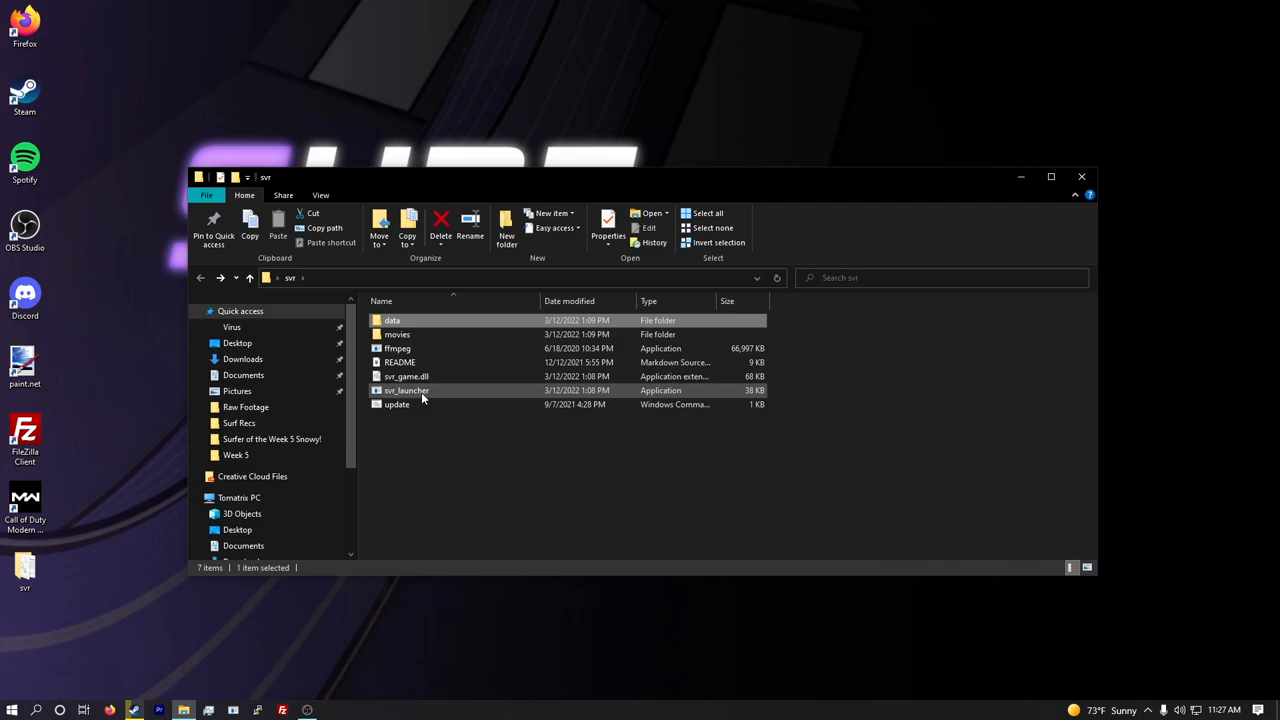
pyautogui.doubleClick(406, 390)
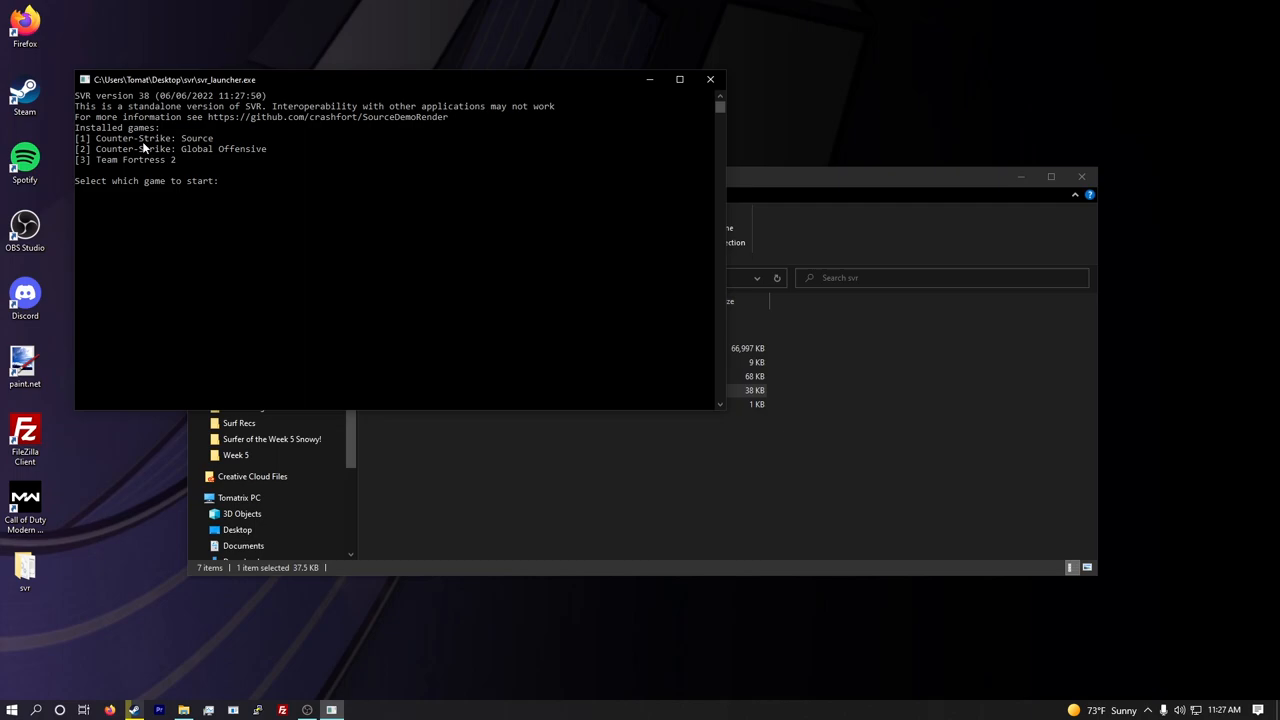
pyautogui.moveTo(256, 308)
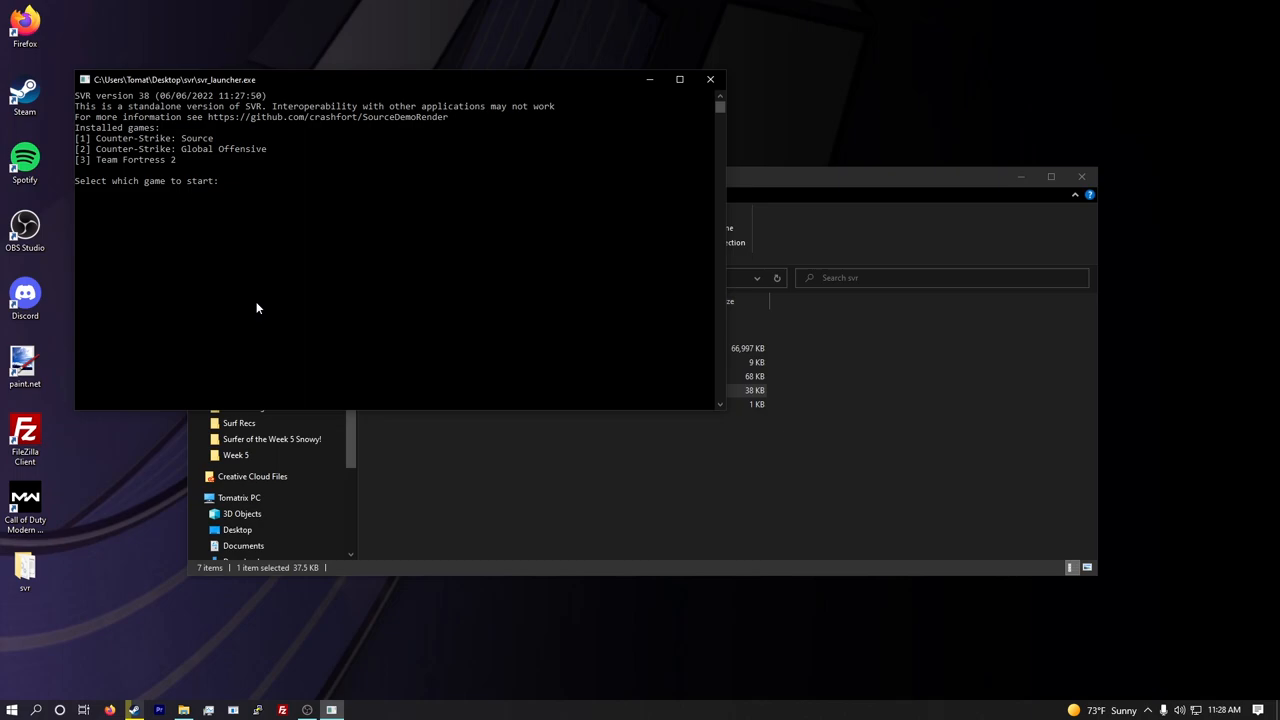
# - Choose game 2, Counter-Strike: Global Offensive, in the launcher console
pyautogui.write('2')
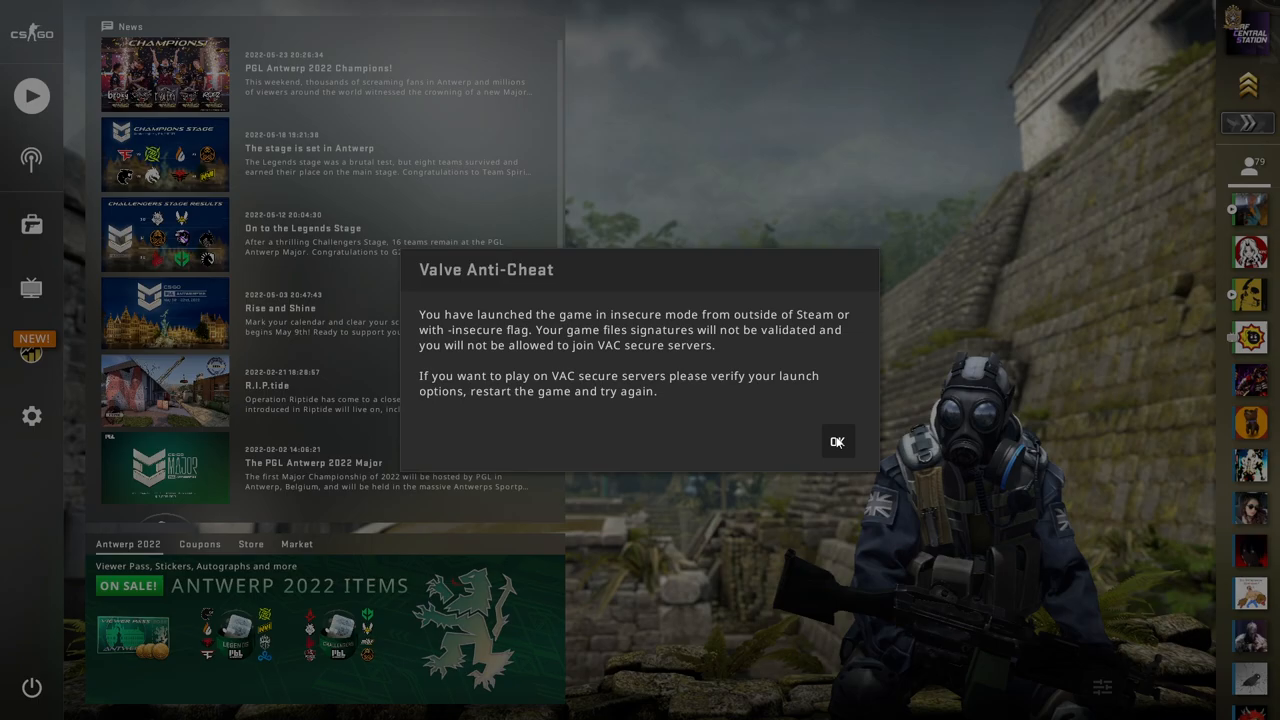
# - Dismiss the VAC warning and load snowy_surf_peruna.dem through Demo Playback
pyautogui.click(836, 442)
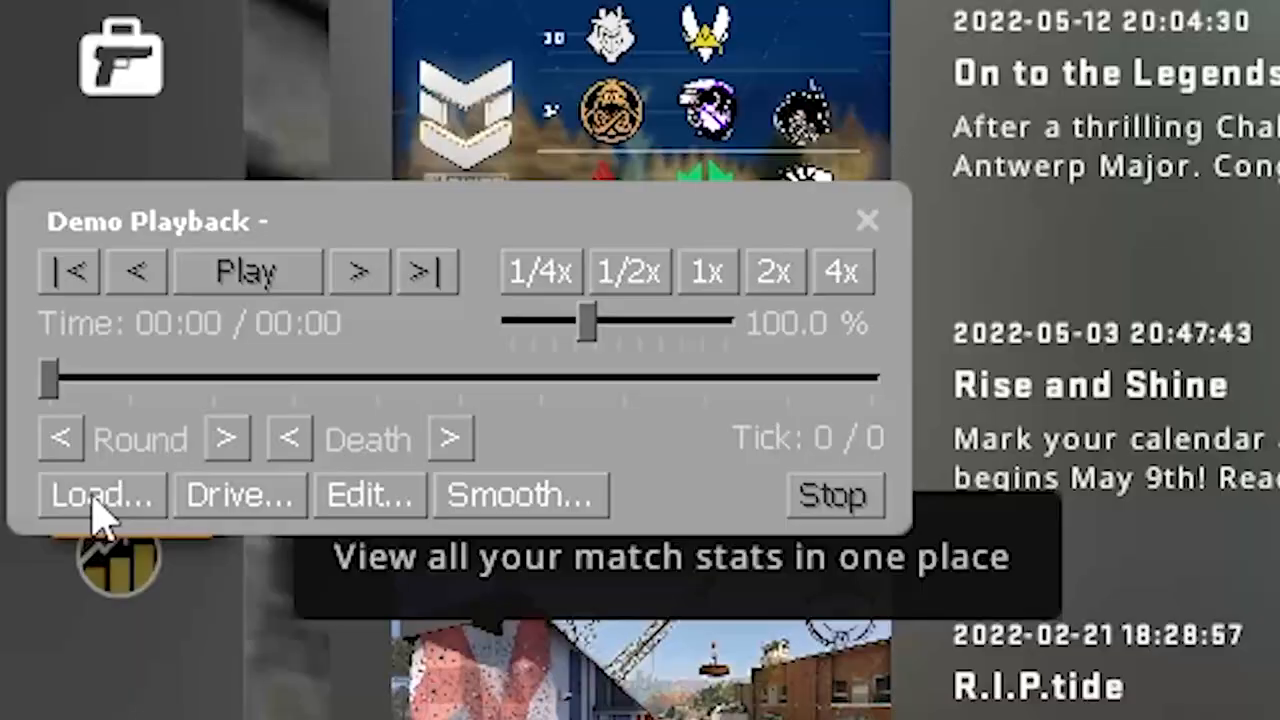
pyautogui.click(102, 496)
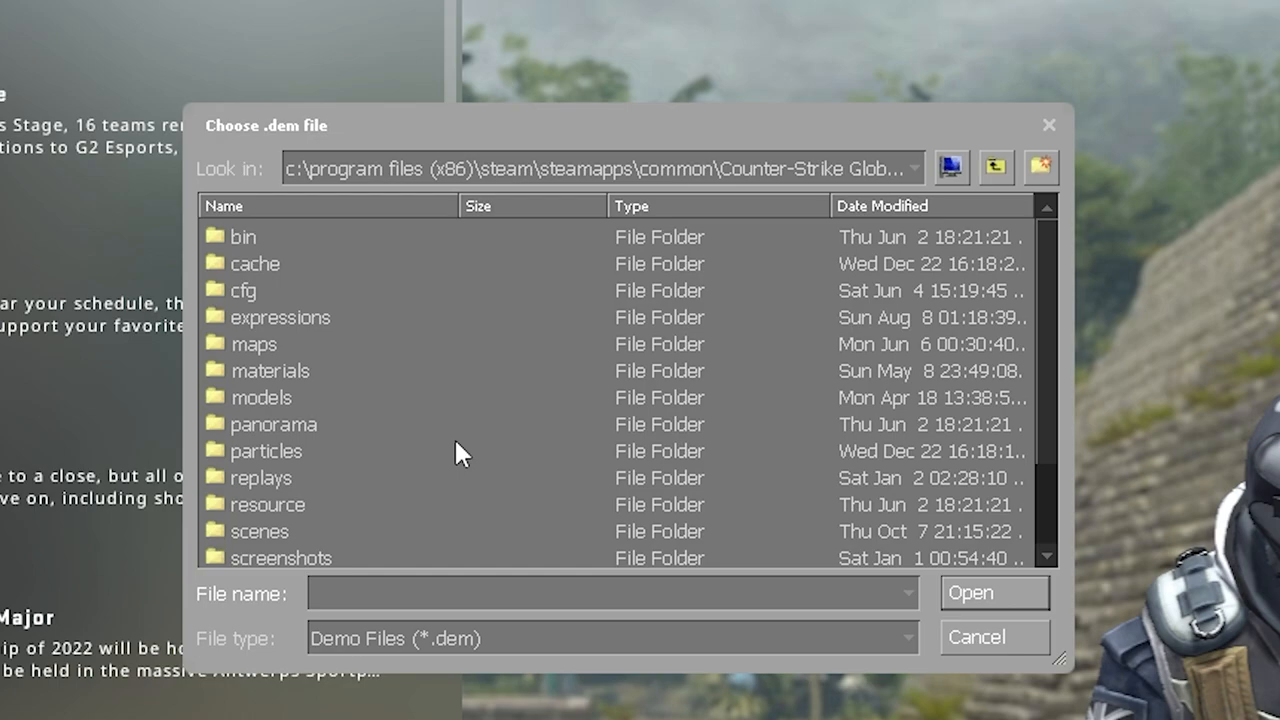
pyautogui.scroll(-3)
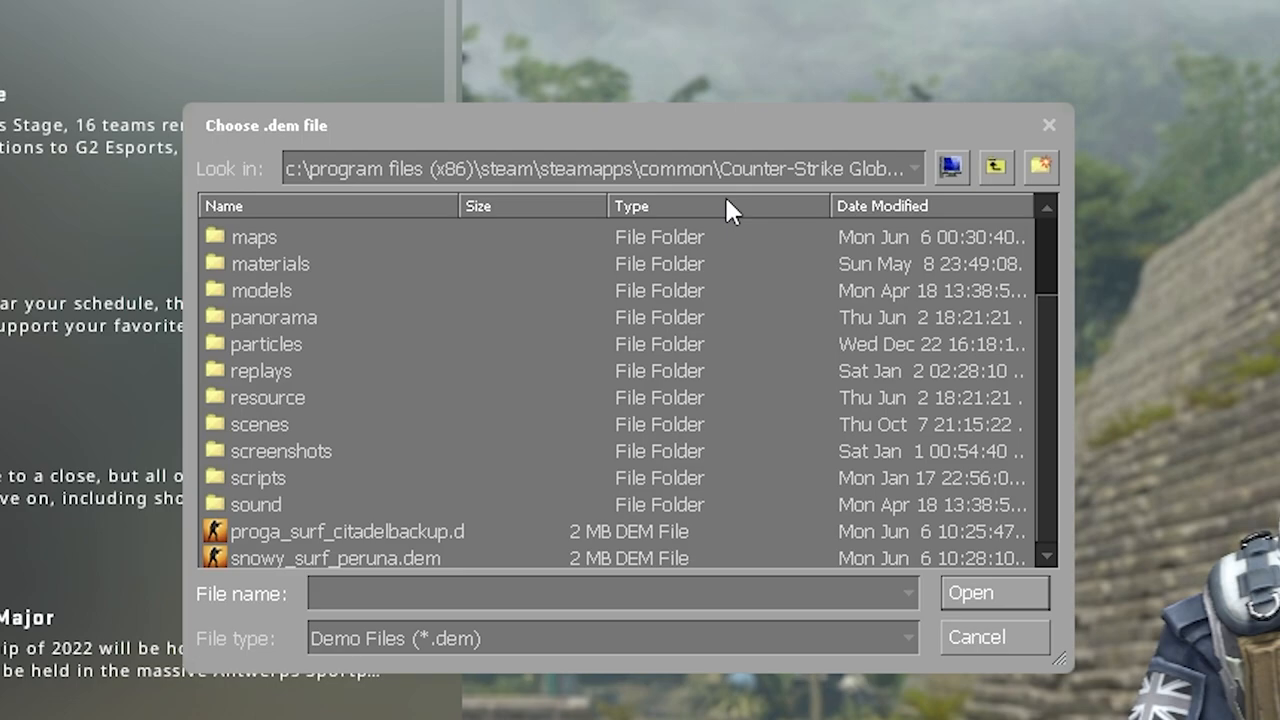
pyautogui.moveTo(316, 468)
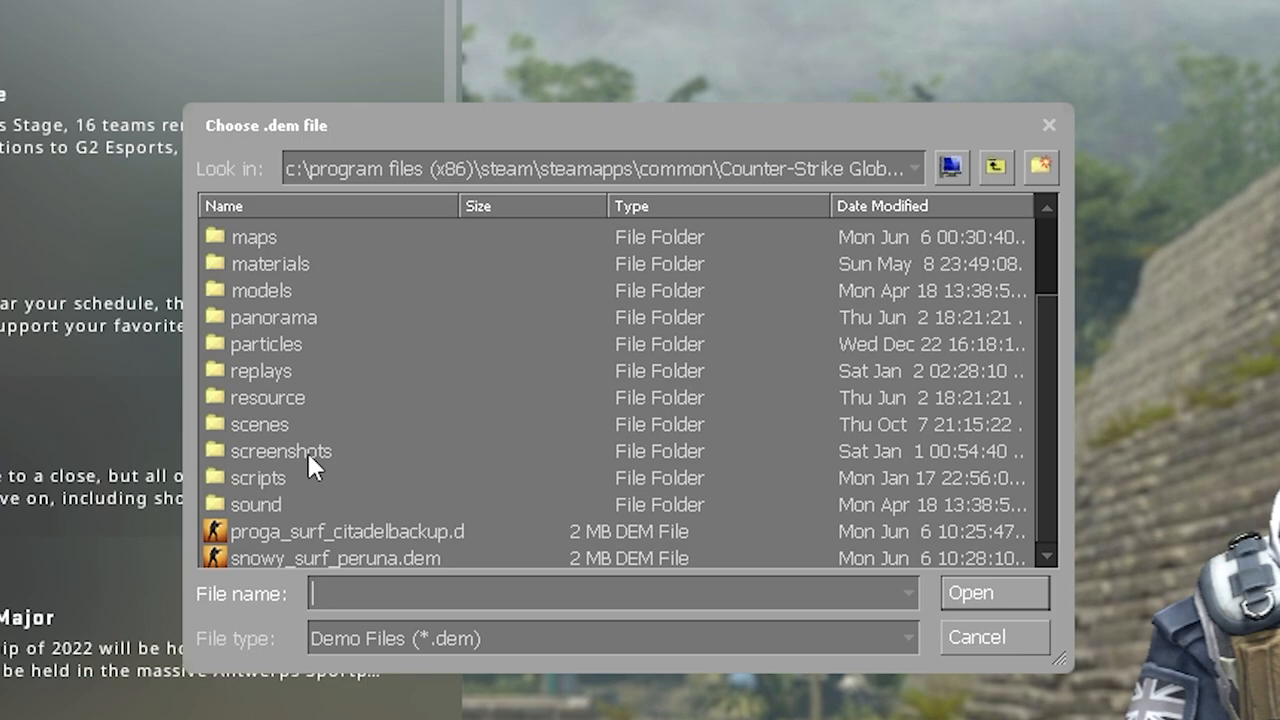
pyautogui.click(334, 558)
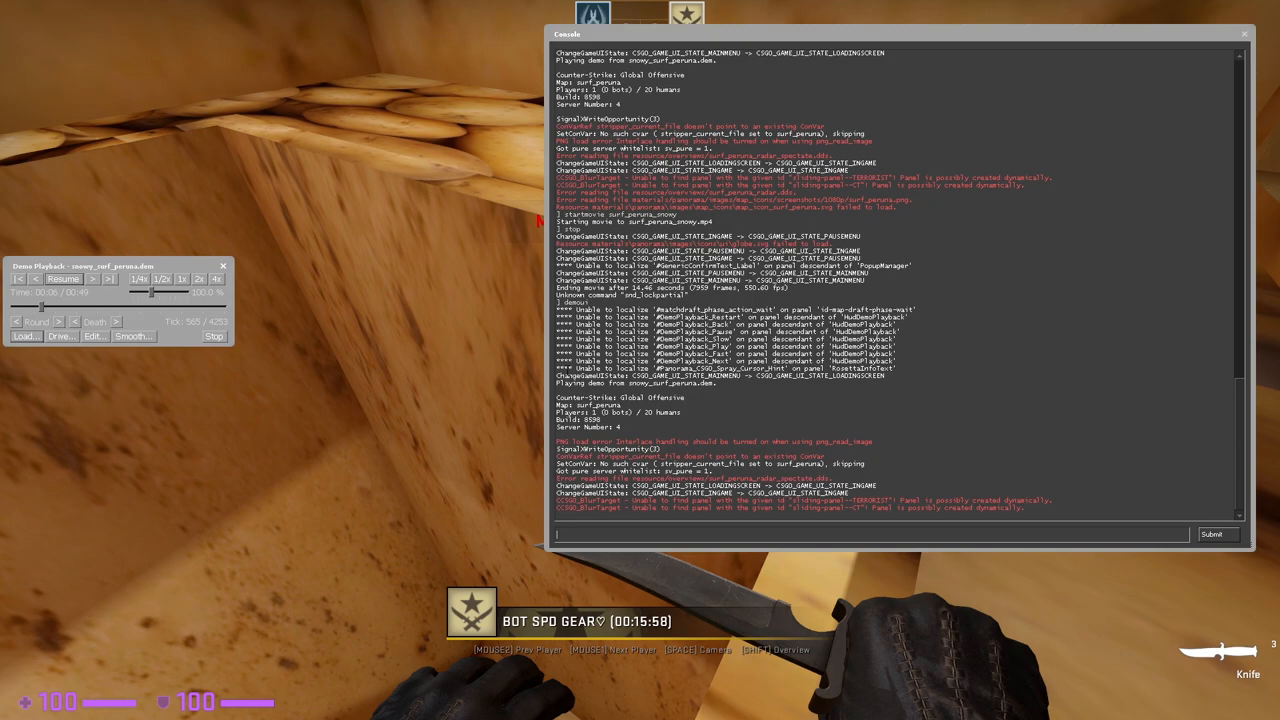
# - Run exec movie in the console and begin the startmovie command
pyautogui.write('exec movie')
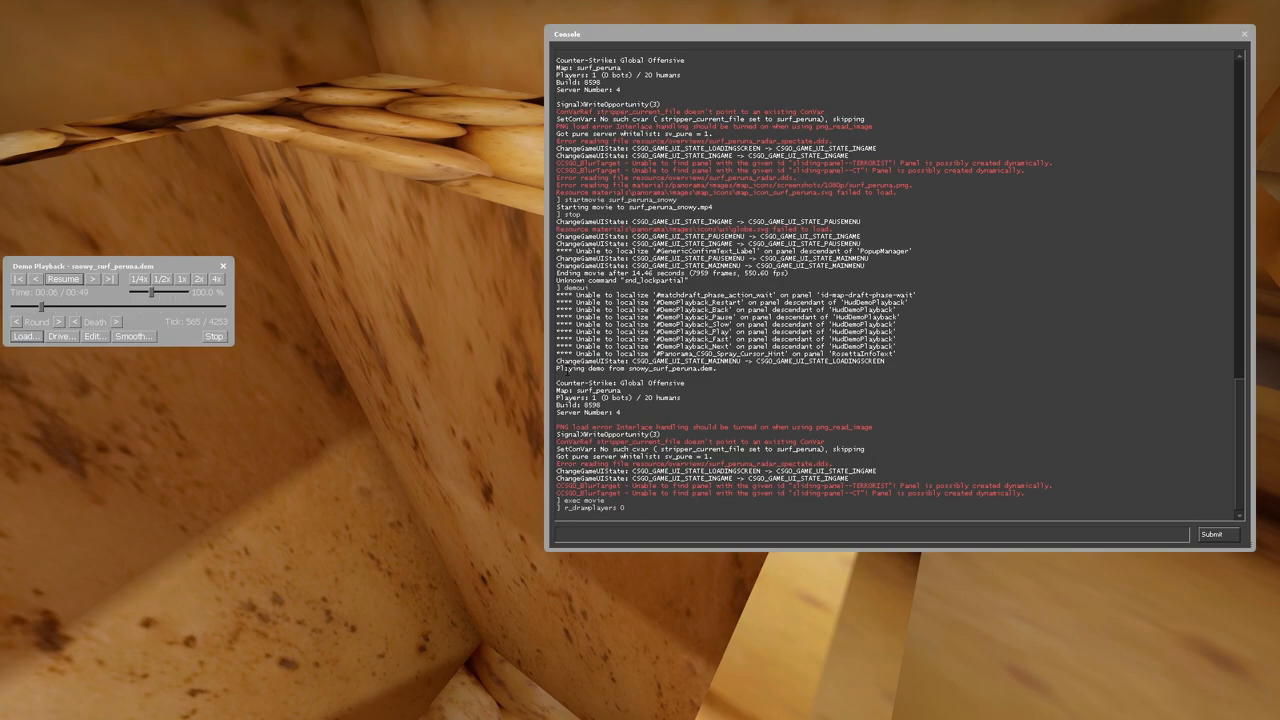
pyautogui.write('startmovie snowy')
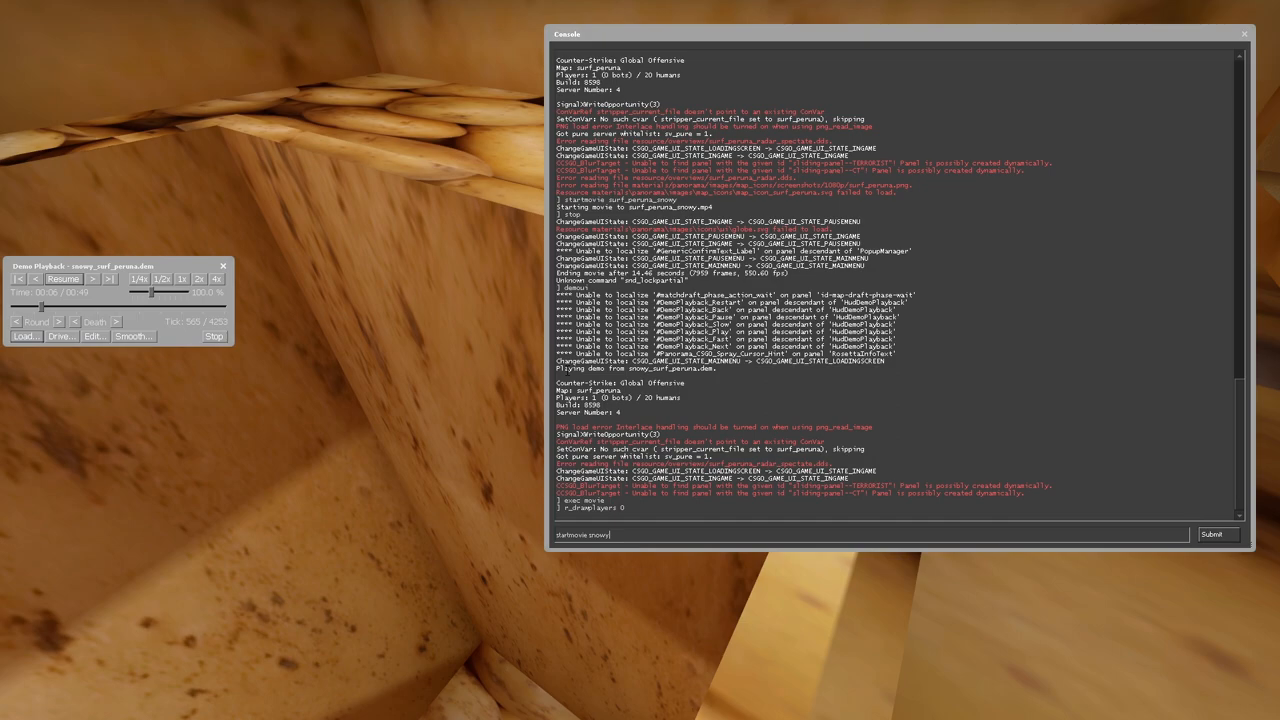
# - Complete startmovie snowy_surf_peruna and let the demo render to a video
pyautogui.write('_surf_peruna')
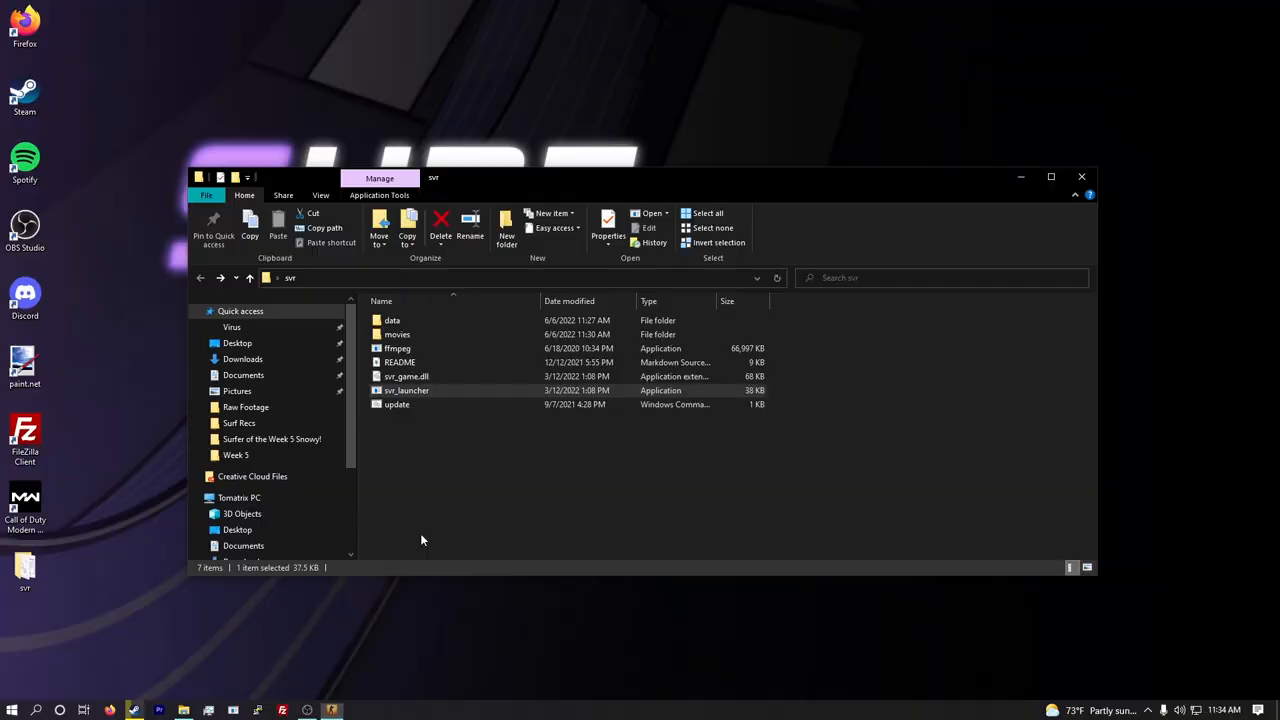
# - Play the rendered snowy_surf_peruna video from the movies folder
pyautogui.doubleClick(396, 334)
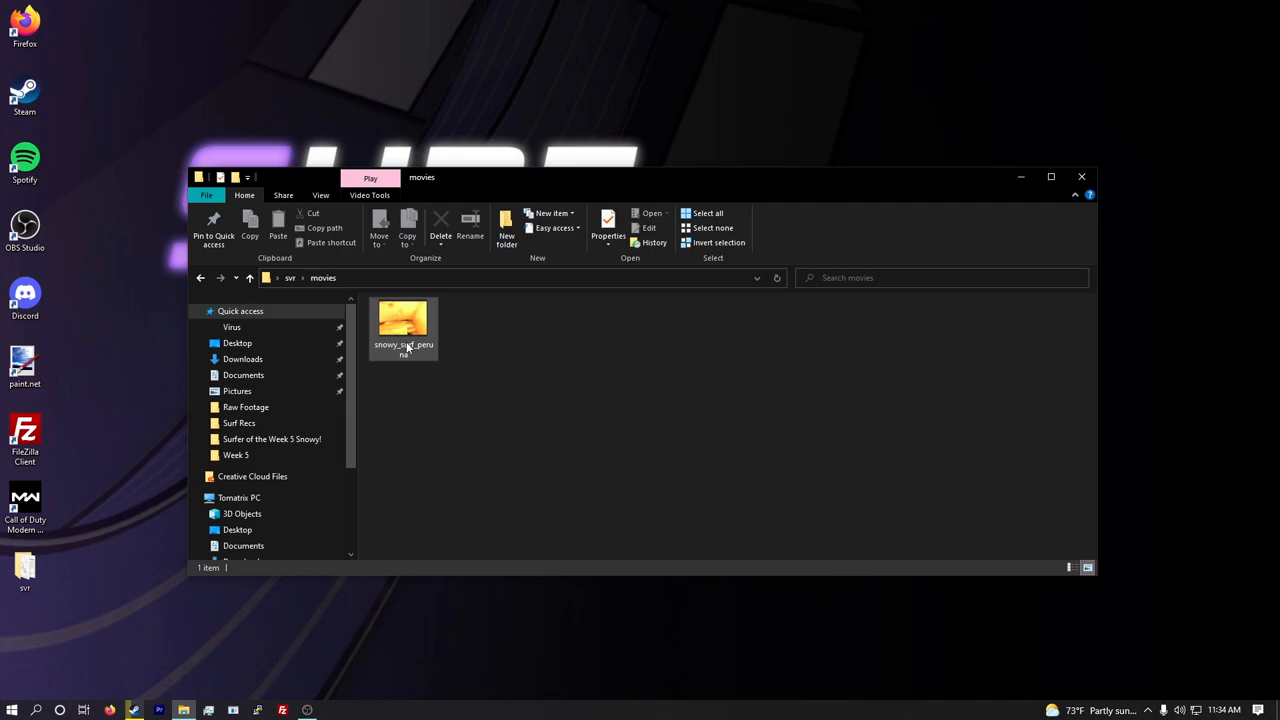
pyautogui.click(404, 324)
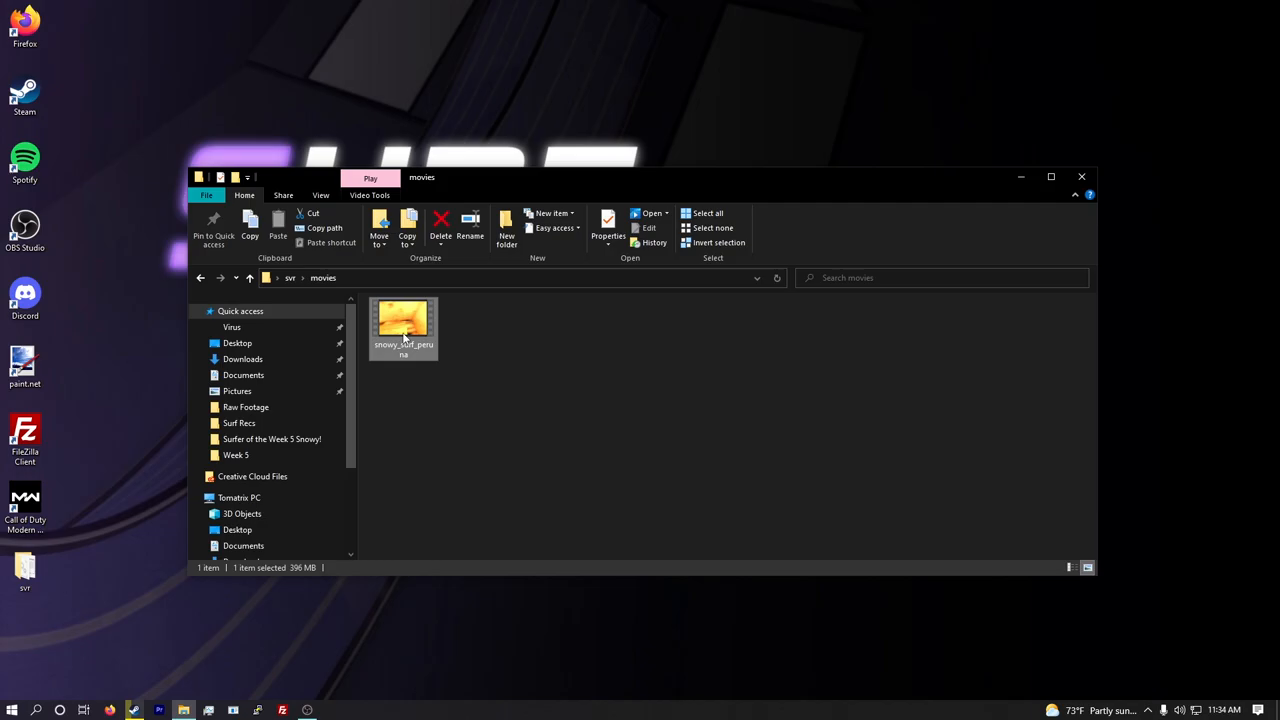
pyautogui.doubleClick(404, 322)
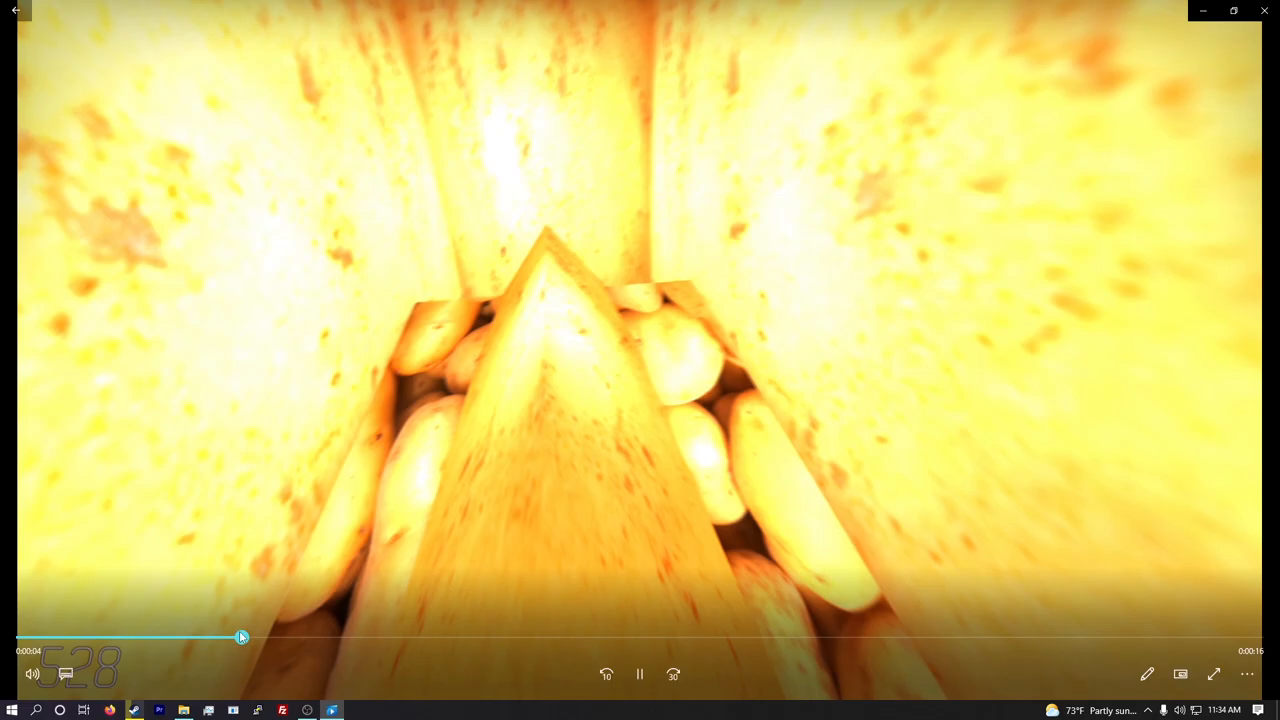